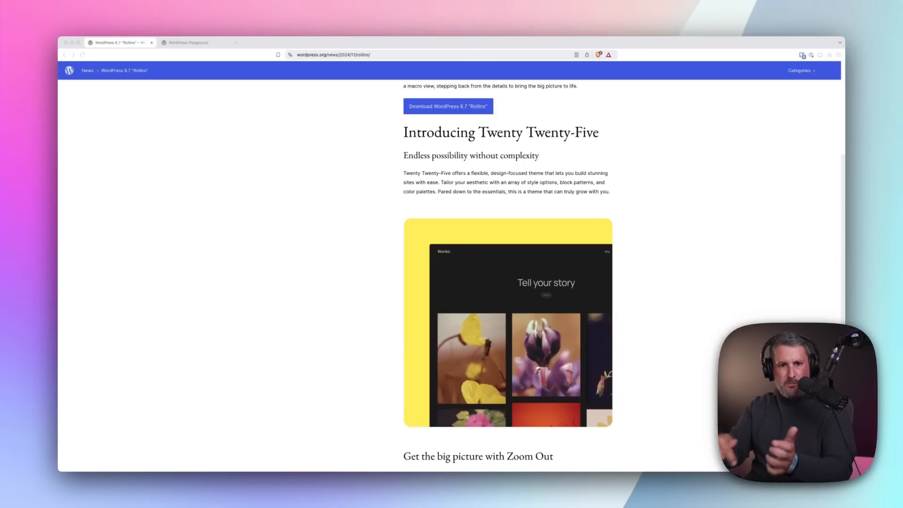
pyautogui.moveTo(387, 266)
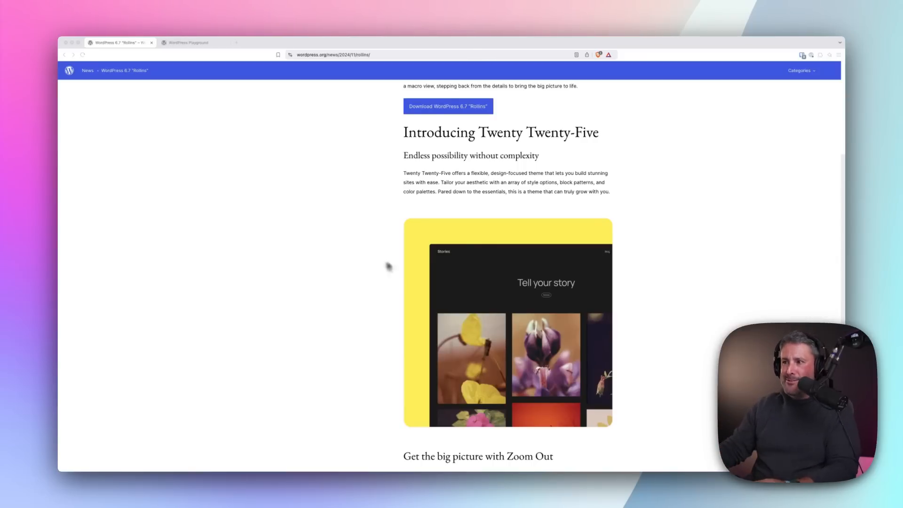
# - Skim the WordPress 6.7 announcement, then switch to the WordPress Playground site
pyautogui.scroll(3)
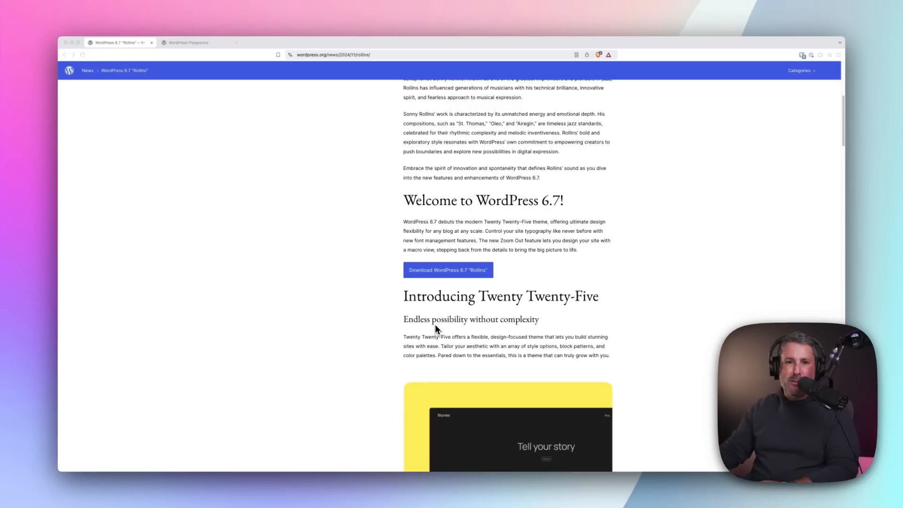
pyautogui.scroll(-3)
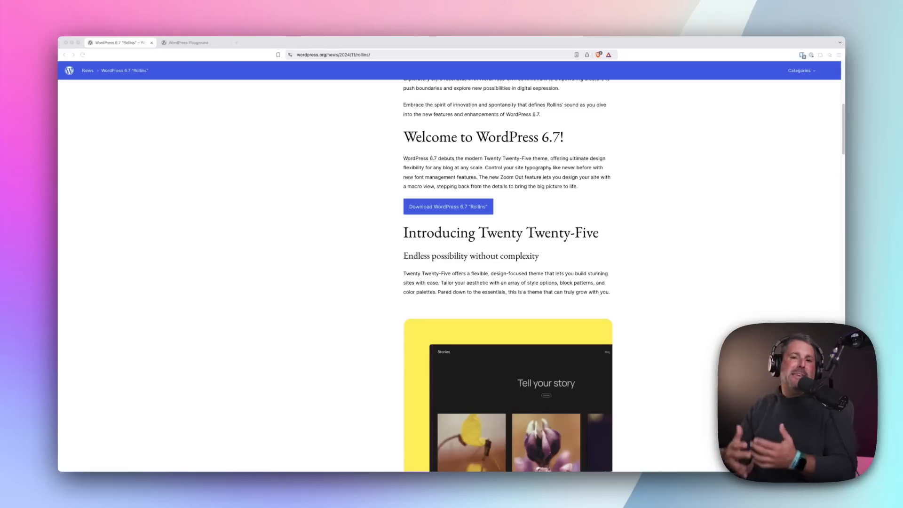
pyautogui.scroll(-3)
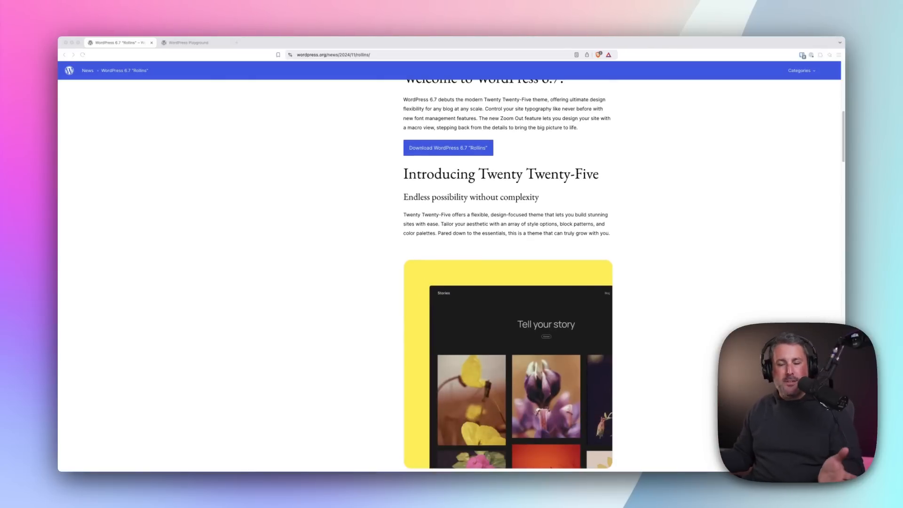
pyautogui.moveTo(273, 189)
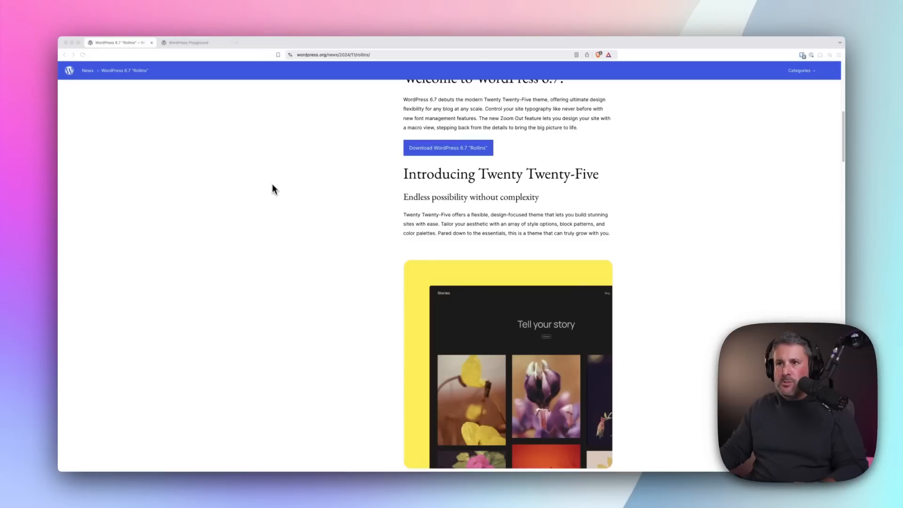
pyautogui.moveTo(275, 166)
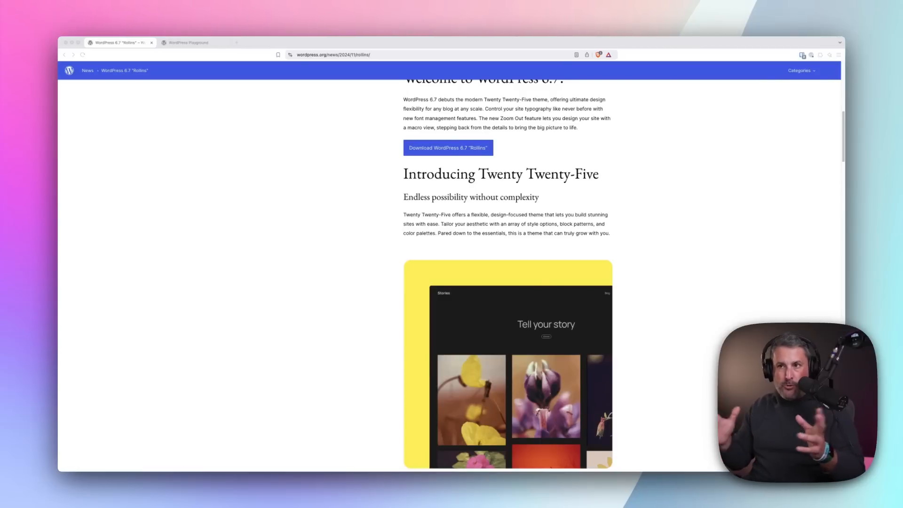
pyautogui.moveTo(275, 166)
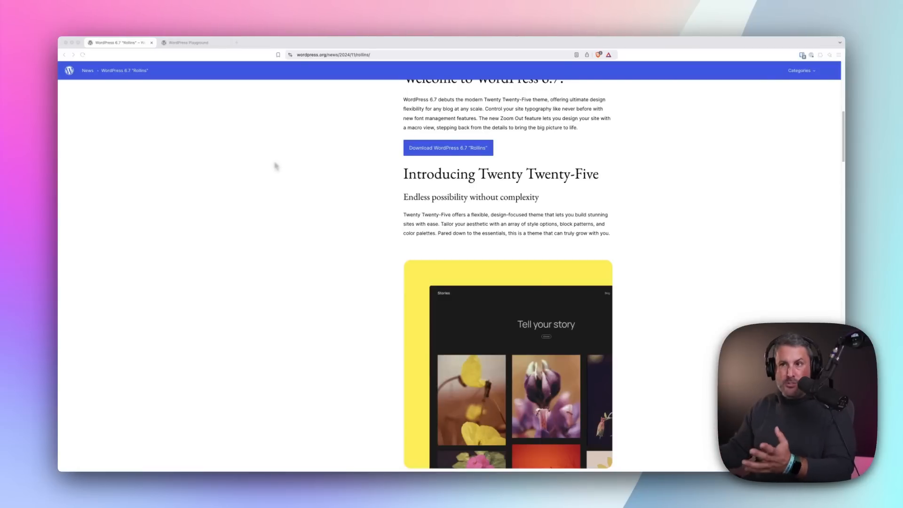
pyautogui.click(190, 42)
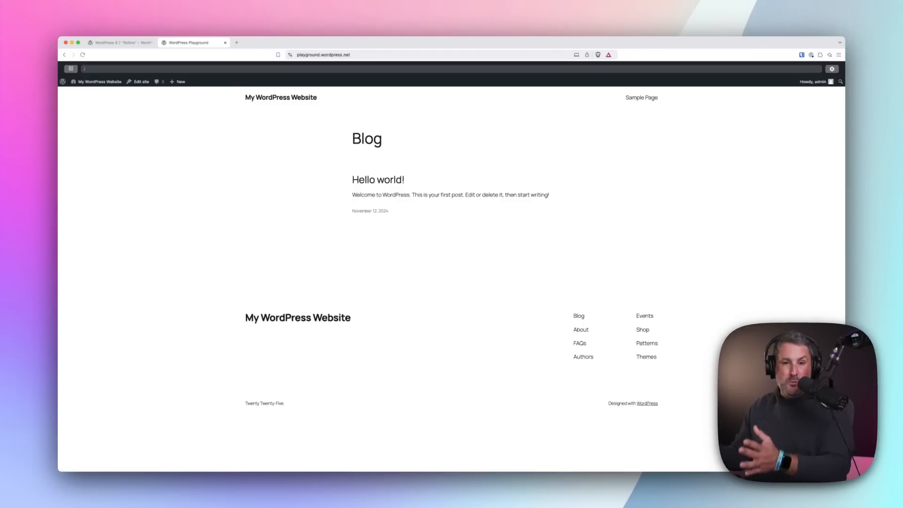
pyautogui.moveTo(435, 237)
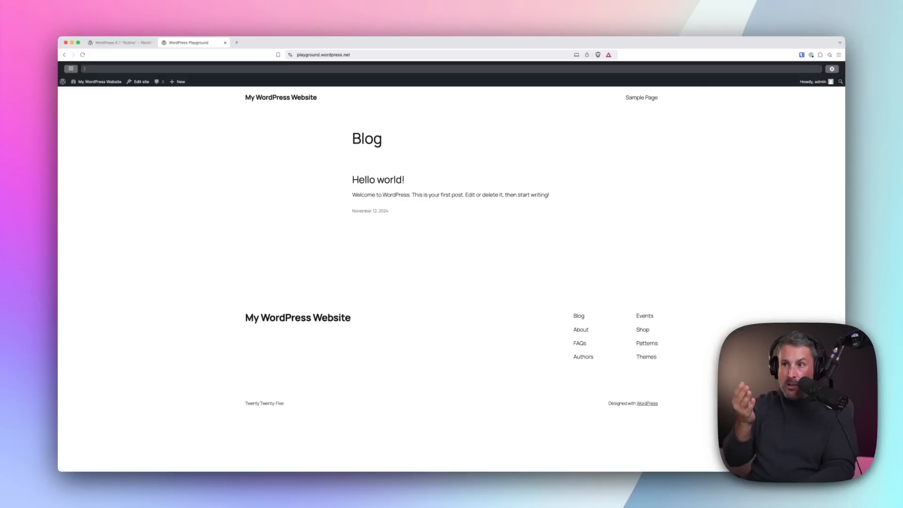
pyautogui.moveTo(300, 237)
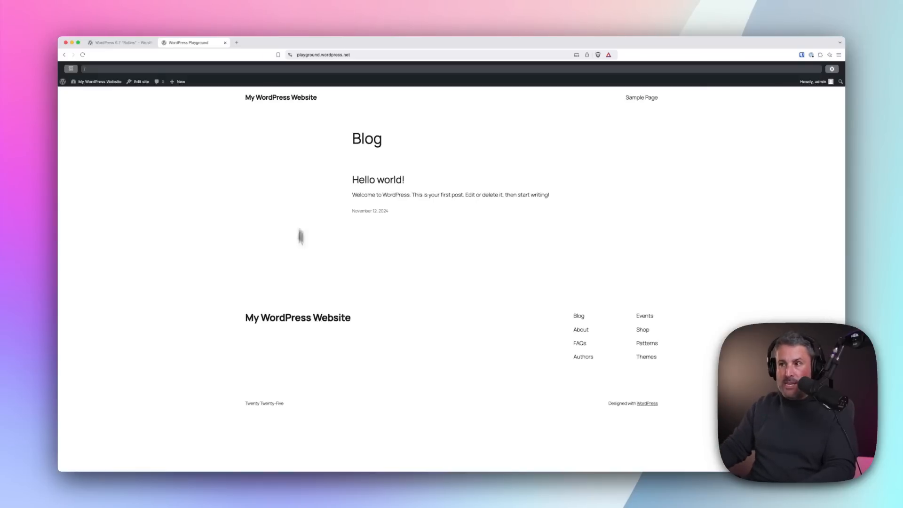
pyautogui.moveTo(392, 232)
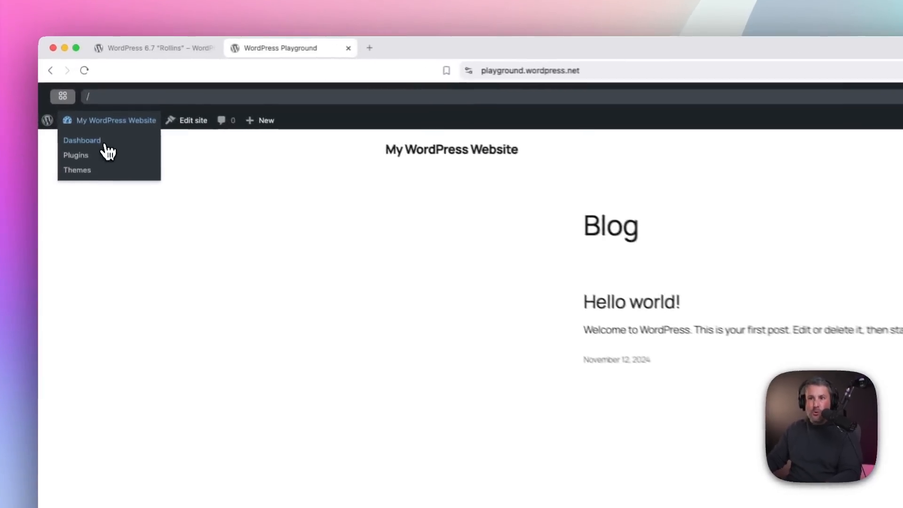
# - Go to the Dashboard and start a new page via Pages > Add New Page
pyautogui.click(82, 140)
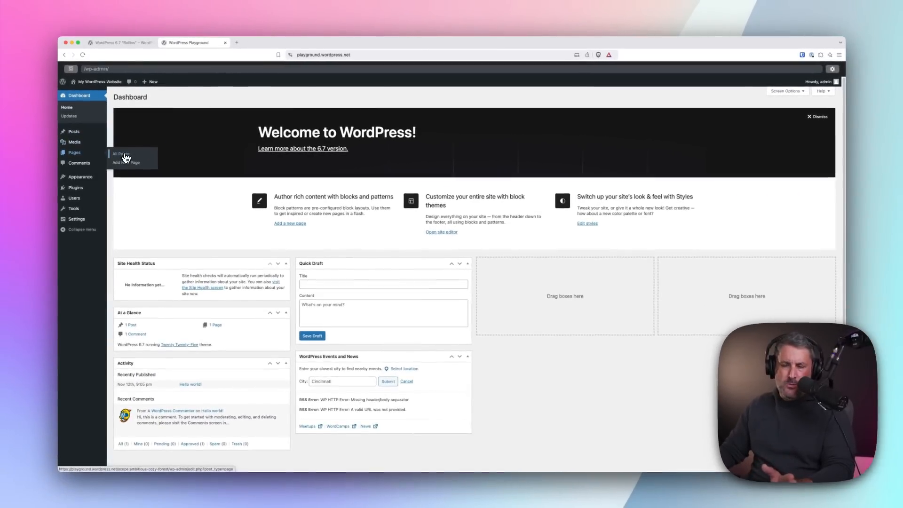
pyautogui.moveTo(125, 162)
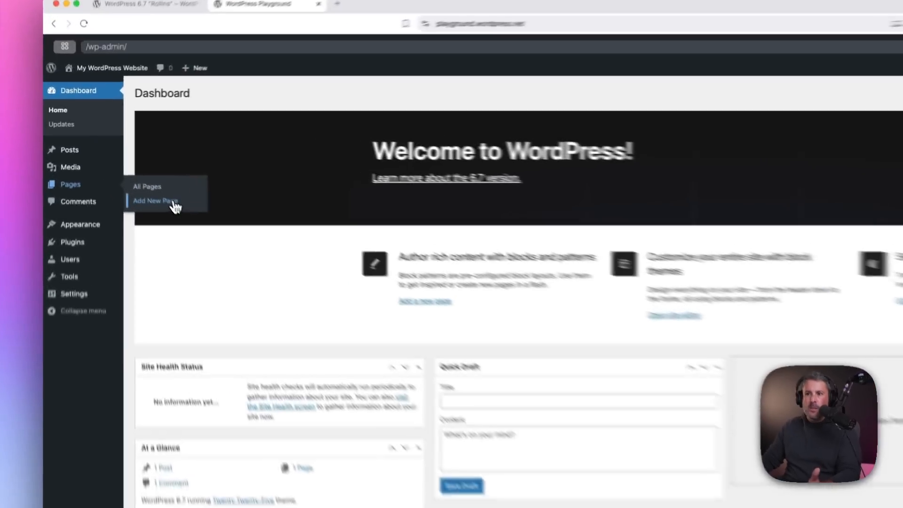
pyautogui.click(155, 200)
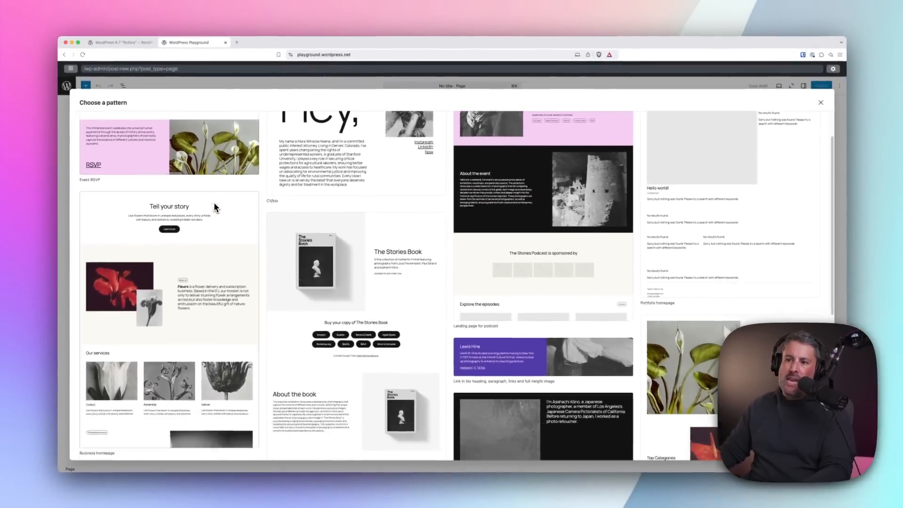
# - Browse the starter patterns, including business homepage, book landing and shop homepage layouts
pyautogui.scroll(-3)
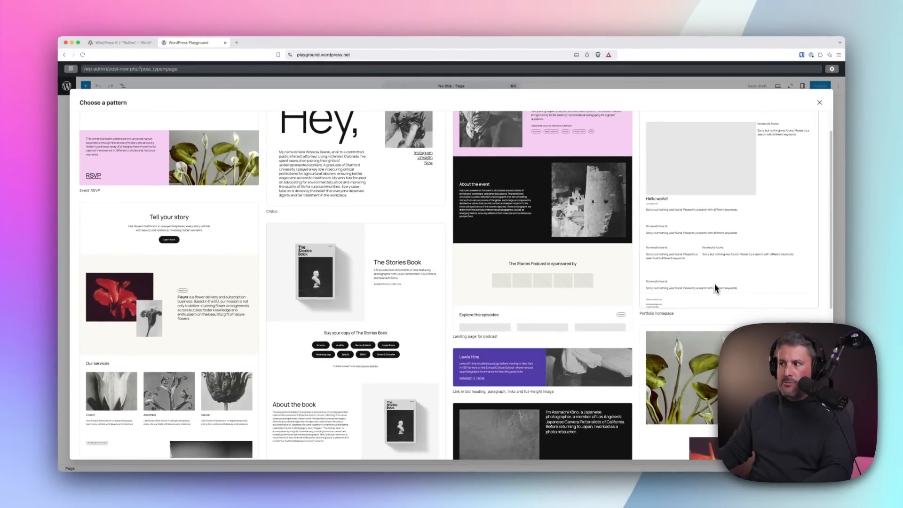
pyautogui.scroll(3)
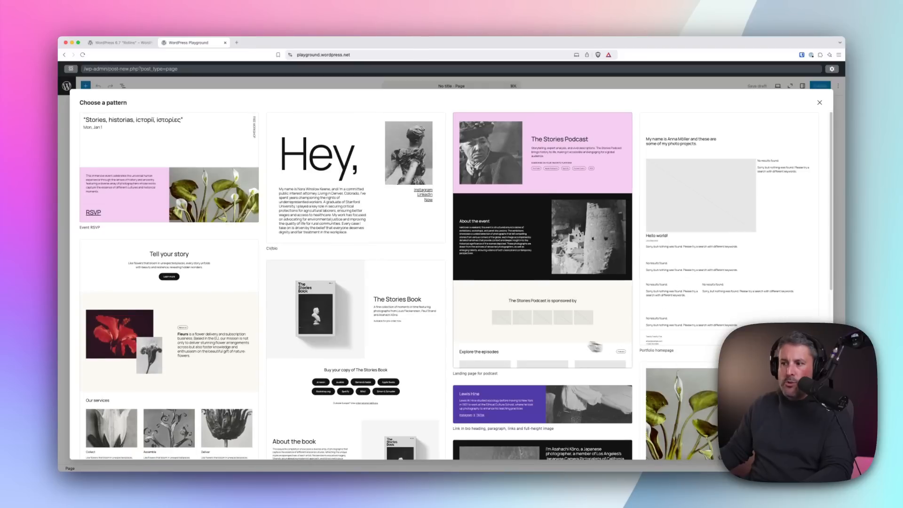
pyautogui.scroll(-3)
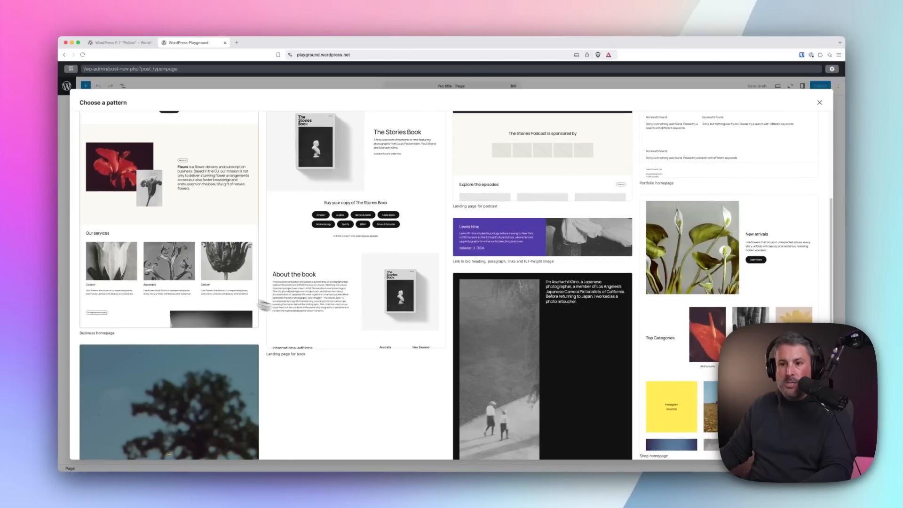
pyautogui.scroll(-3)
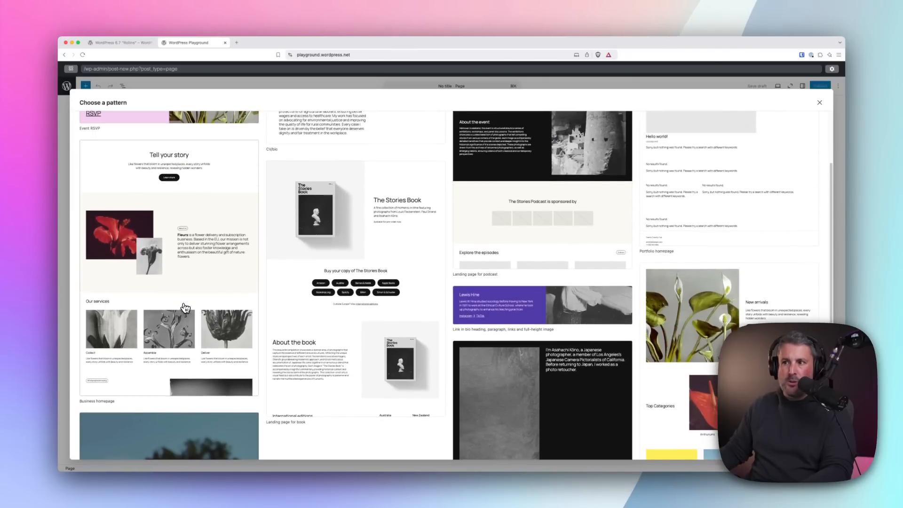
pyautogui.scroll(3)
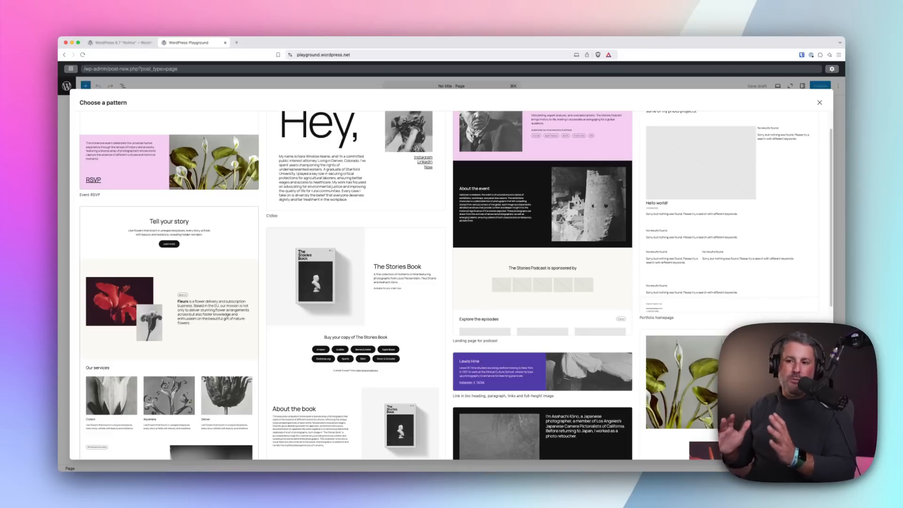
pyautogui.moveTo(174, 286)
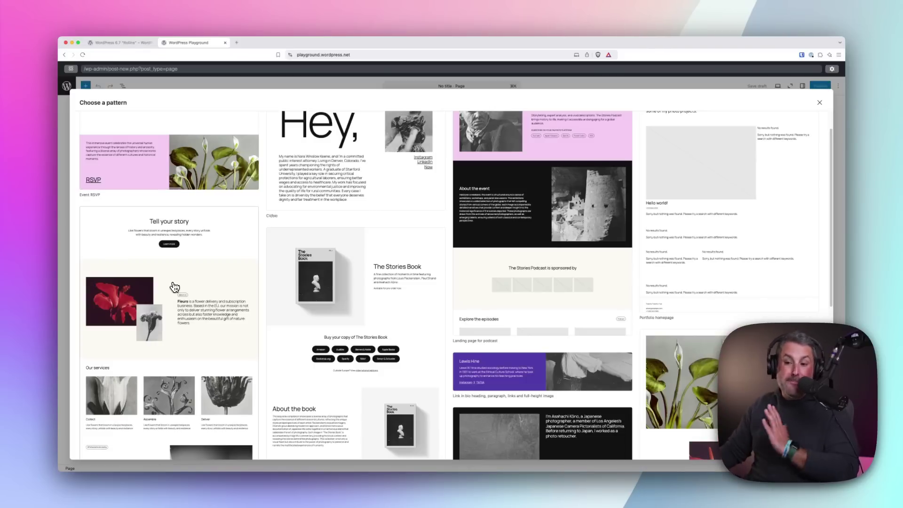
pyautogui.scroll(-3)
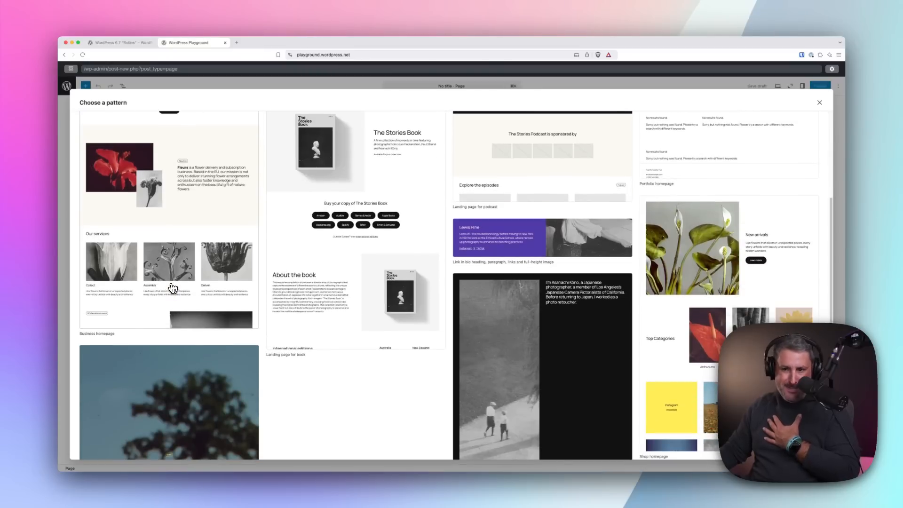
pyautogui.moveTo(144, 266)
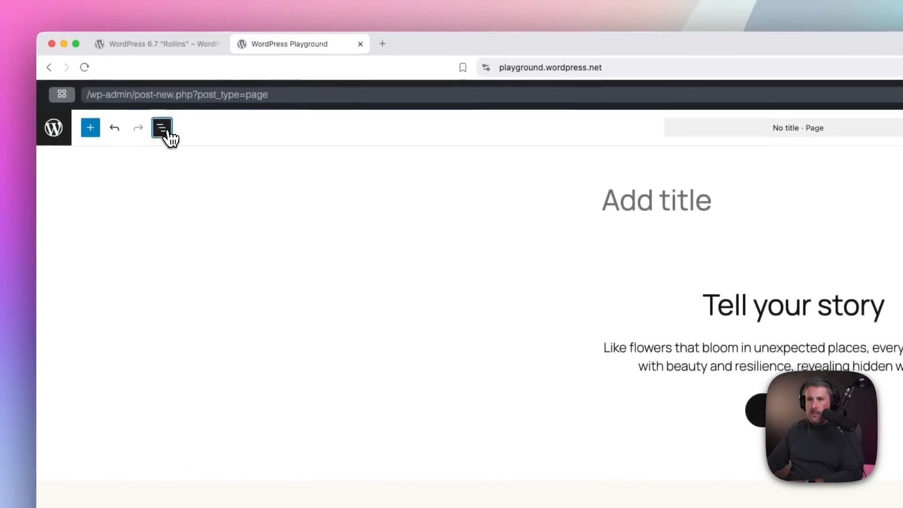
# - Review the Business homepage pattern's sections in List View down to the sign-up area
pyautogui.click(161, 127)
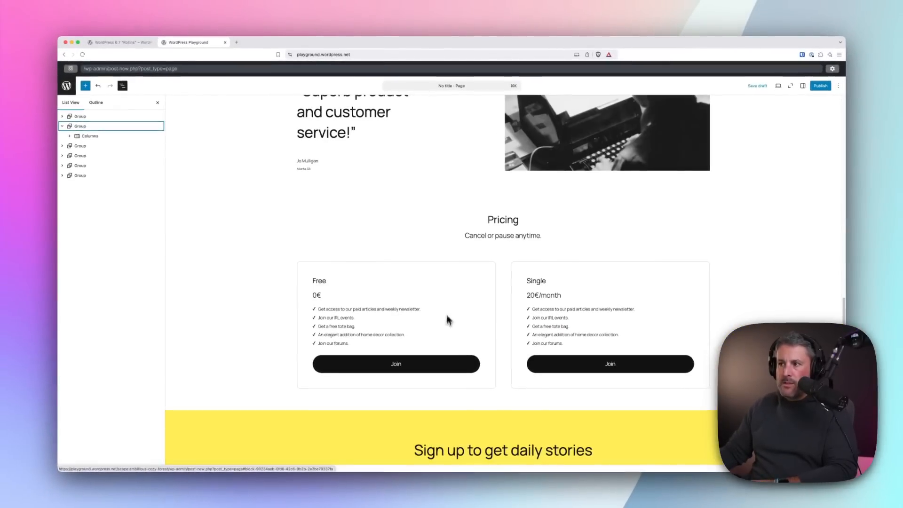
pyautogui.scroll(-3)
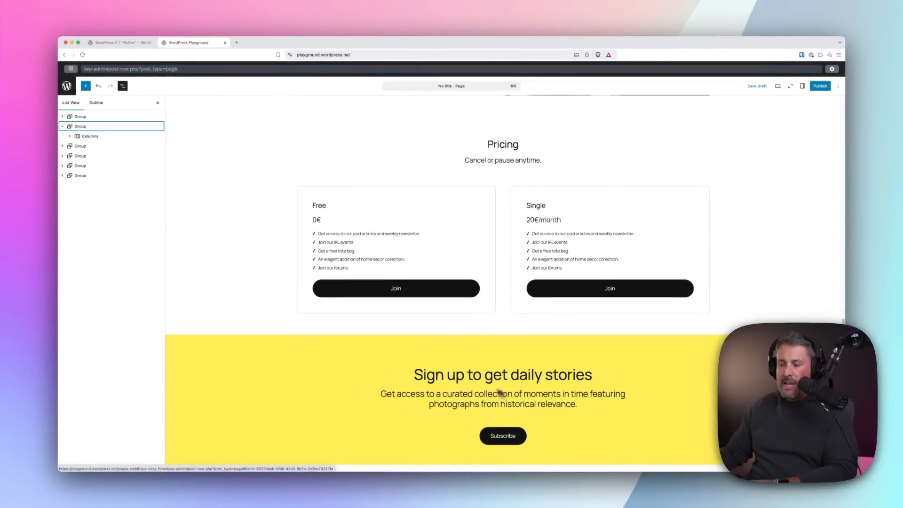
pyautogui.scroll(3)
pyautogui.write('Home page')
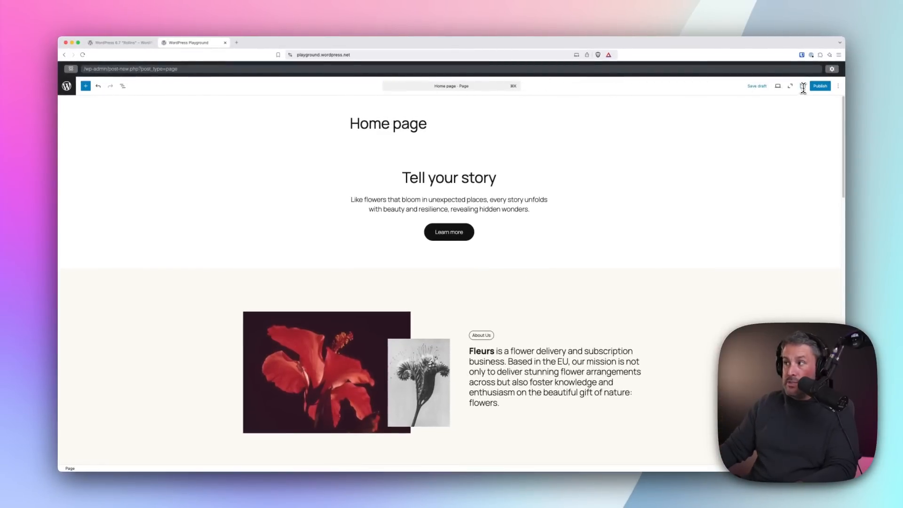
# - Open the pre-publish panel for 'Home page' to upload its external images
pyautogui.click(819, 86)
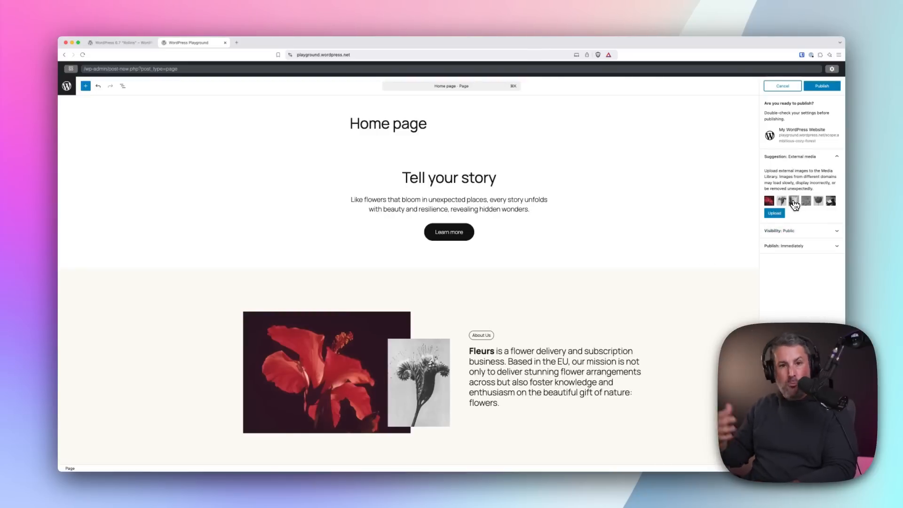
pyautogui.moveTo(815, 202)
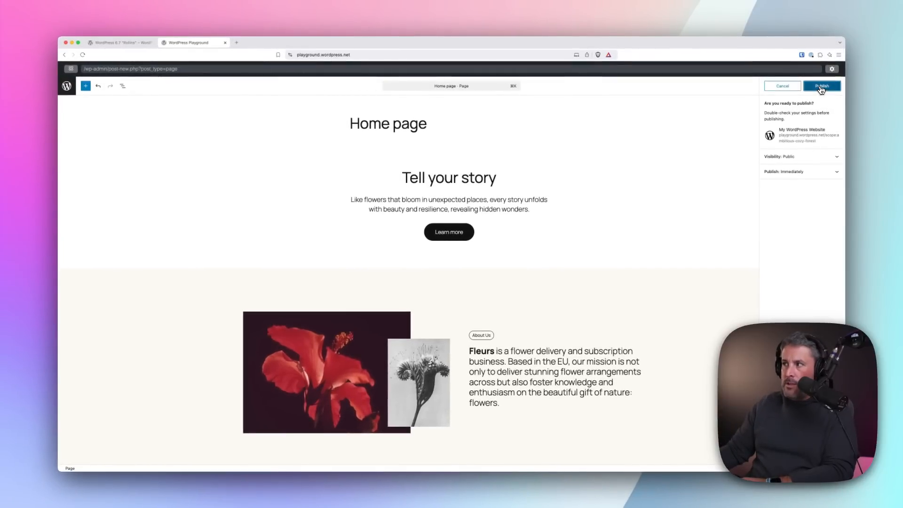
# - Publish 'Home page' and scroll through its business layout on the live site
pyautogui.click(821, 85)
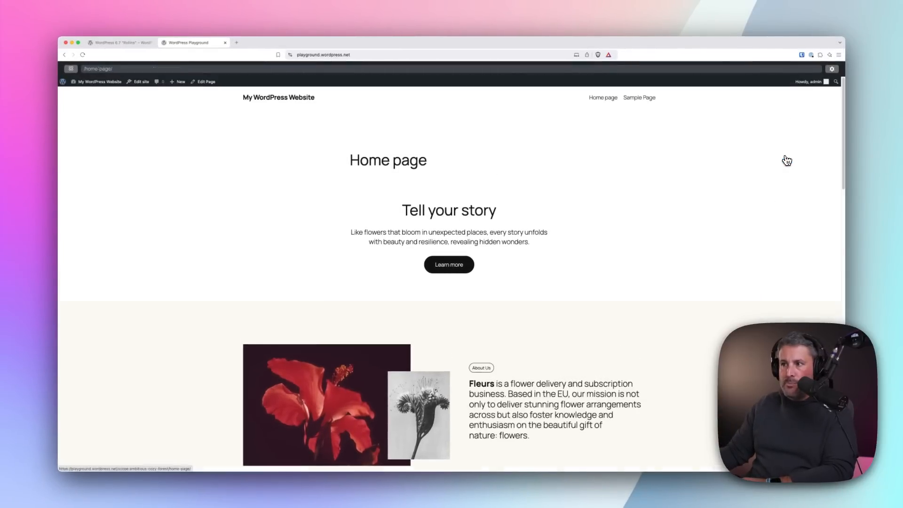
pyautogui.scroll(-3)
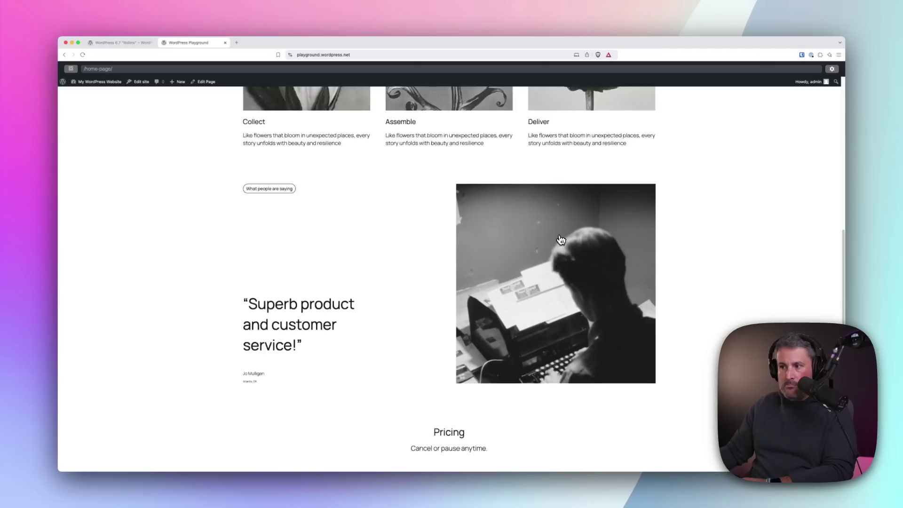
pyautogui.scroll(3)
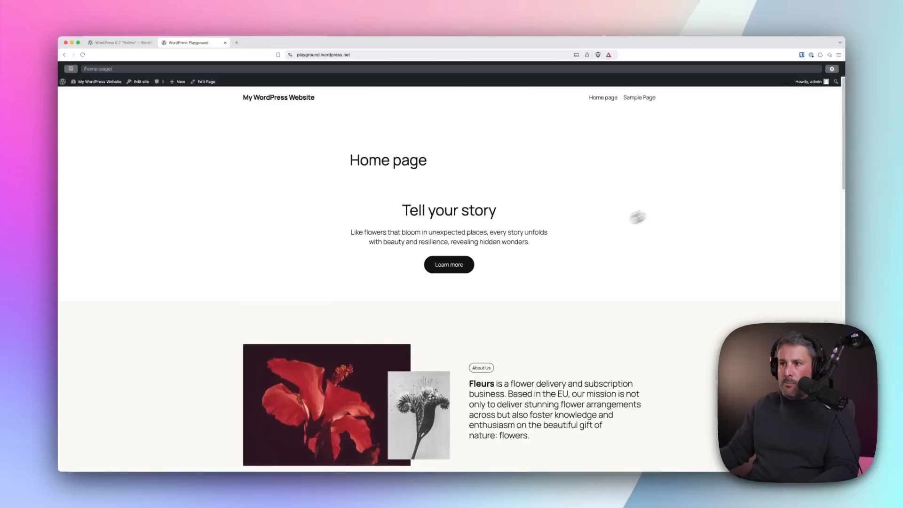
pyautogui.moveTo(384, 164)
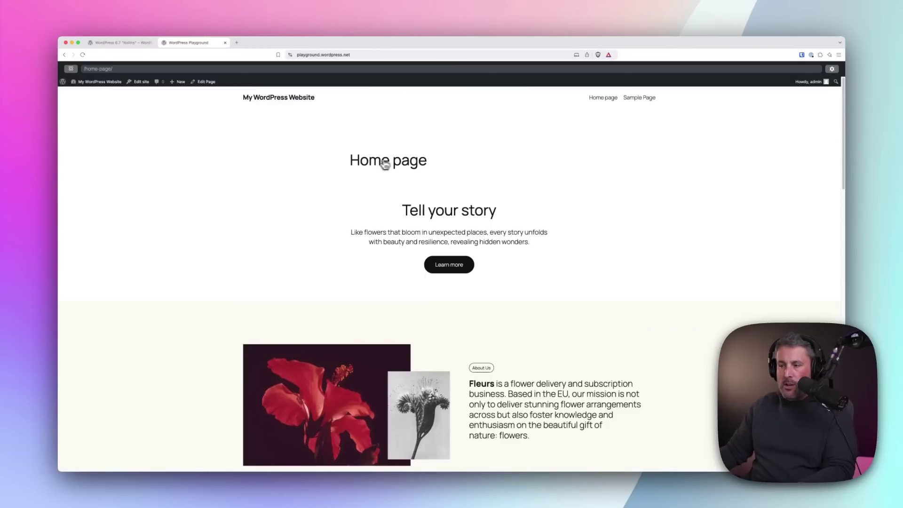
pyautogui.moveTo(344, 162)
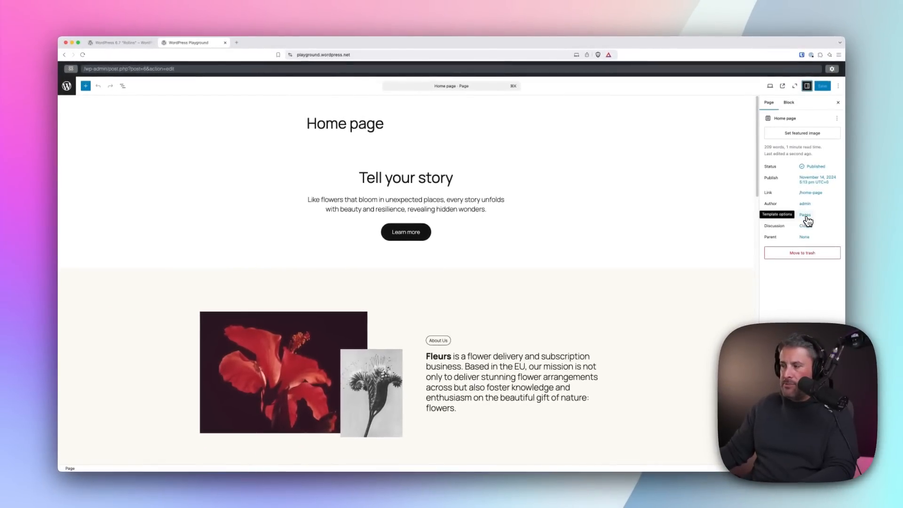
# - Choose Show template from the Pages template options to preview Home page in context
pyautogui.click(805, 214)
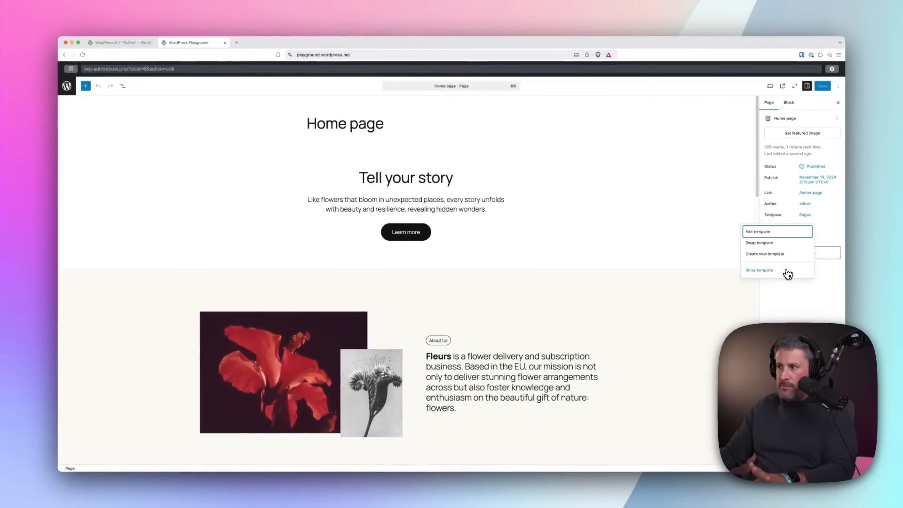
pyautogui.moveTo(784, 271)
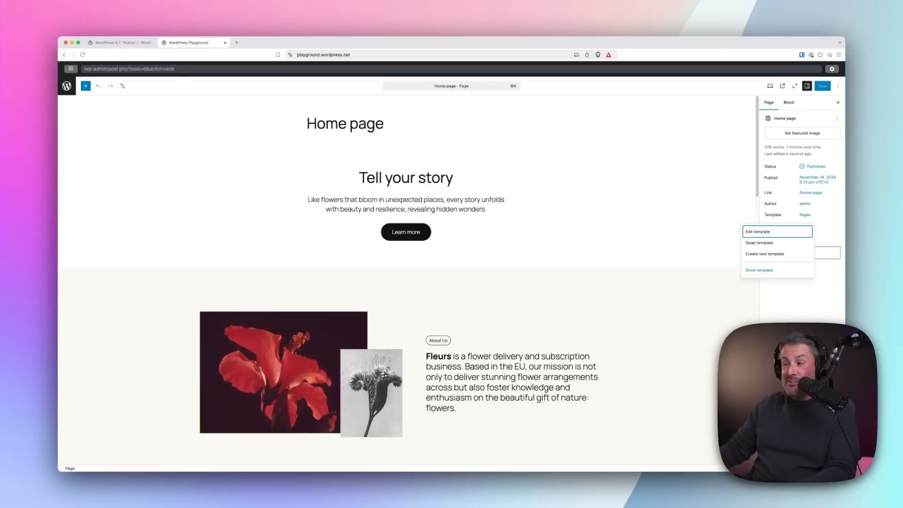
pyautogui.click(759, 269)
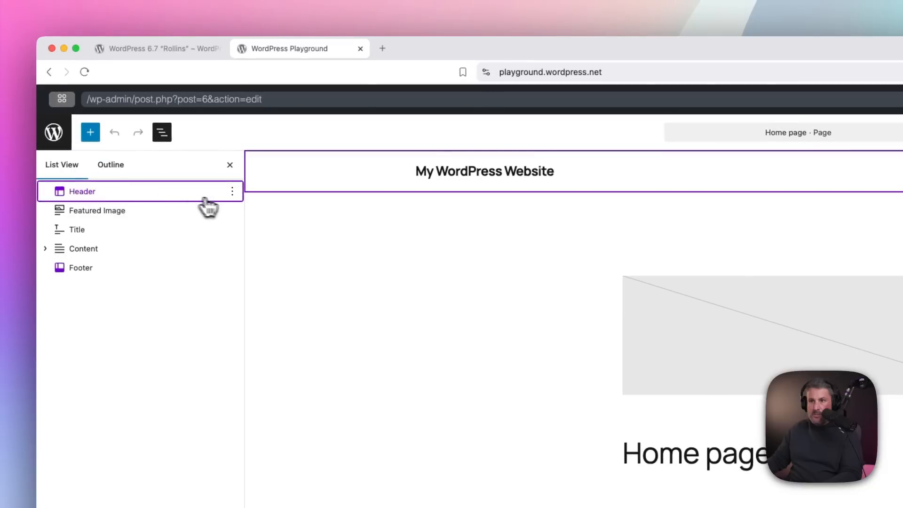
pyautogui.click(82, 191)
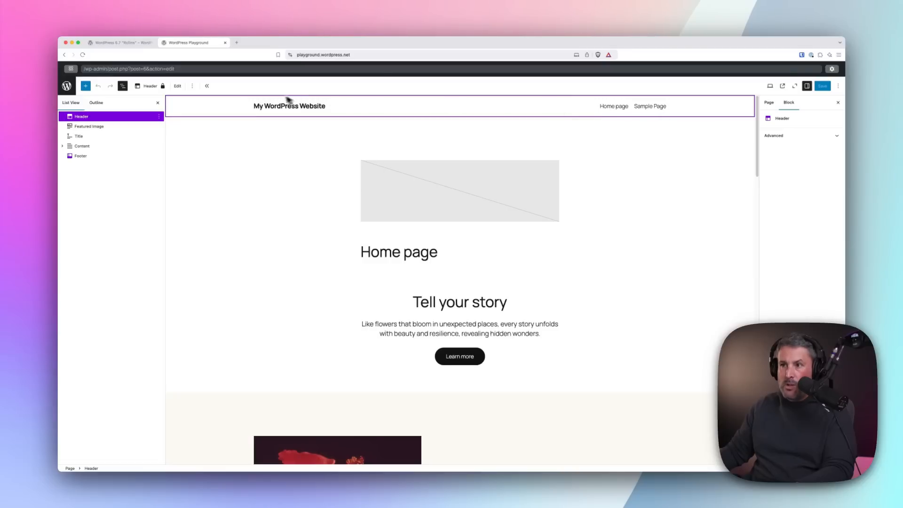
pyautogui.moveTo(623, 113)
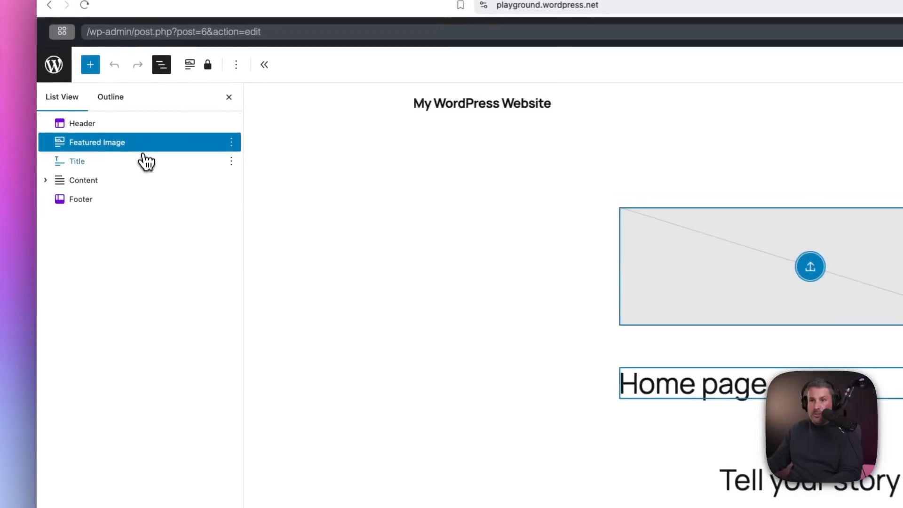
pyautogui.click(76, 162)
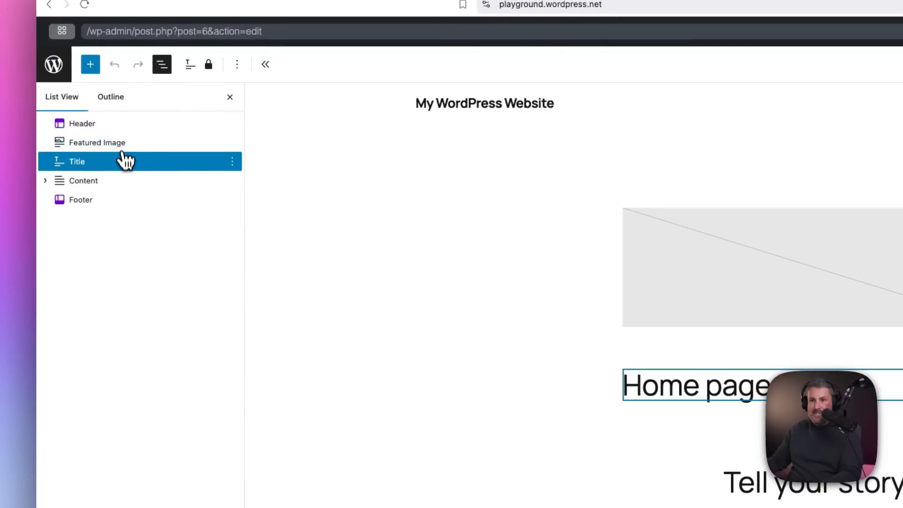
pyautogui.click(83, 180)
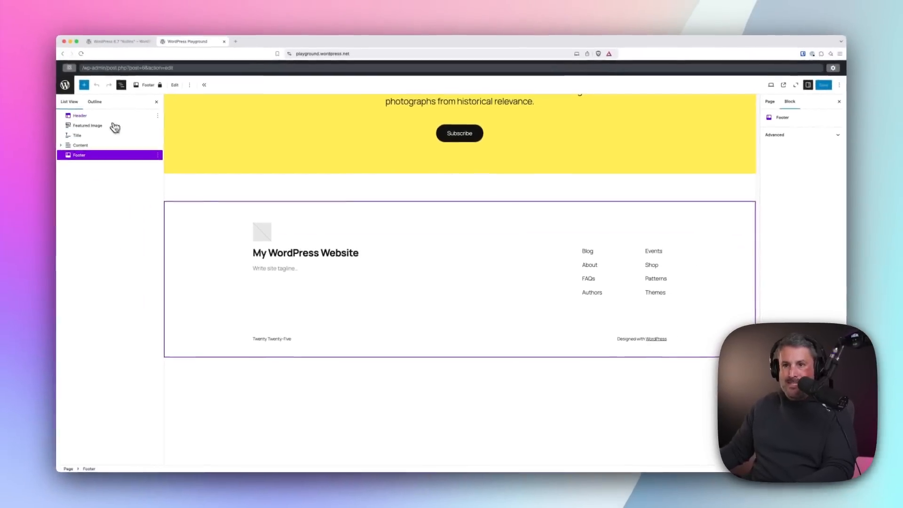
pyautogui.click(79, 136)
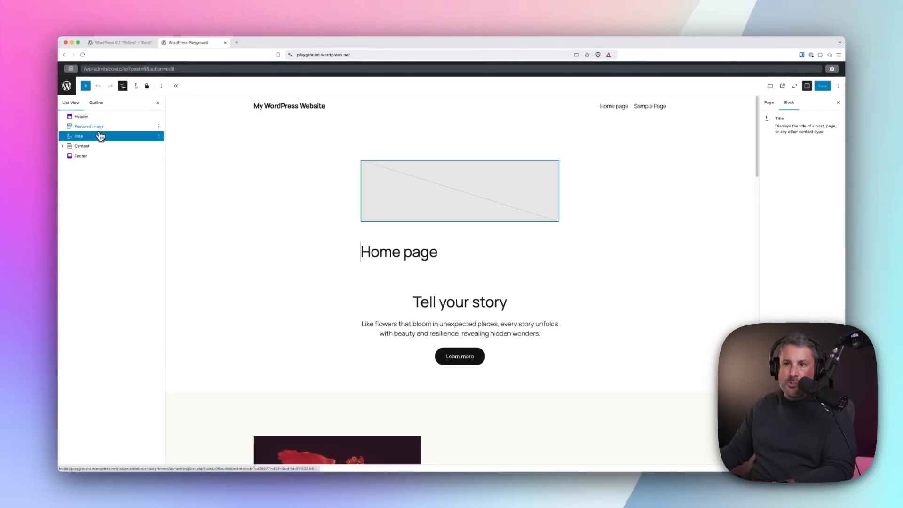
pyautogui.click(89, 125)
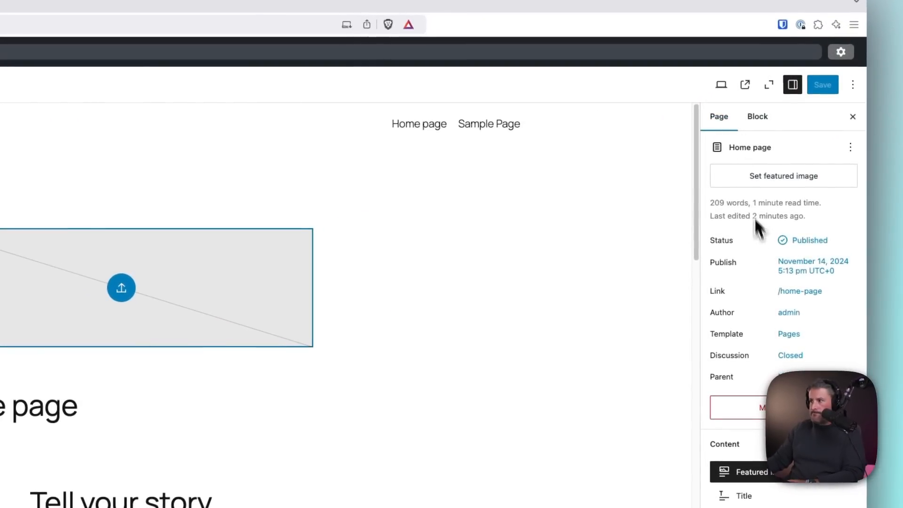
# - Choose Swap template from the Template options to pick a new template
pyautogui.click(788, 333)
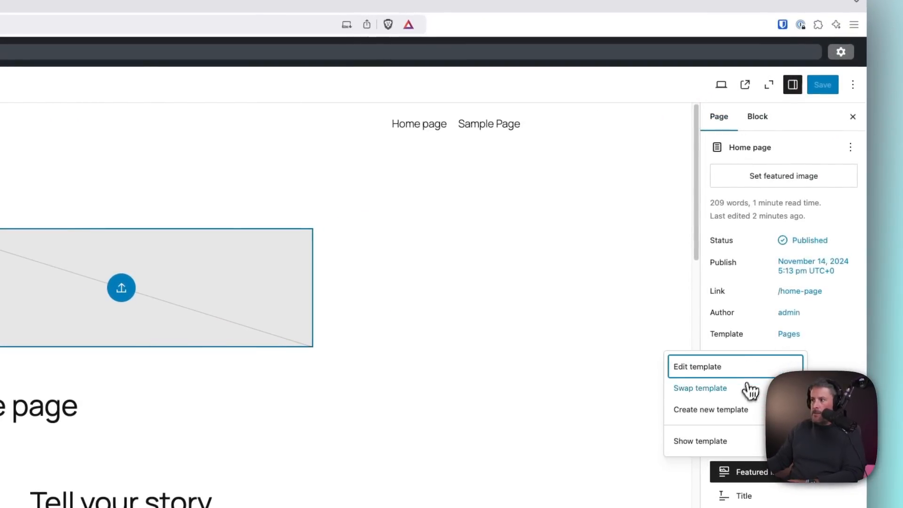
pyautogui.click(700, 387)
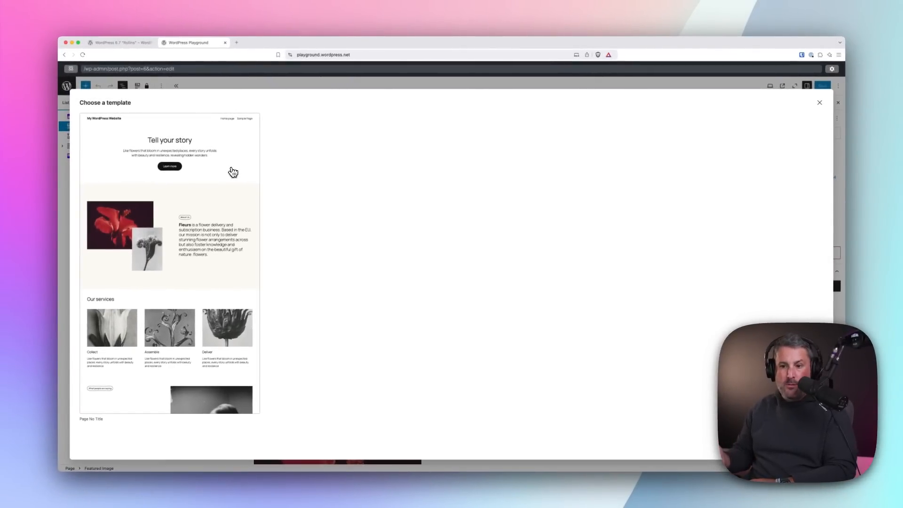
pyautogui.moveTo(233, 173)
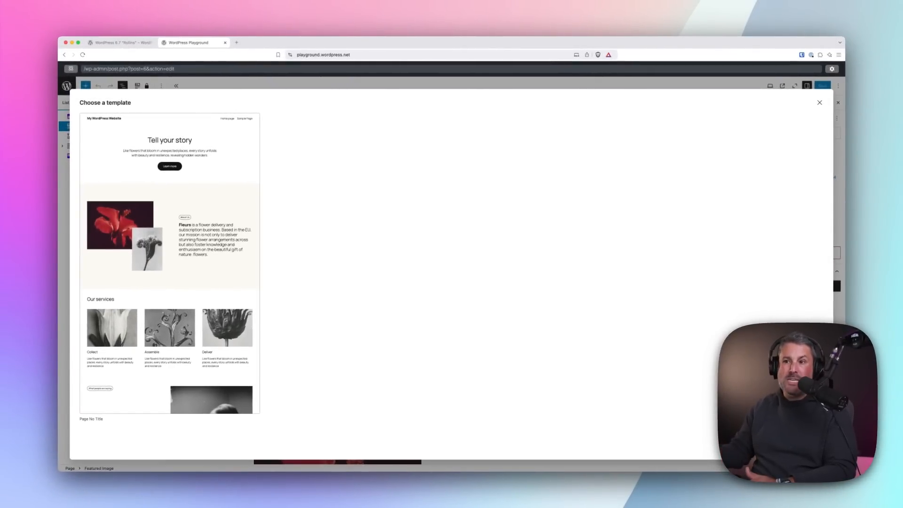
pyautogui.moveTo(233, 172)
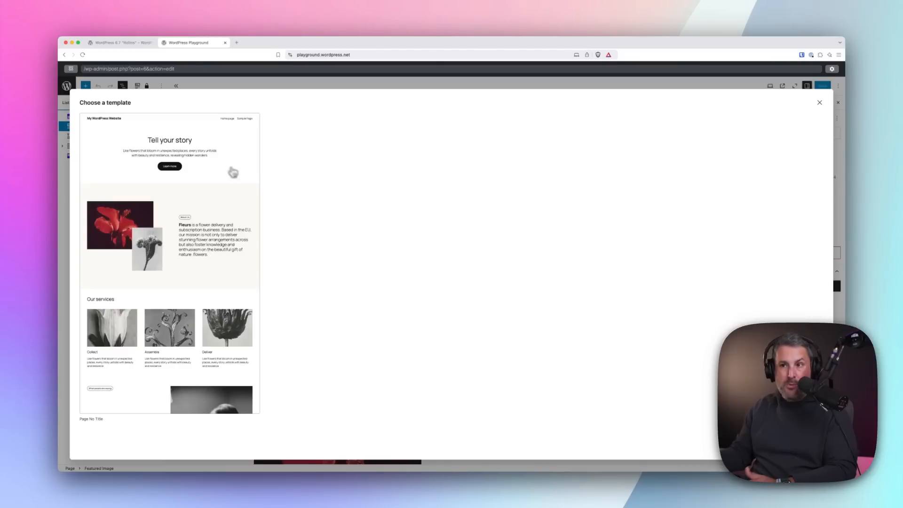
pyautogui.moveTo(178, 215)
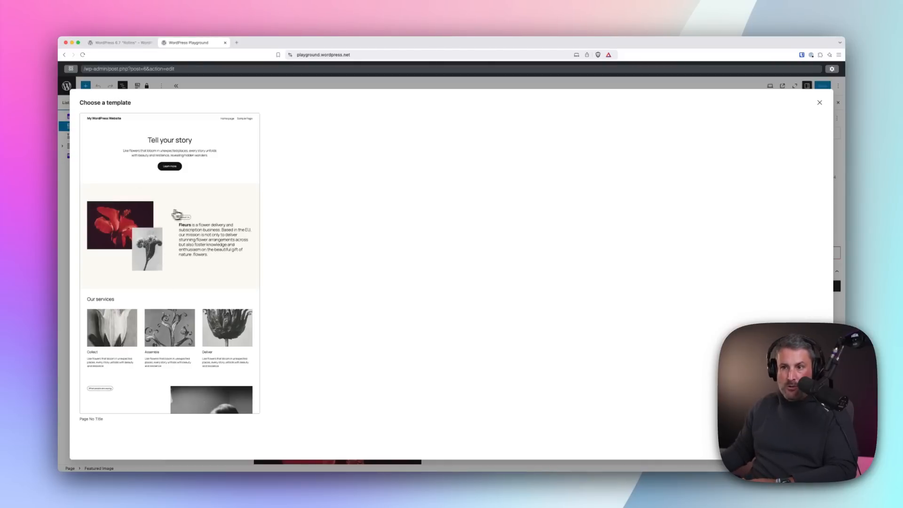
pyautogui.moveTo(189, 179)
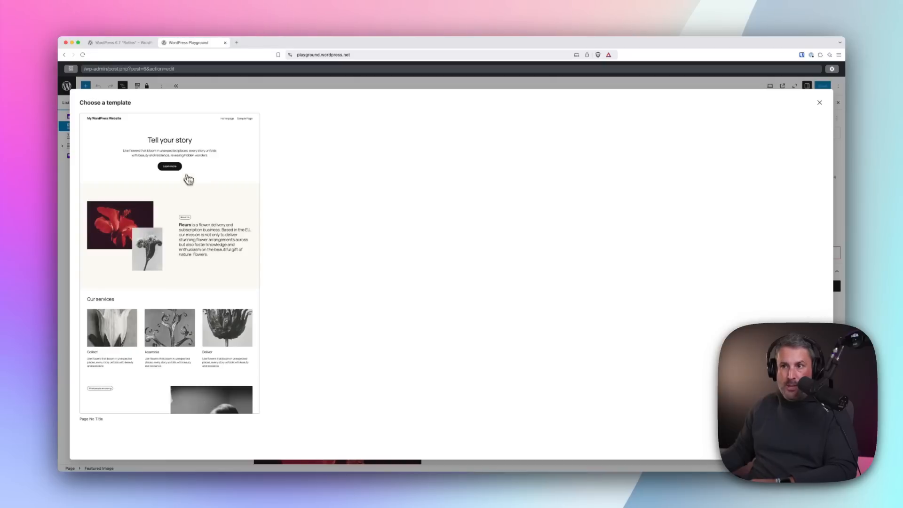
pyautogui.moveTo(181, 133)
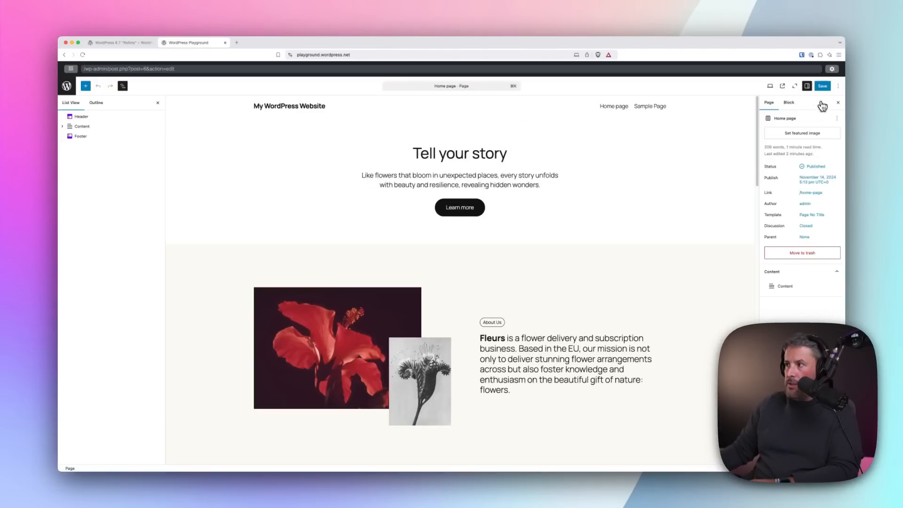
# - View the untitled Home page on the front end and scroll through it
pyautogui.click(821, 86)
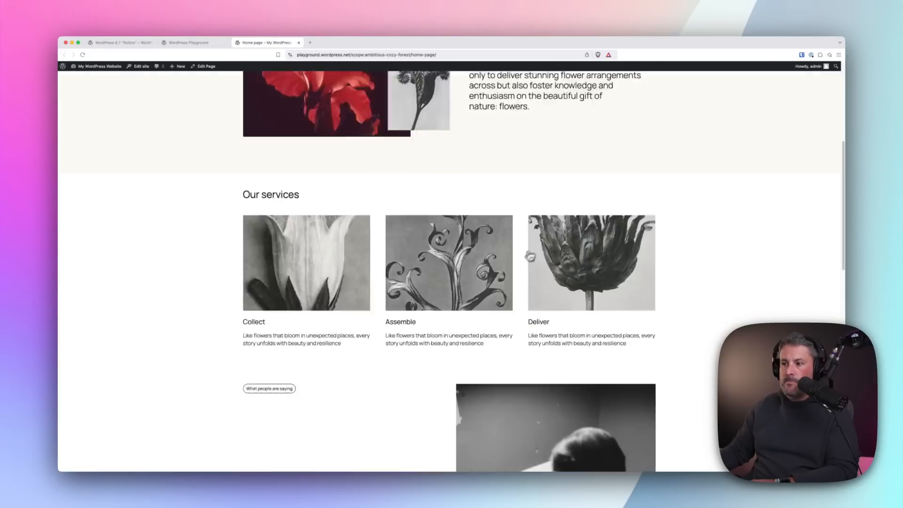
pyautogui.scroll(3)
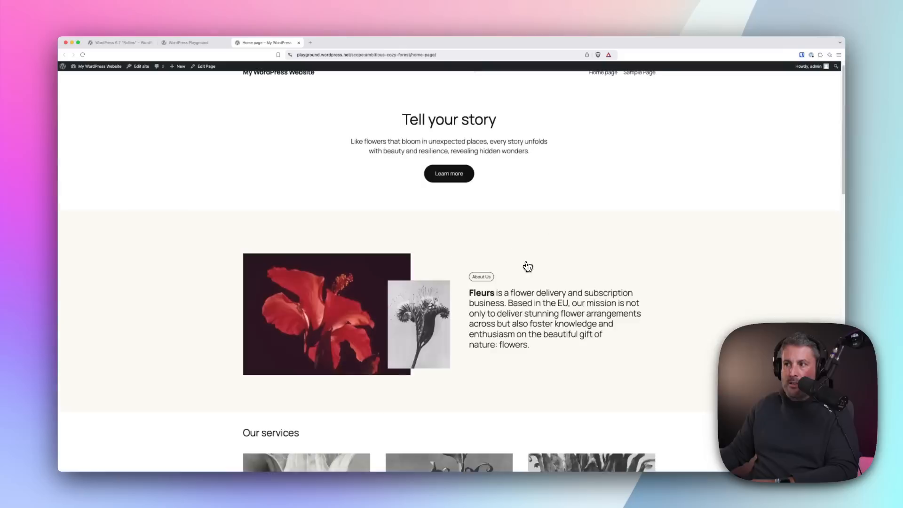
pyautogui.scroll(3)
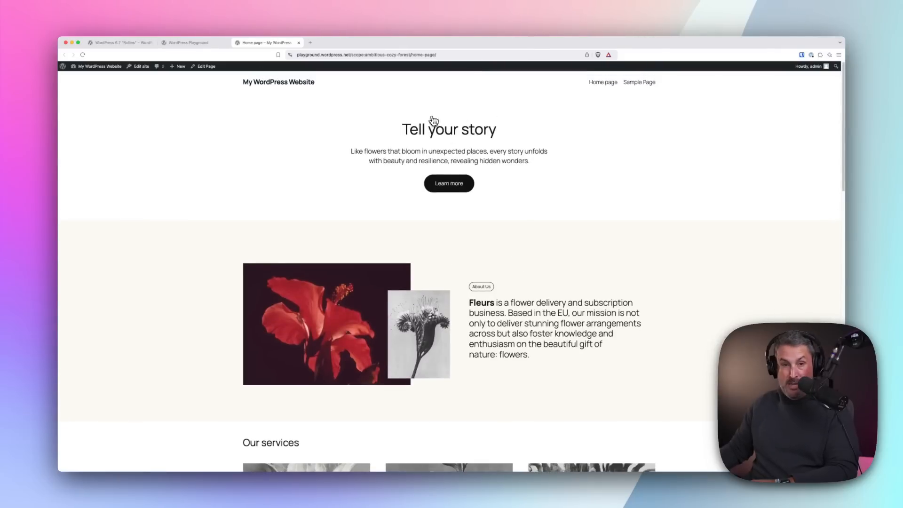
pyautogui.moveTo(413, 114)
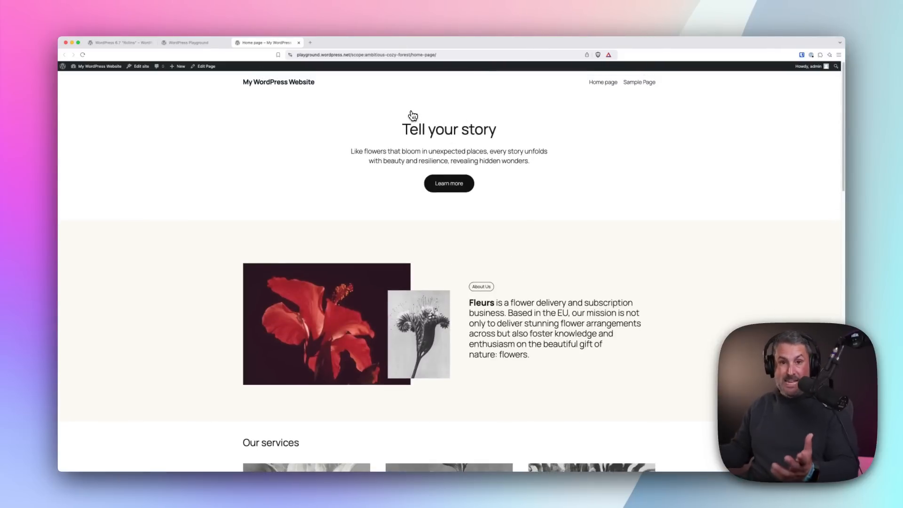
# - Click the 'My WordPress Website' site title to reach the front page
pyautogui.click(277, 82)
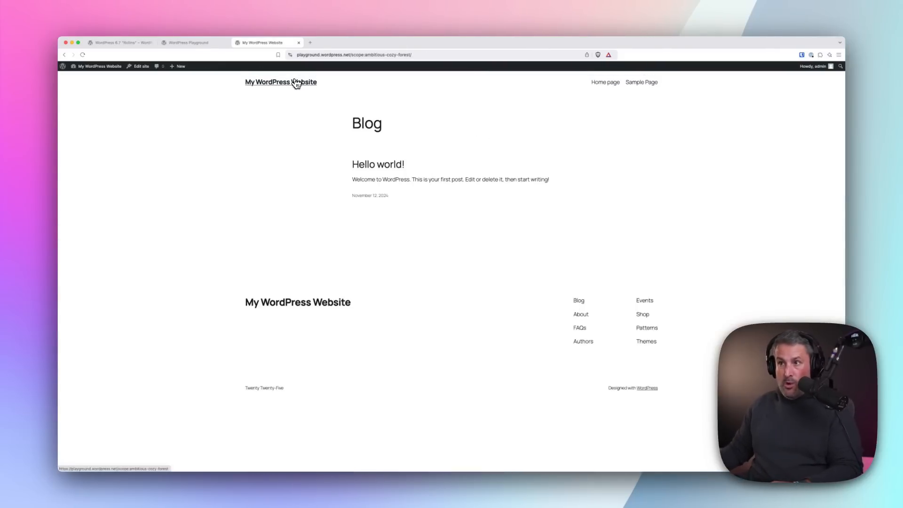
pyautogui.moveTo(293, 103)
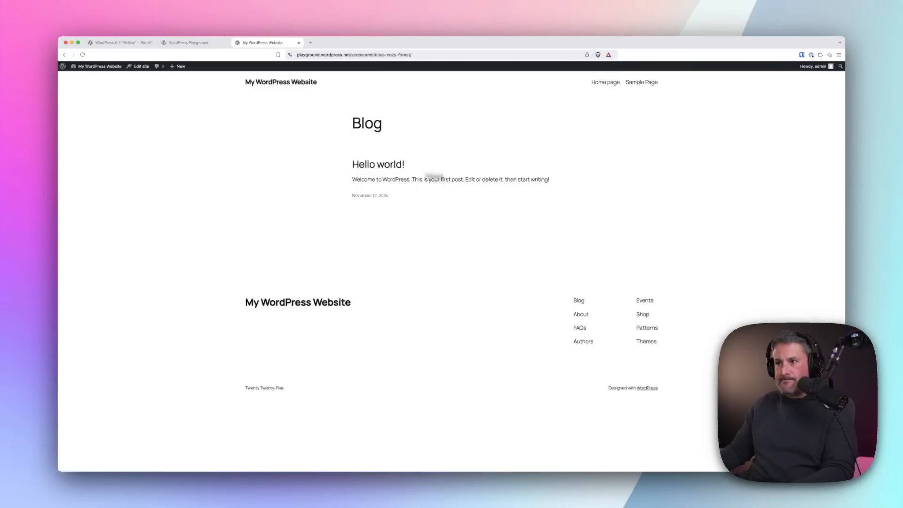
pyautogui.moveTo(294, 102)
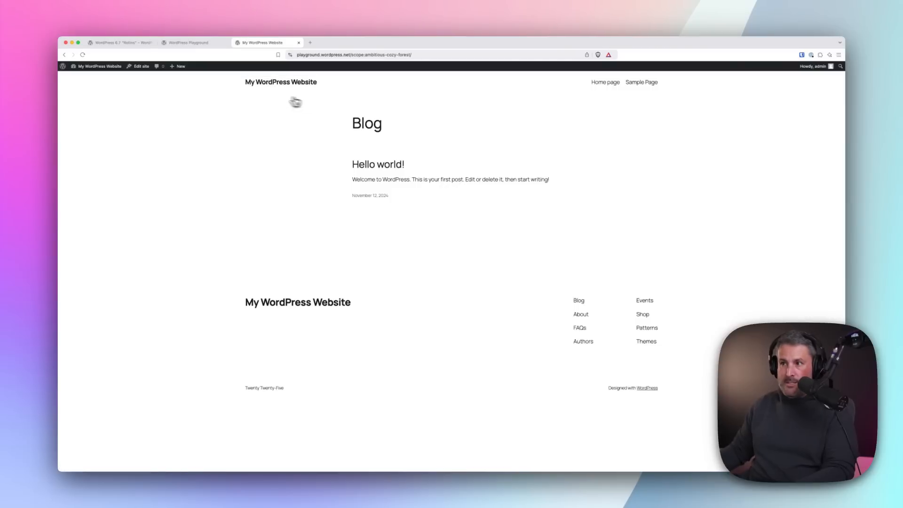
pyautogui.moveTo(333, 93)
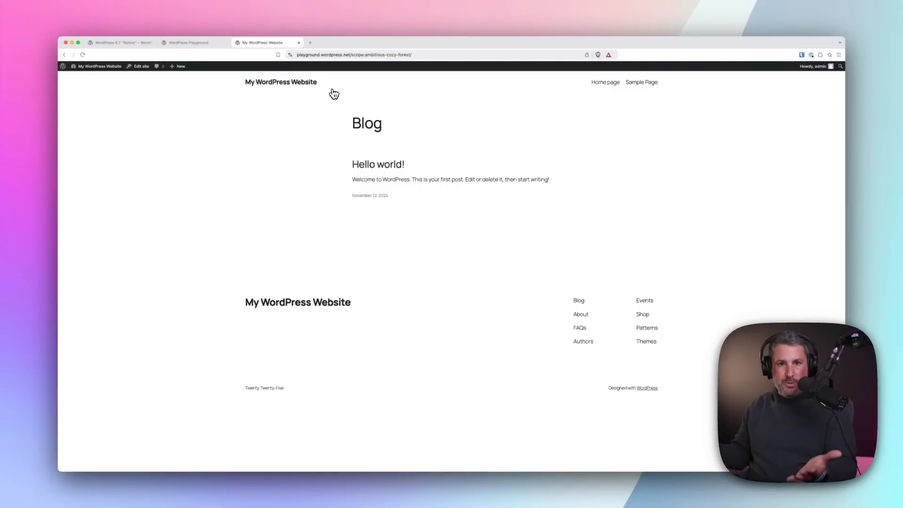
pyautogui.moveTo(333, 95)
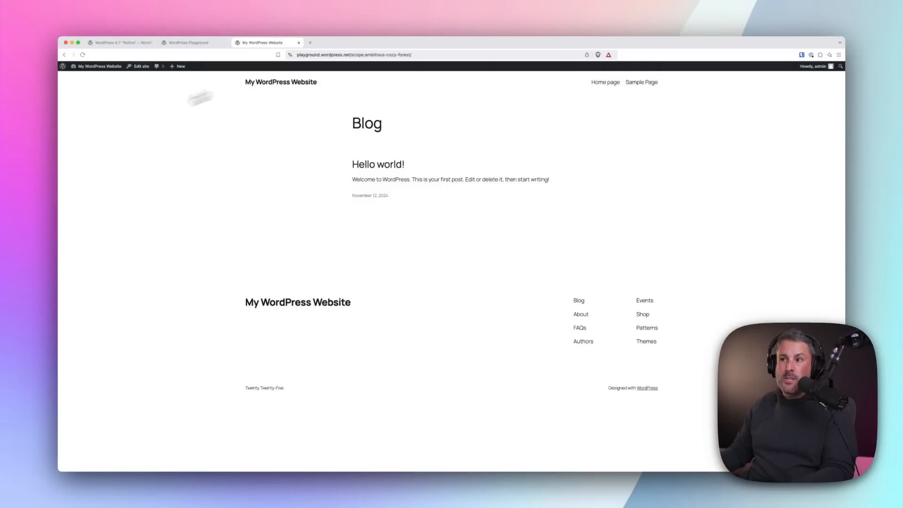
# - In Reading settings, set the homepage to the static 'Home page' and save
pyautogui.click(97, 66)
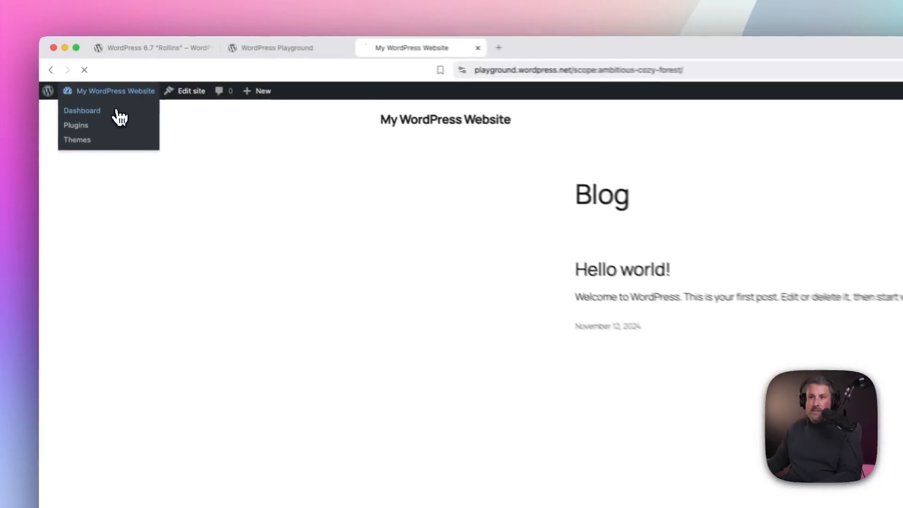
pyautogui.click(82, 111)
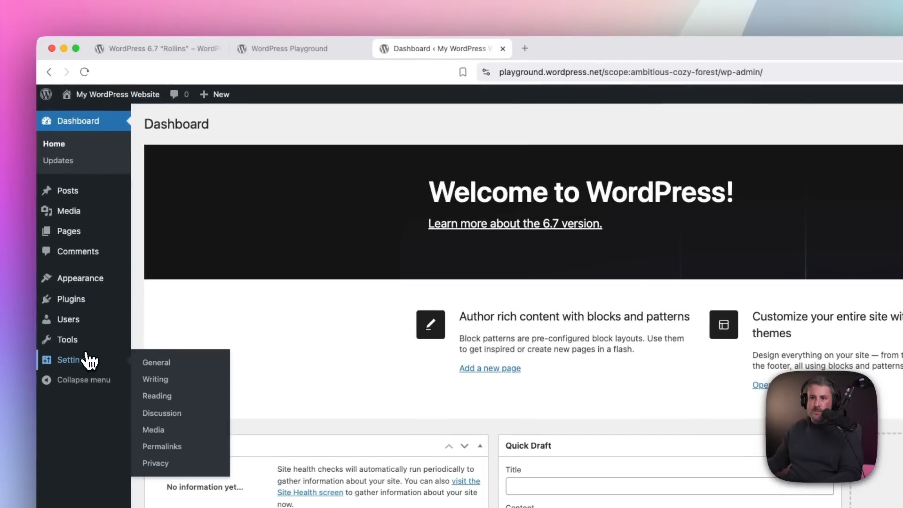
pyautogui.click(157, 395)
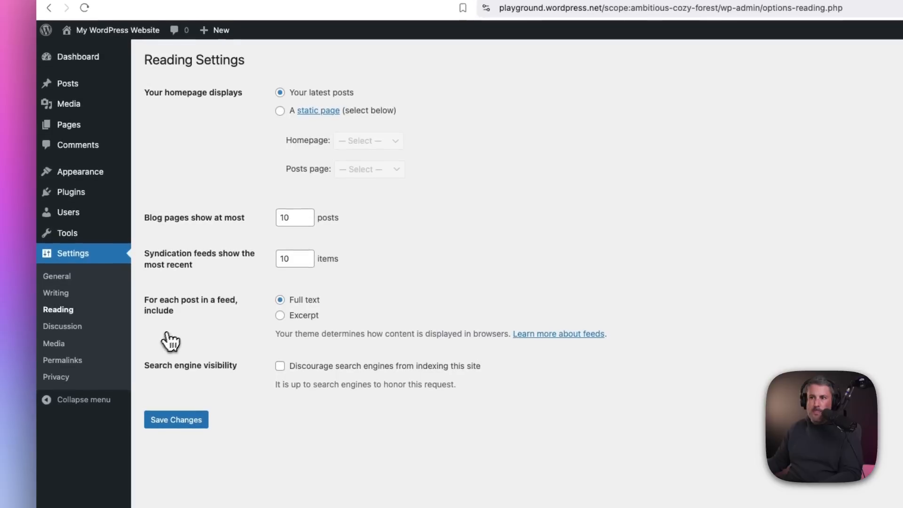
pyautogui.moveTo(235, 207)
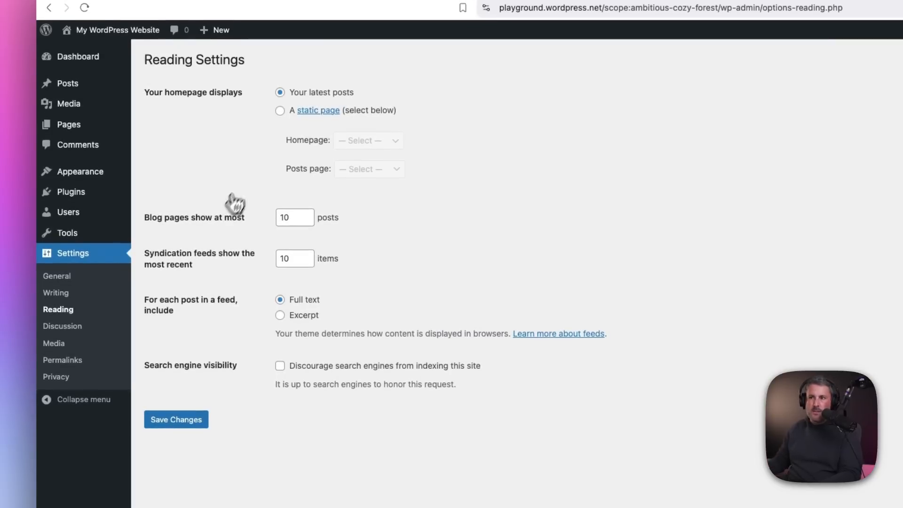
pyautogui.click(280, 110)
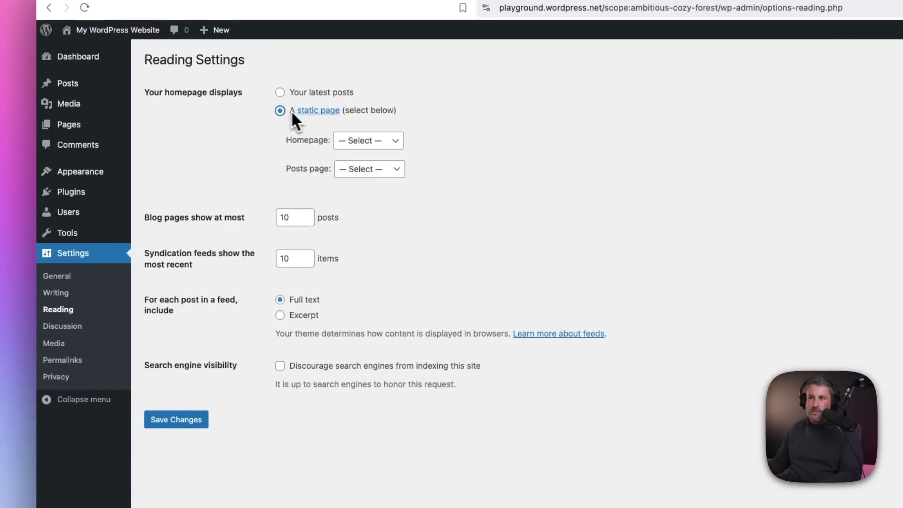
pyautogui.click(367, 141)
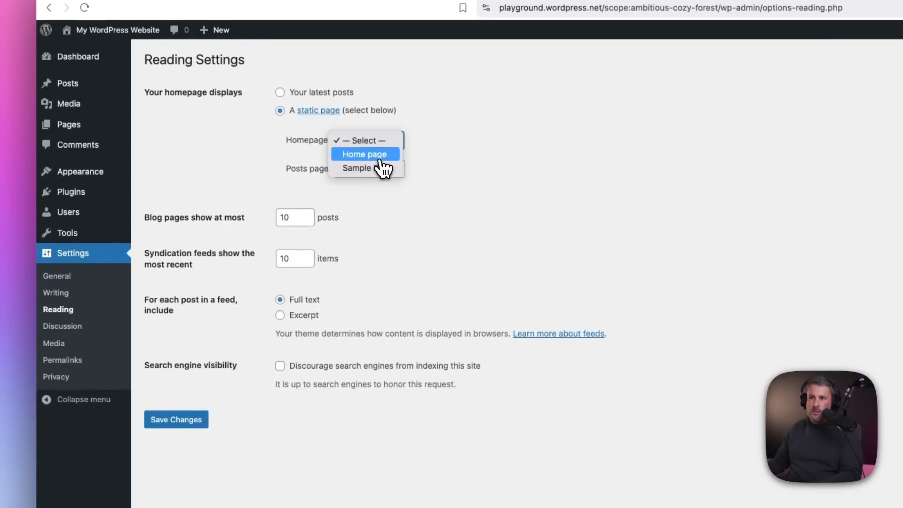
pyautogui.click(363, 154)
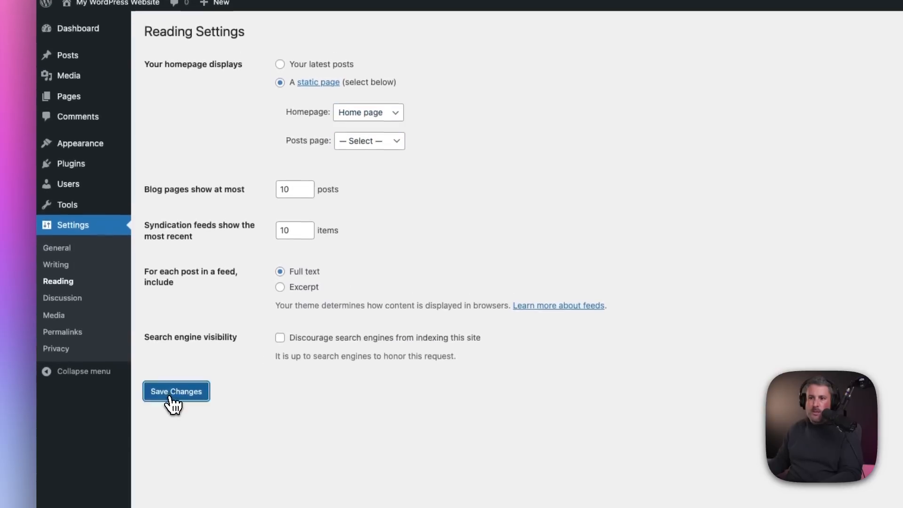
pyautogui.click(176, 390)
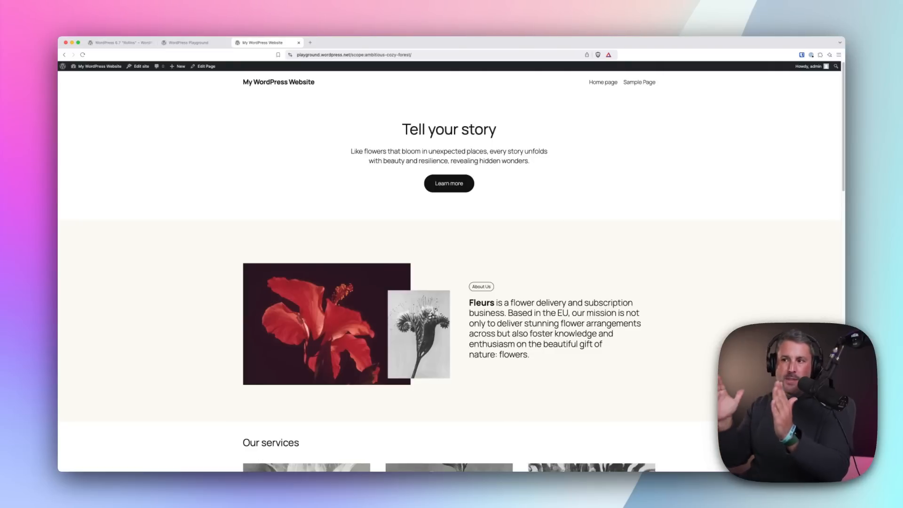
pyautogui.moveTo(87, 83)
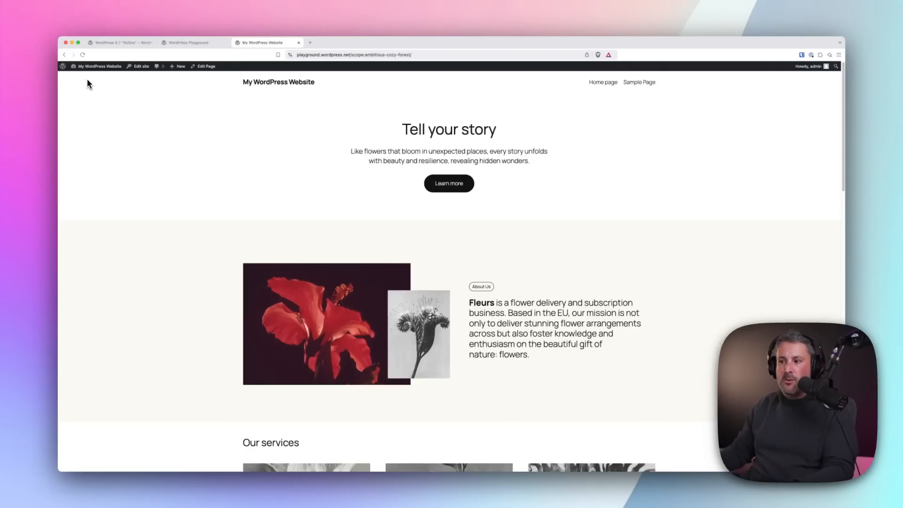
# - Scroll through the live homepage, then open Home page in the editor
pyautogui.scroll(-3)
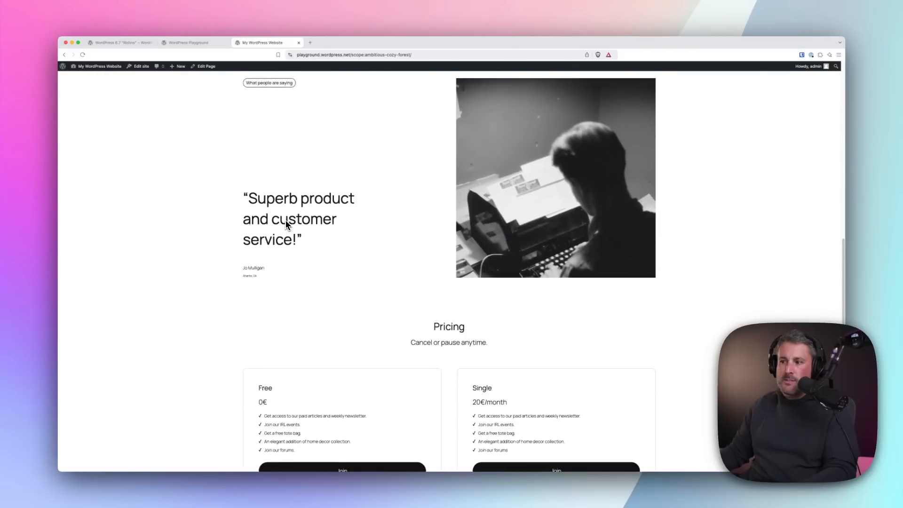
pyautogui.click(205, 65)
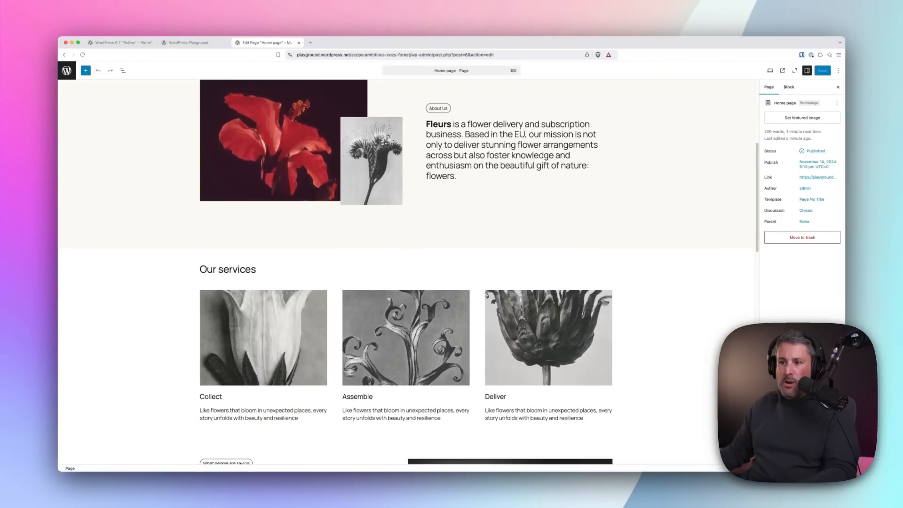
# - Scroll through the Home page sections in the block editor
pyautogui.scroll(3)
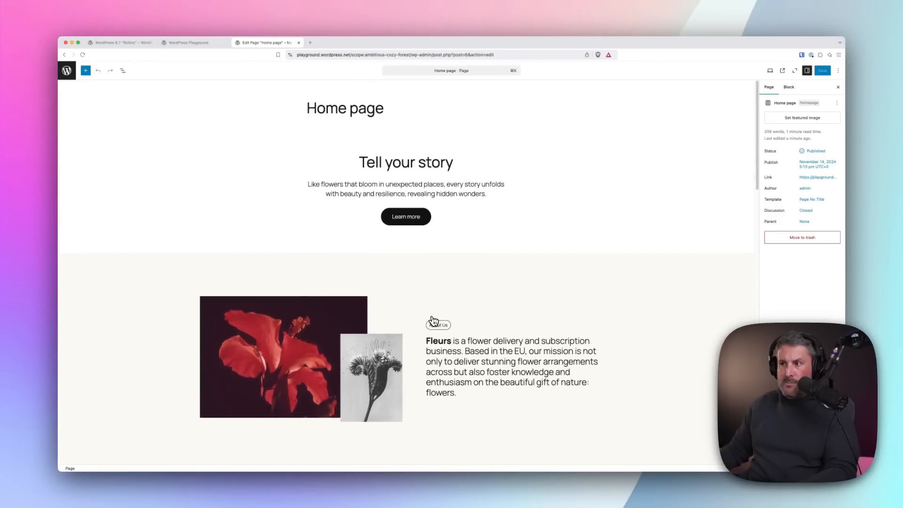
pyautogui.moveTo(709, 168)
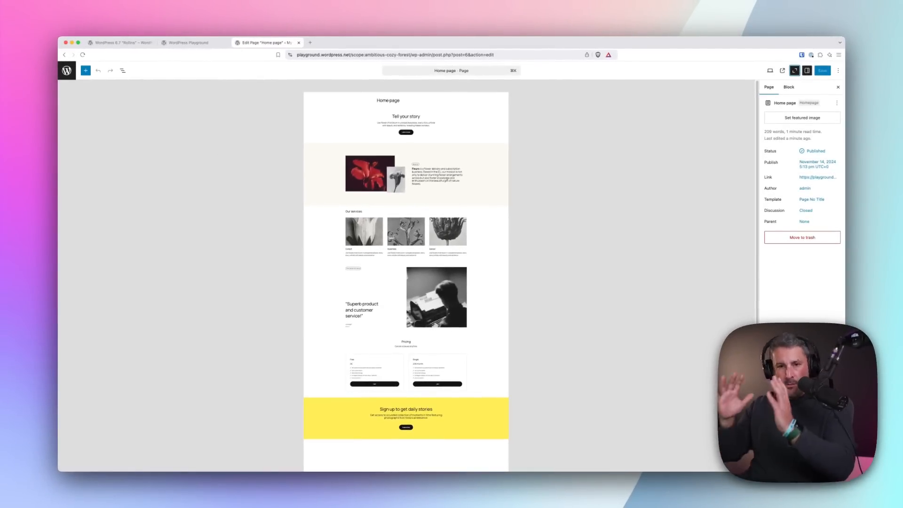
pyautogui.scroll(-3)
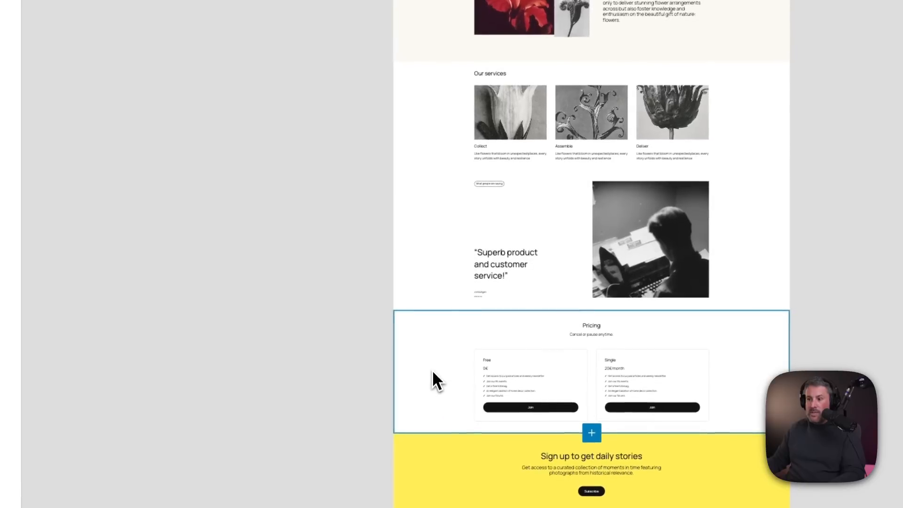
pyautogui.moveTo(426, 360)
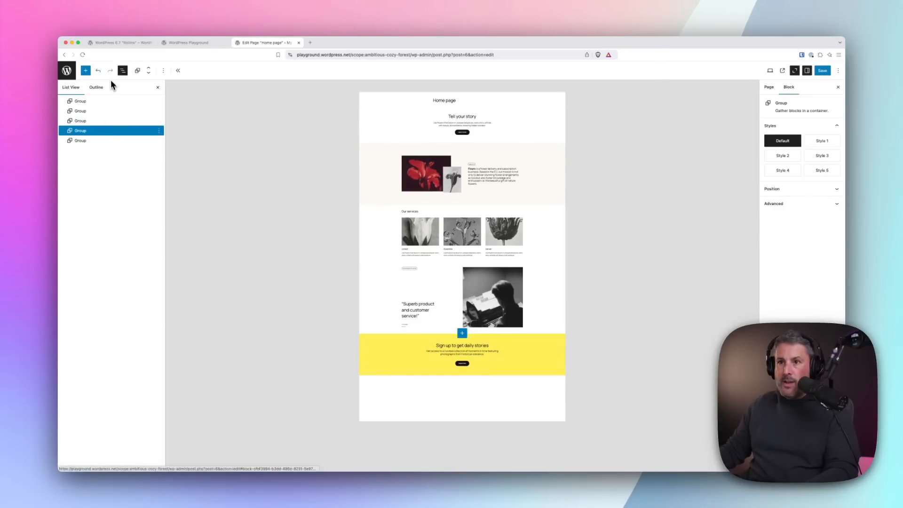
# - Insert the Call to Action 'Events list' pattern below Our services and save the page
pyautogui.click(85, 70)
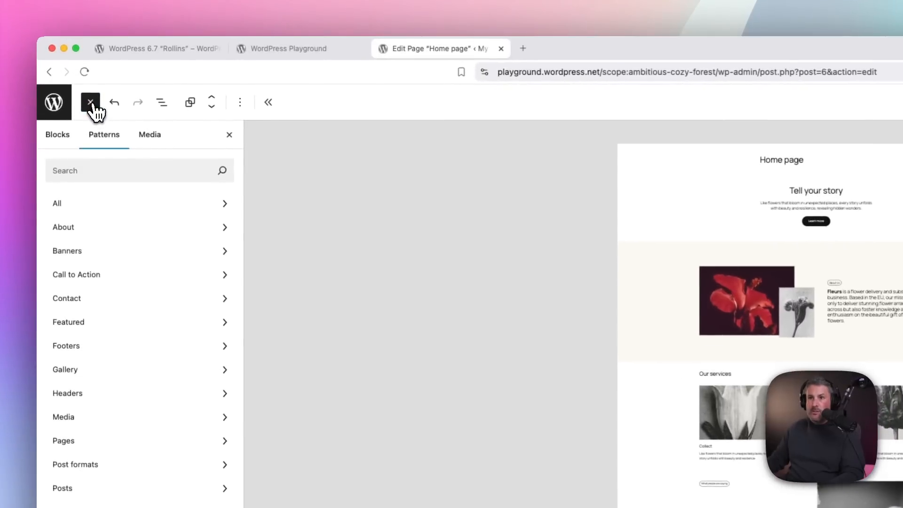
pyautogui.click(76, 275)
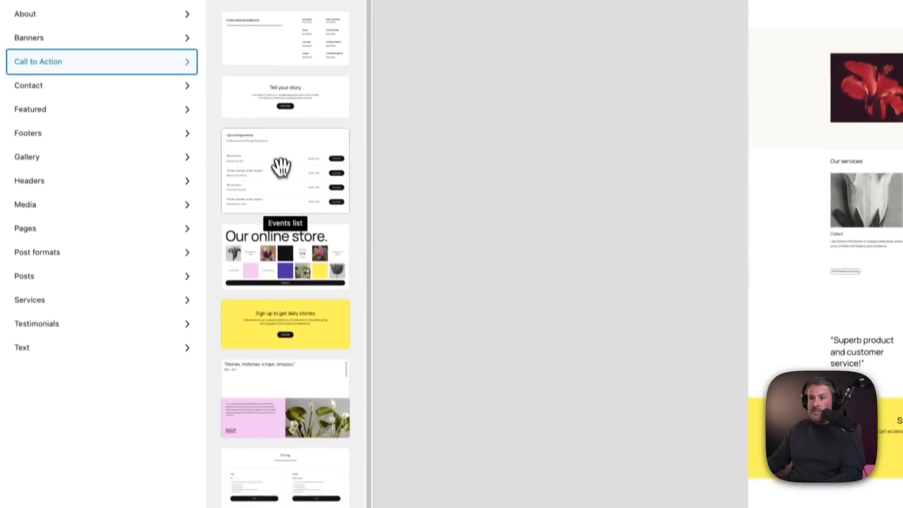
pyautogui.scroll(3)
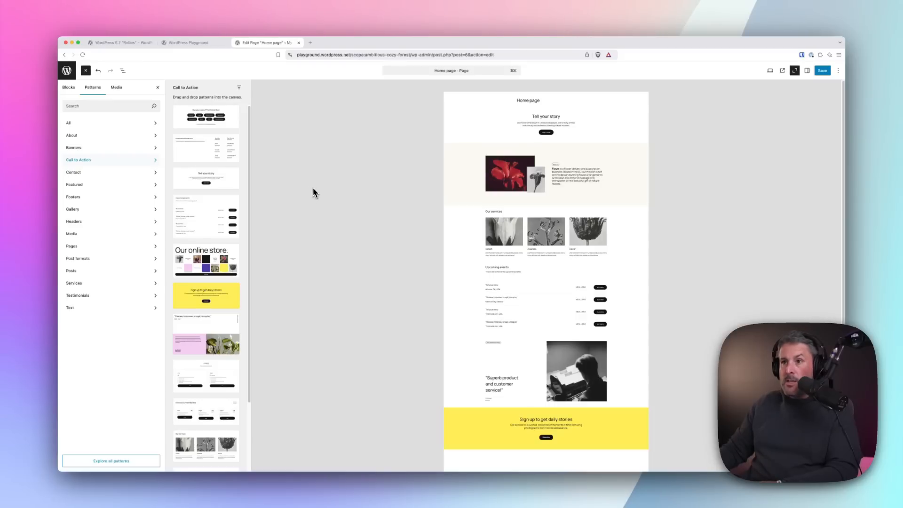
pyautogui.moveTo(764, 95)
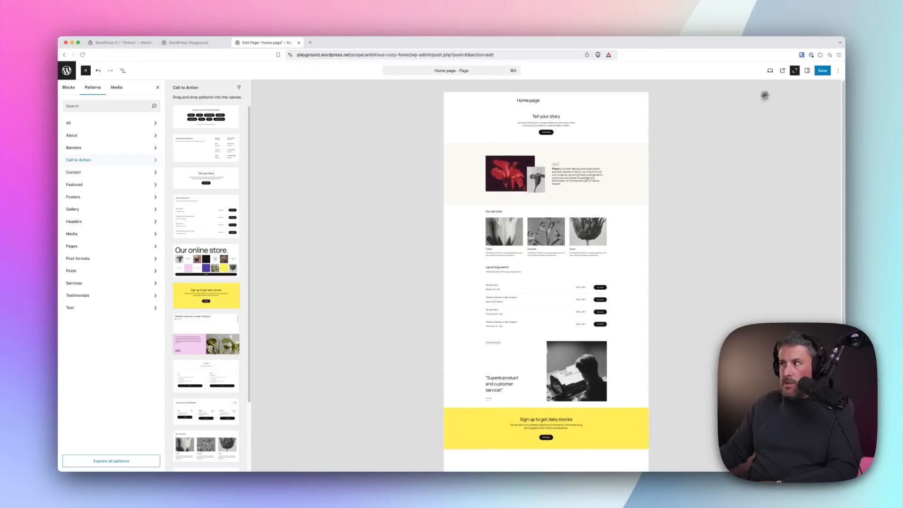
pyautogui.click(821, 70)
pyautogui.write('te')
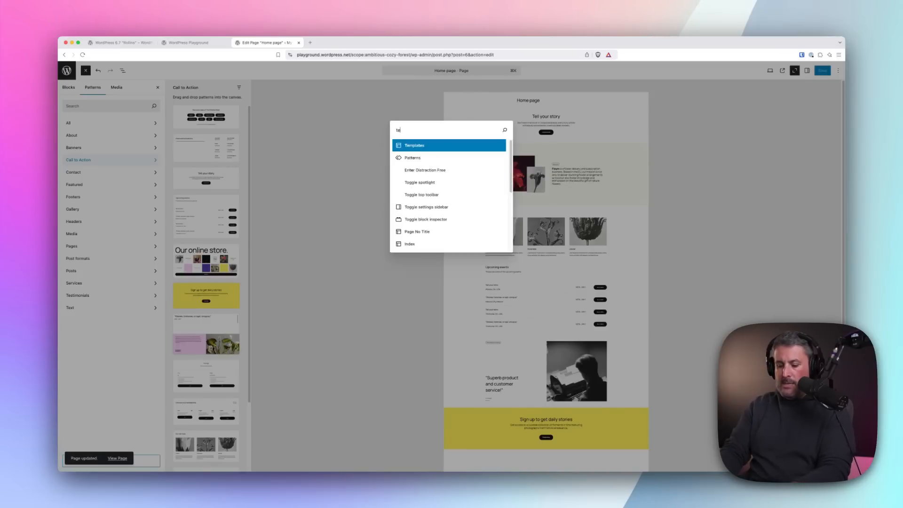
# - Search 'patterns' and browse the thirteen Call to Action patterns, including Events list and Pricing
pyautogui.write('patt')
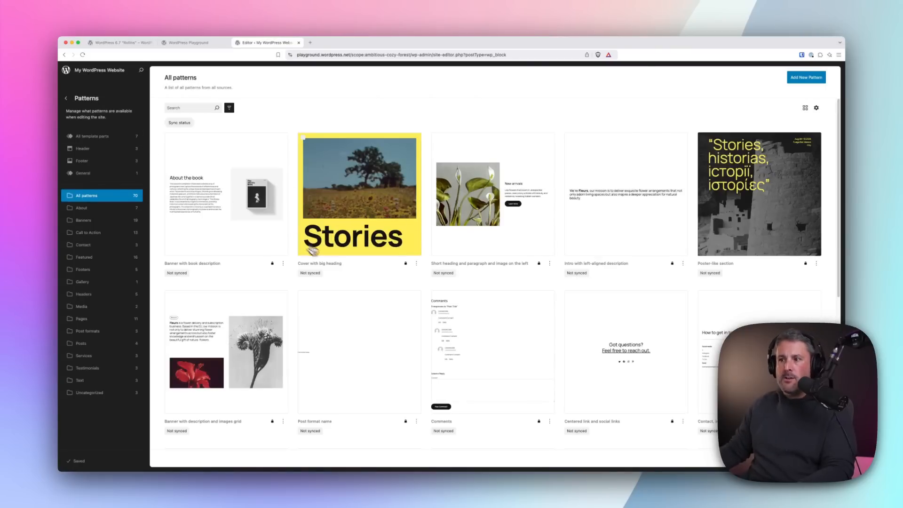
pyautogui.scroll(-3)
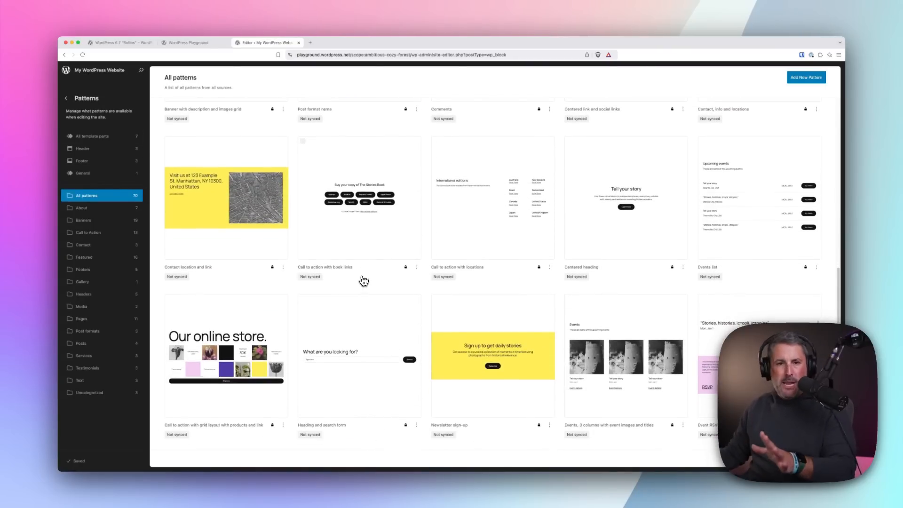
pyautogui.moveTo(359, 271)
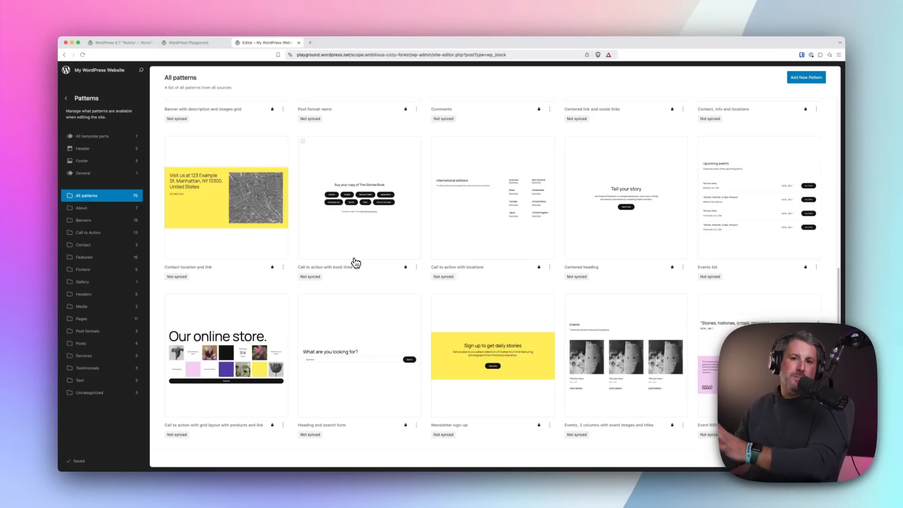
pyautogui.moveTo(151, 255)
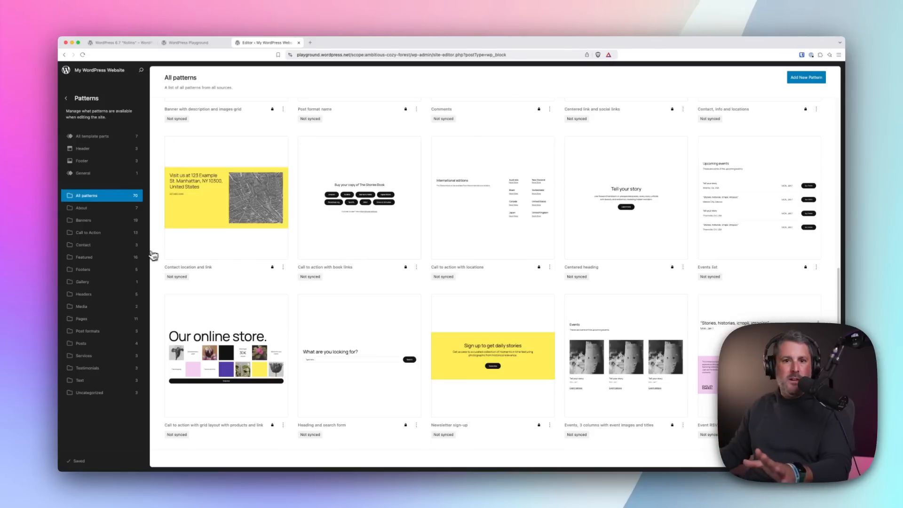
pyautogui.moveTo(142, 259)
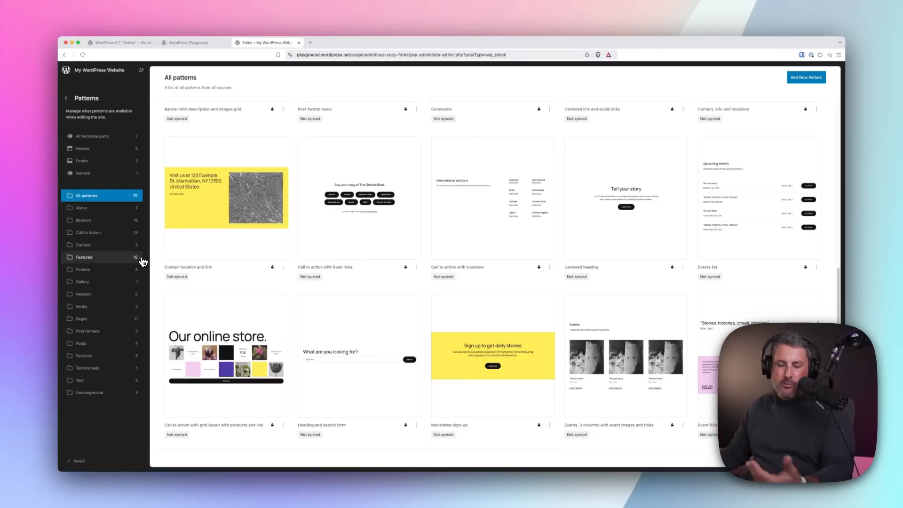
pyautogui.moveTo(140, 263)
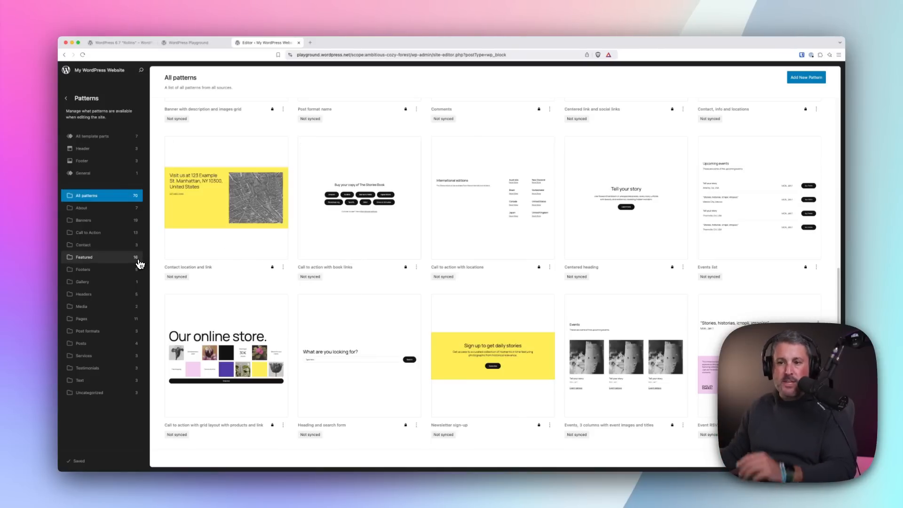
pyautogui.click(88, 232)
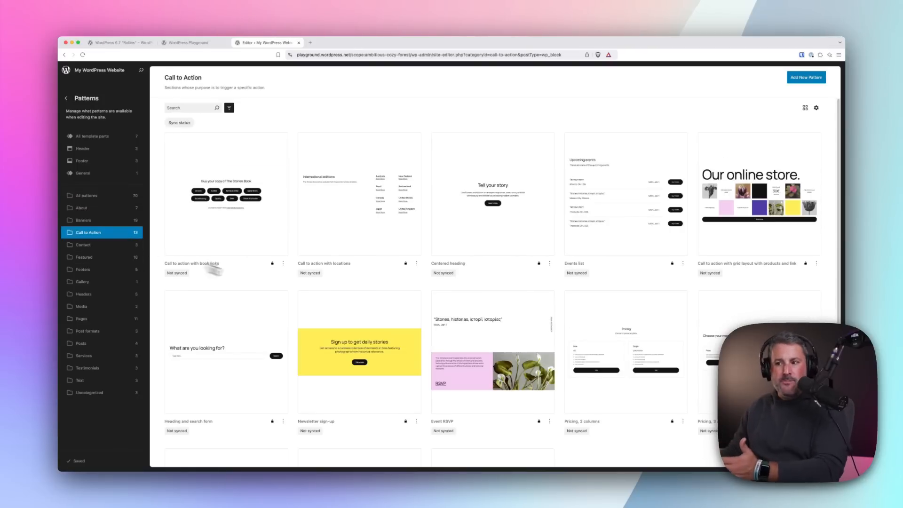
pyautogui.moveTo(639, 259)
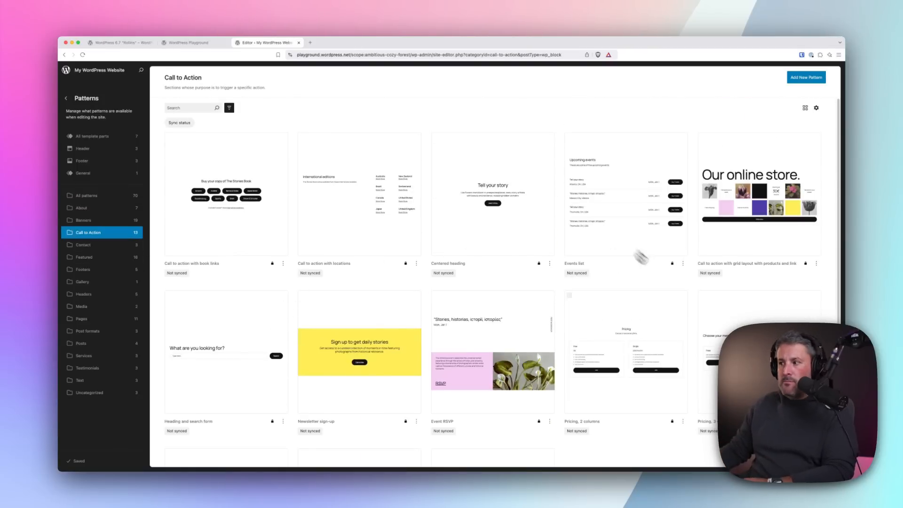
pyautogui.scroll(-3)
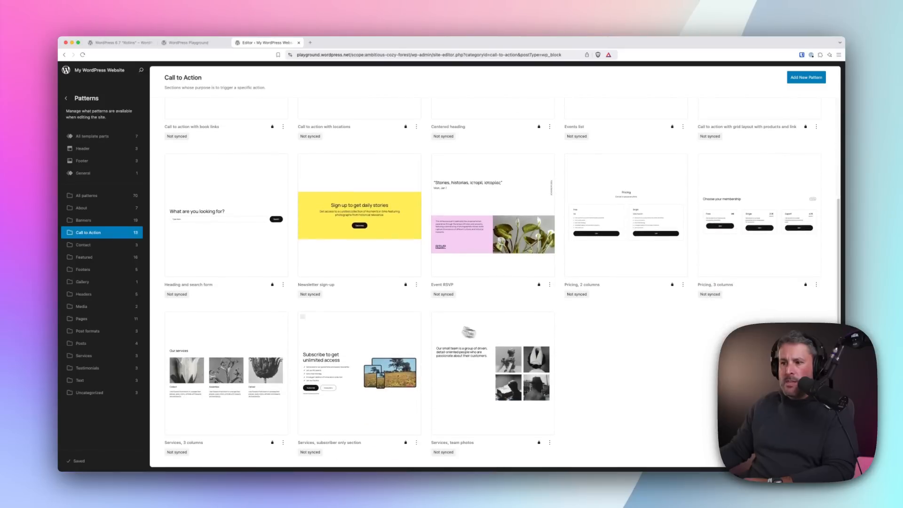
pyautogui.moveTo(347, 388)
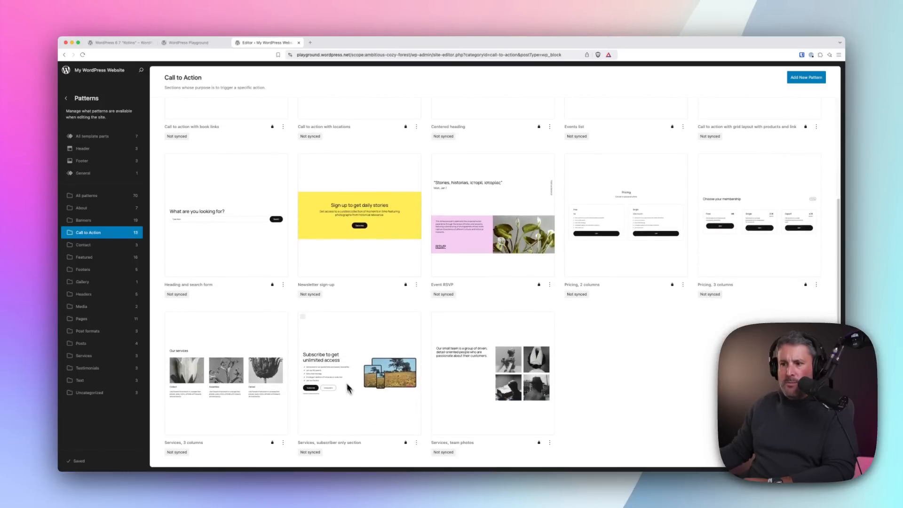
pyautogui.scroll(-3)
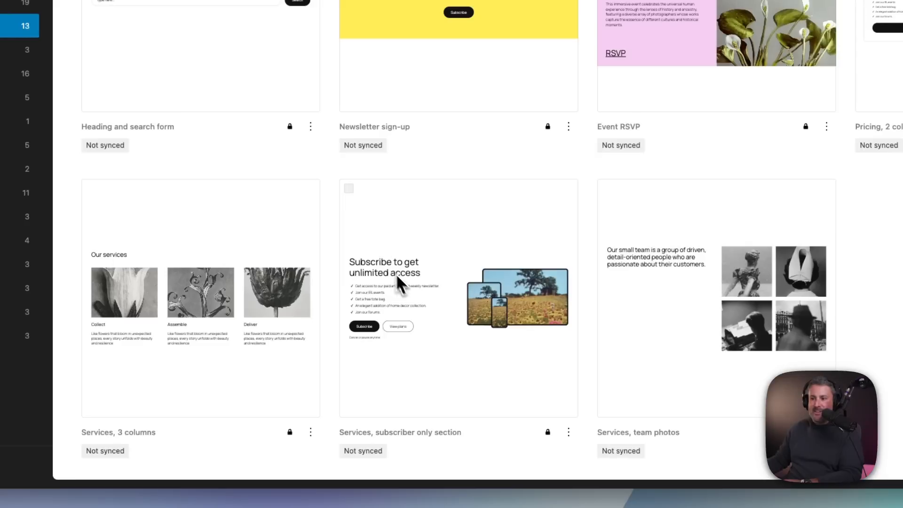
pyautogui.moveTo(498, 308)
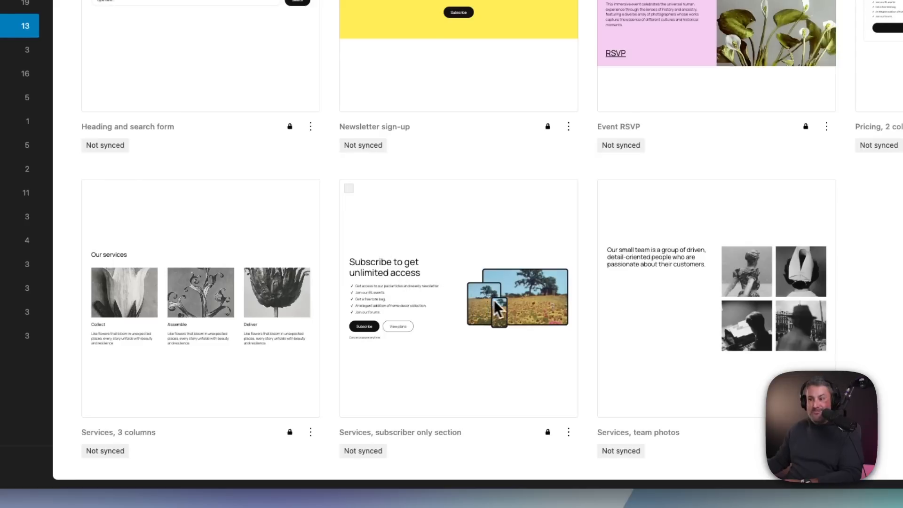
pyautogui.moveTo(431, 308)
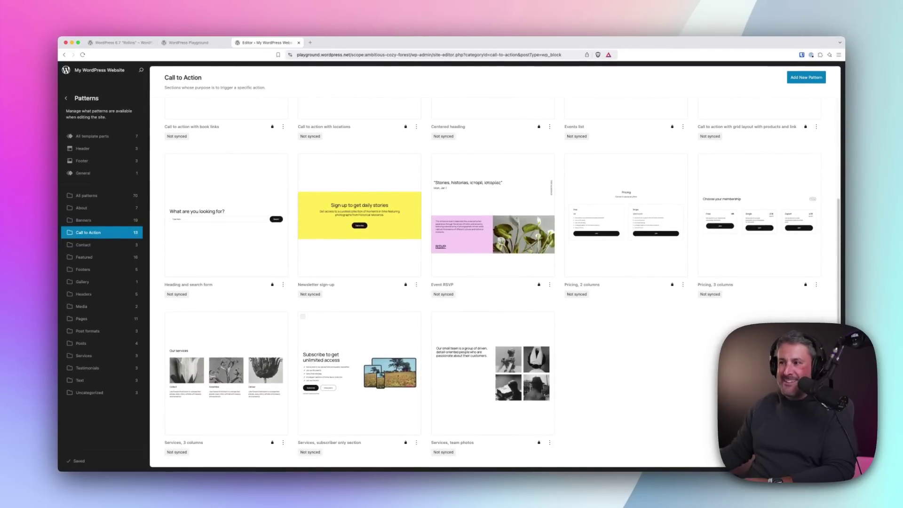
pyautogui.scroll(3)
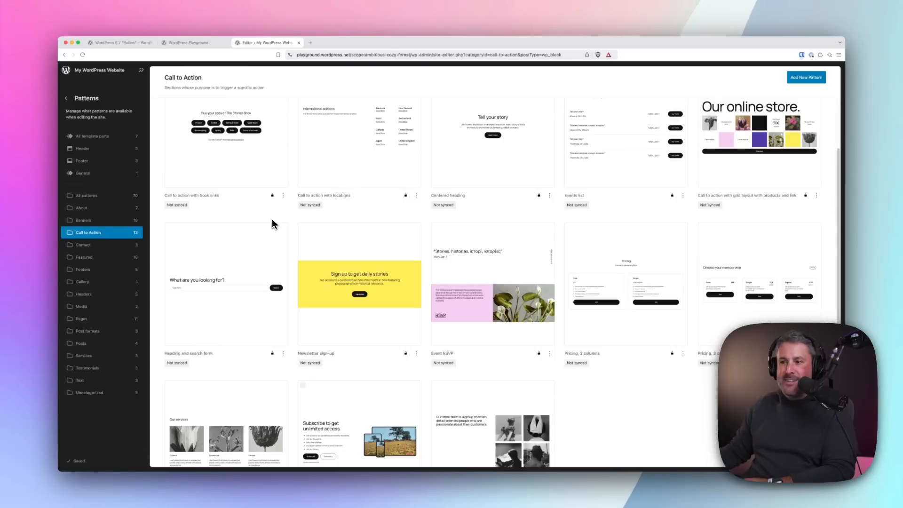
pyautogui.moveTo(410, 287)
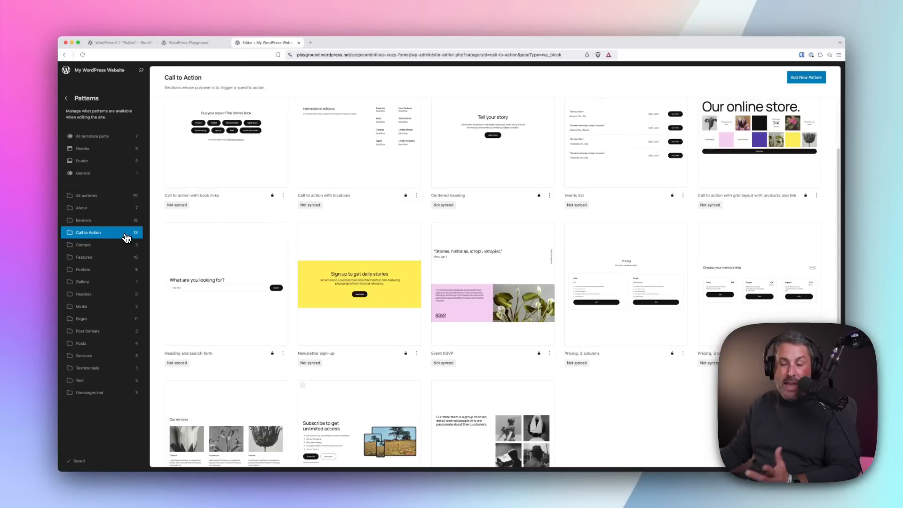
# - Browse the Contact patterns, then the About category's seven patterns
pyautogui.click(82, 244)
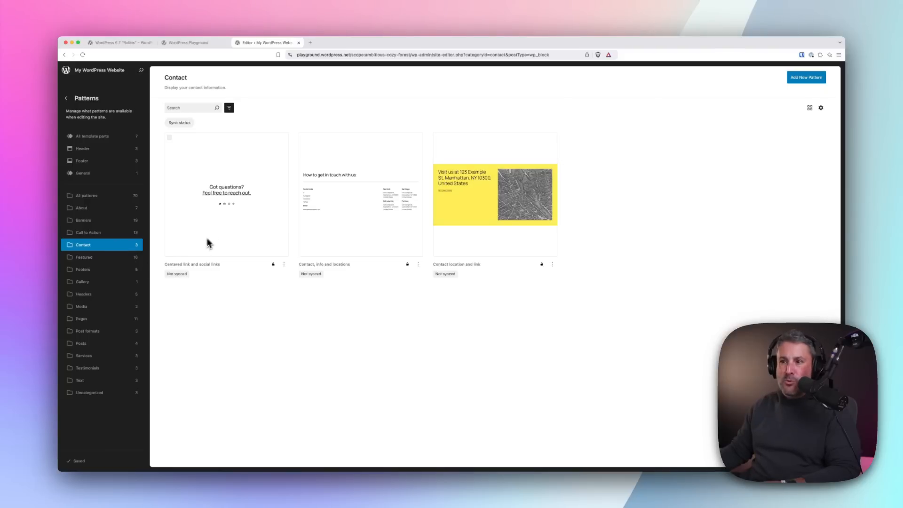
pyautogui.moveTo(218, 236)
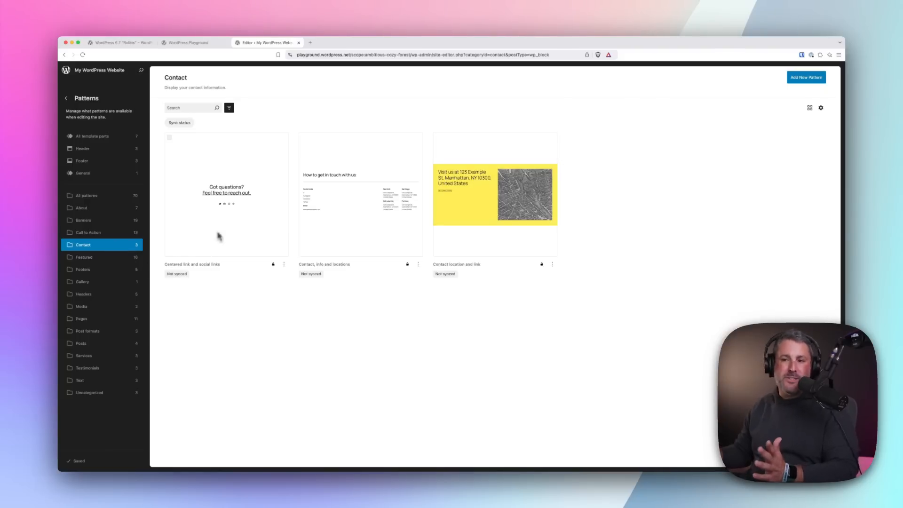
pyautogui.click(81, 207)
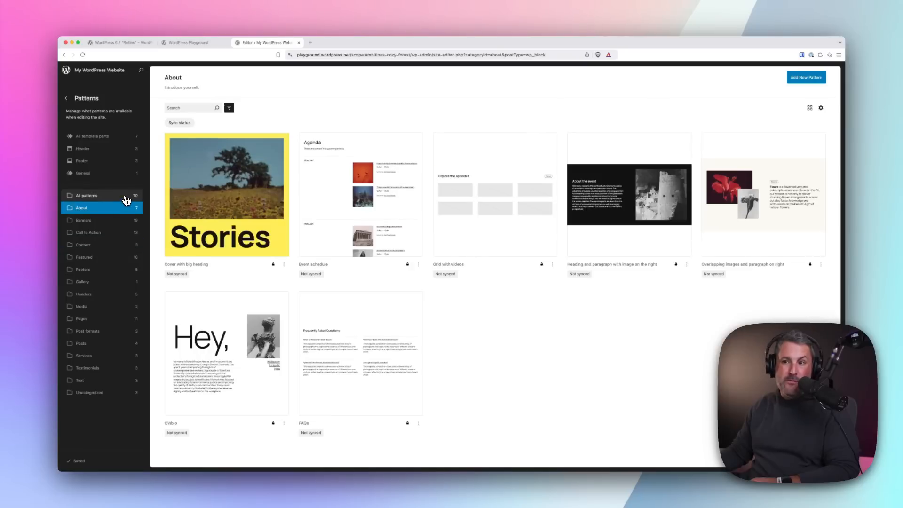
pyautogui.moveTo(251, 212)
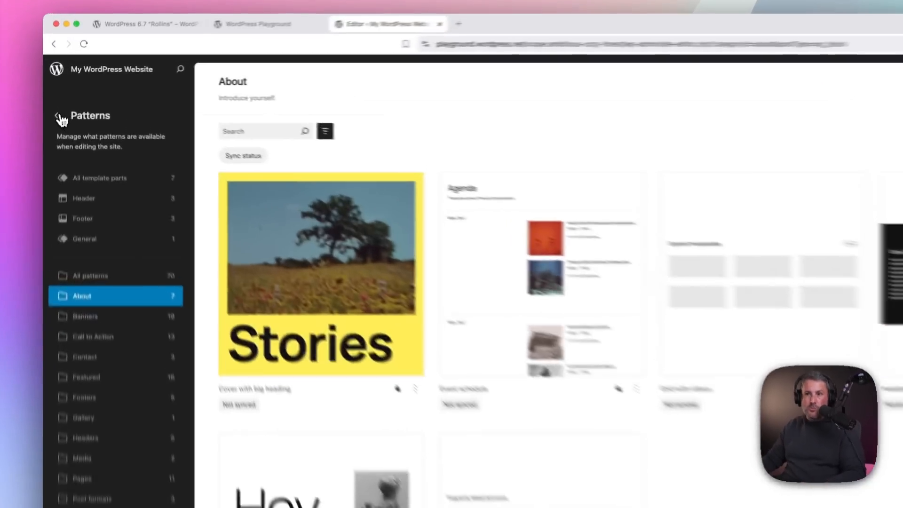
# - Open Styles and preview the Evening, Dusk and Noon style variations
pyautogui.click(62, 119)
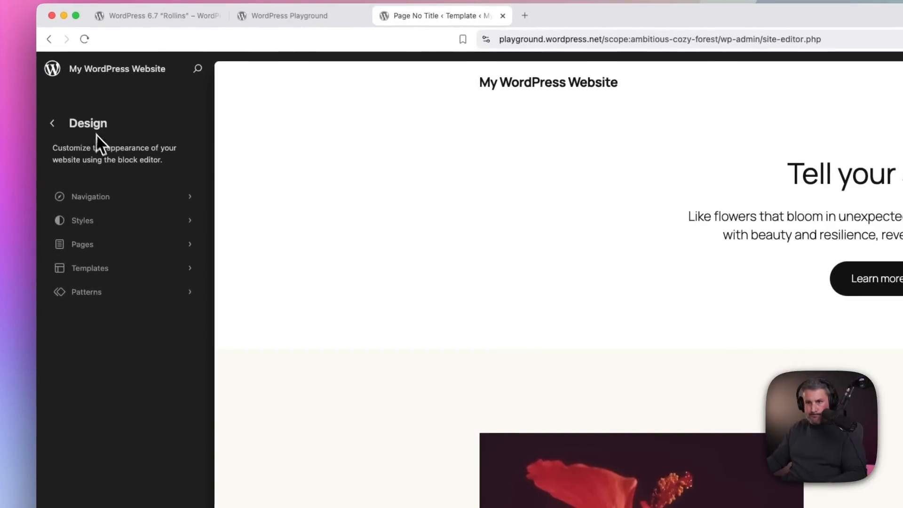
pyautogui.click(82, 220)
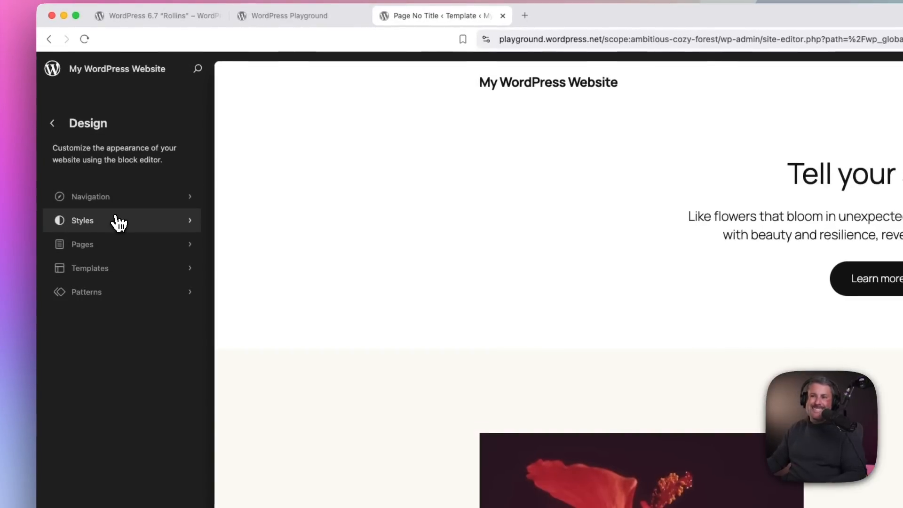
pyautogui.click(82, 220)
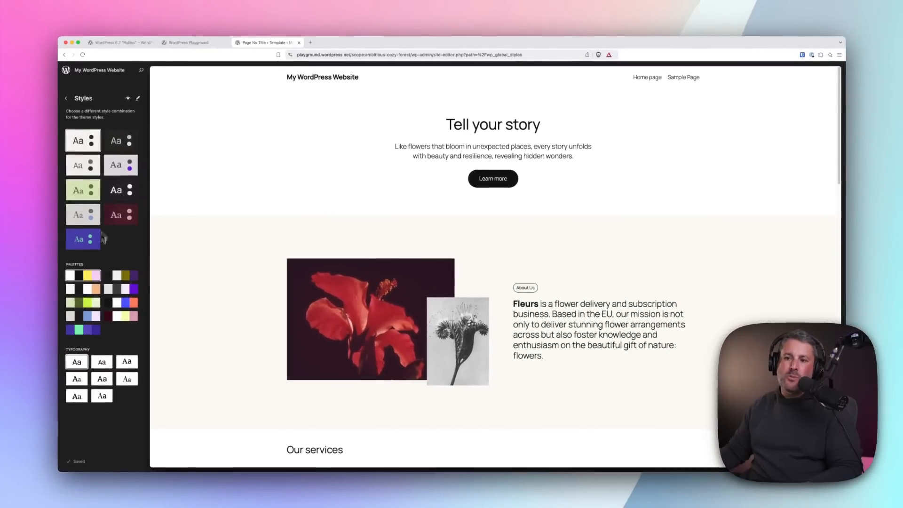
pyautogui.click(120, 140)
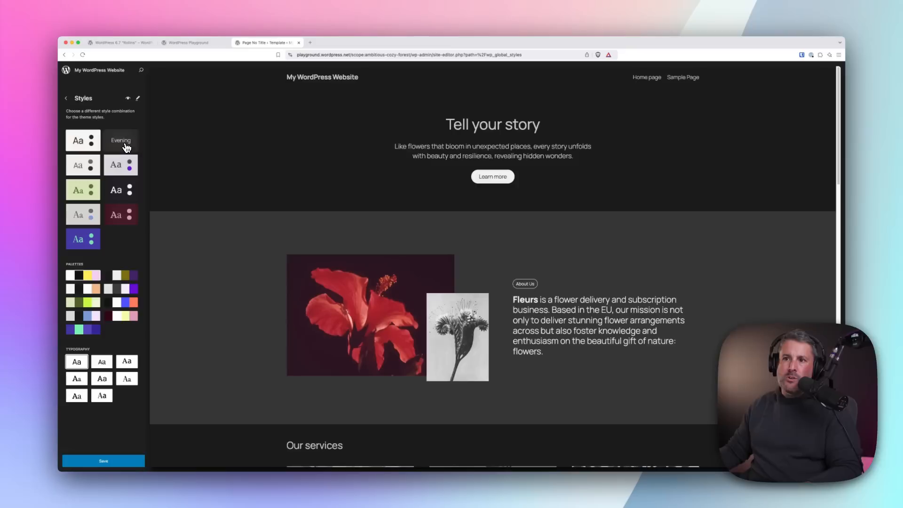
pyautogui.click(121, 165)
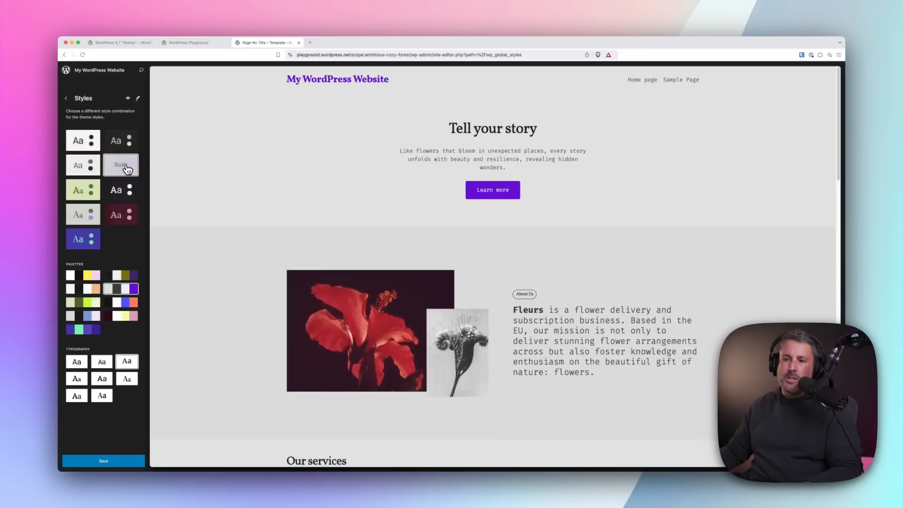
pyautogui.click(82, 164)
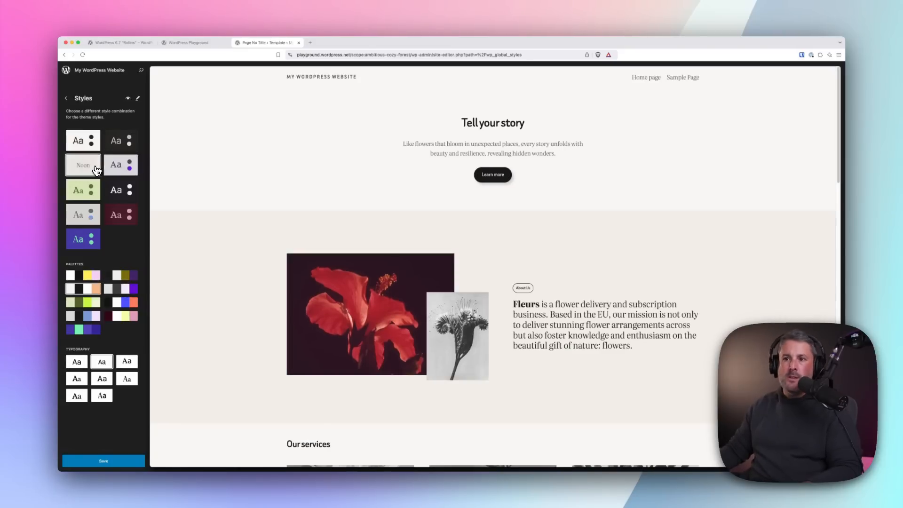
# - Preview Afternoon, Morning, Sunrise and Twilight, then apply the dark Evening variation
pyautogui.click(82, 190)
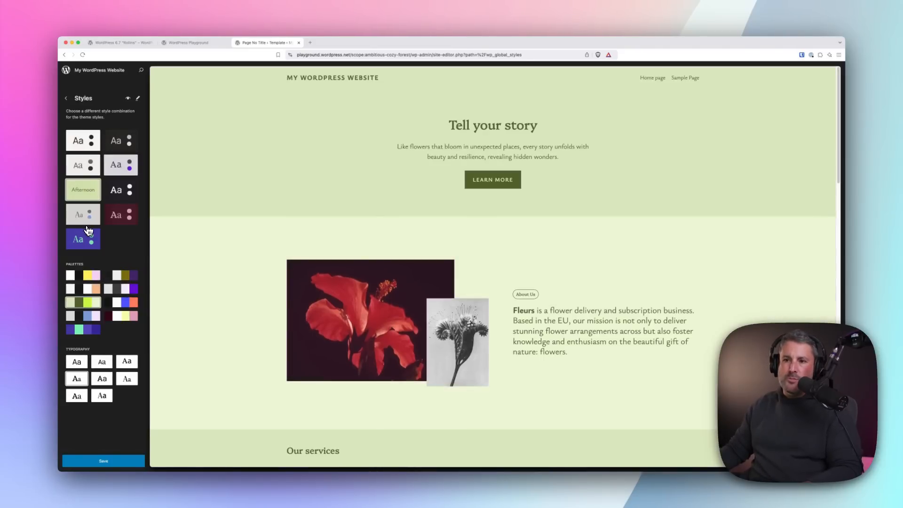
pyautogui.click(82, 238)
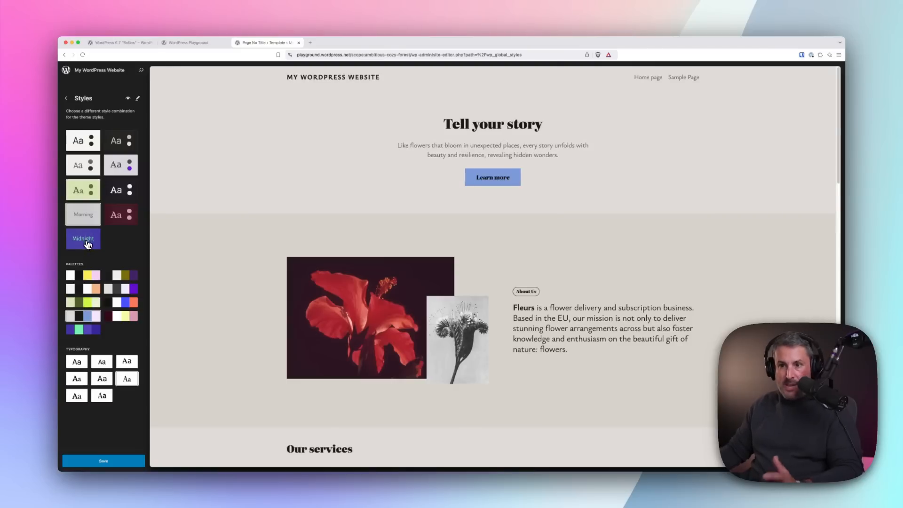
pyautogui.click(121, 215)
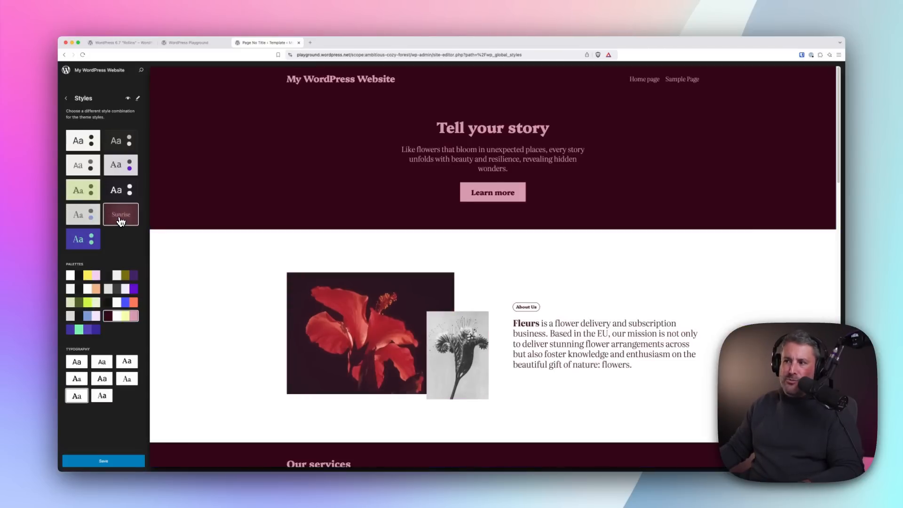
pyautogui.click(120, 189)
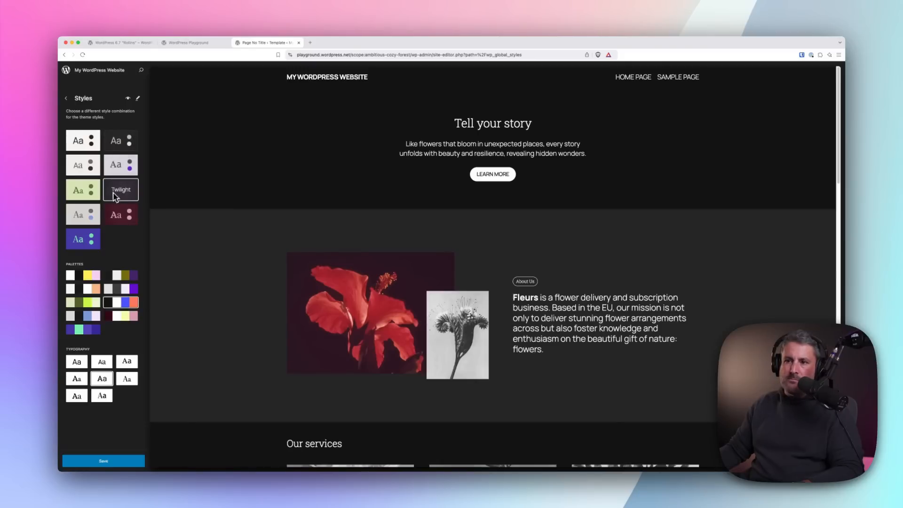
pyautogui.moveTo(120, 141)
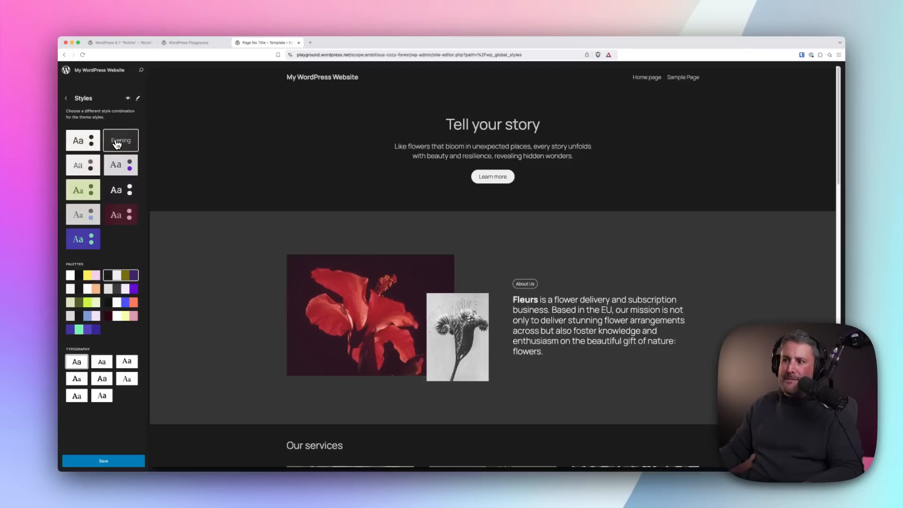
pyautogui.scroll(-3)
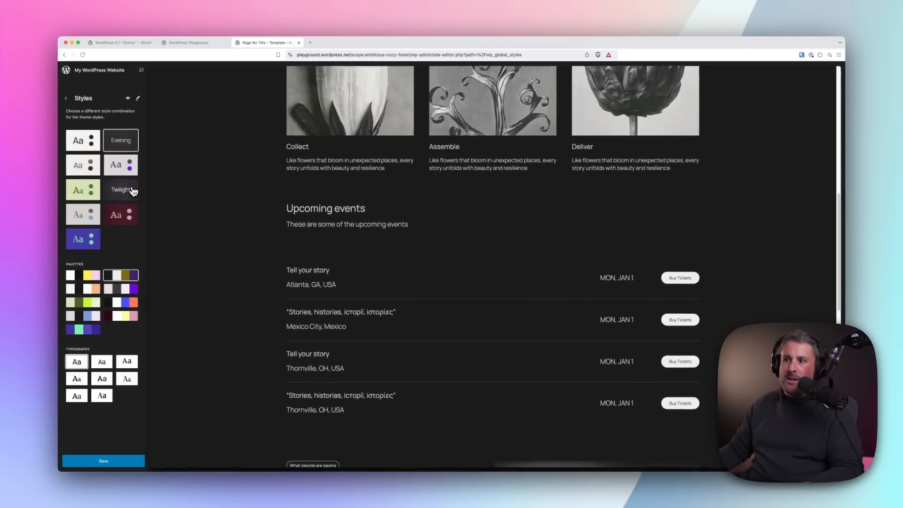
pyautogui.click(120, 190)
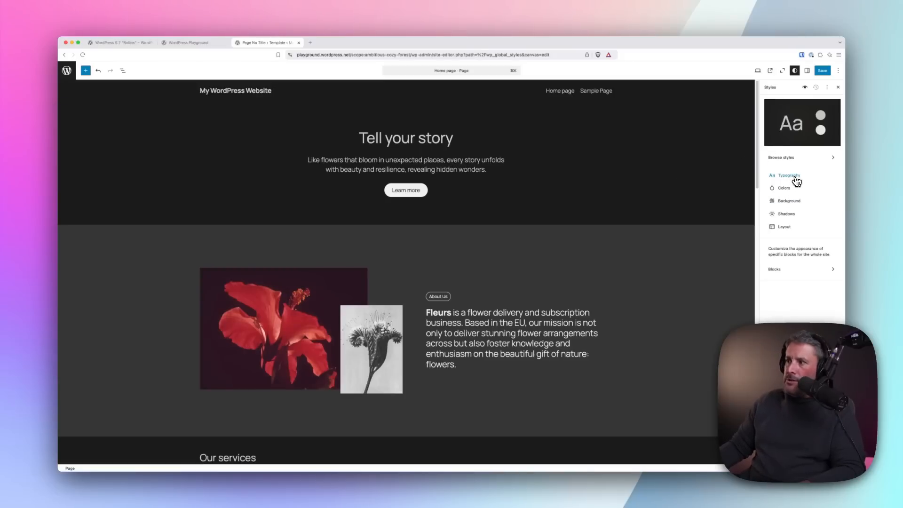
pyautogui.moveTo(802, 217)
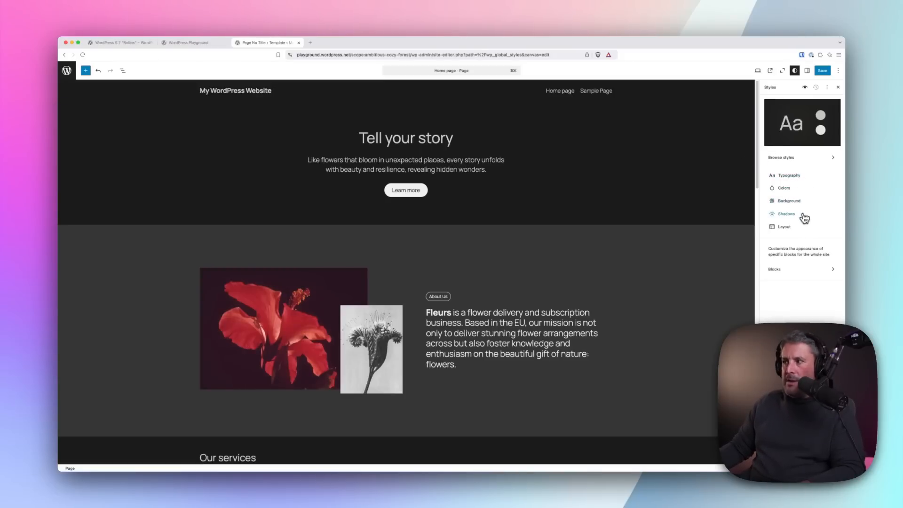
# - View the Typography settings, then leave the site editor without saving
pyautogui.click(787, 175)
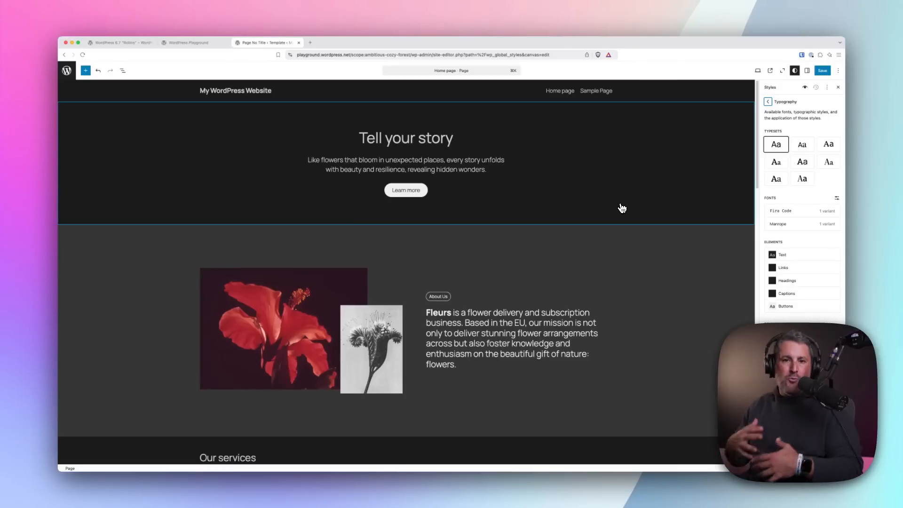
pyautogui.moveTo(620, 209)
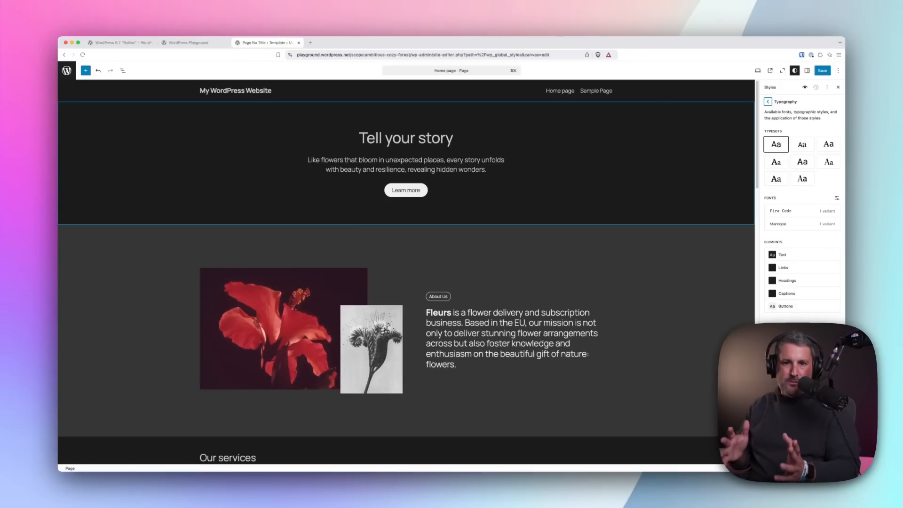
pyautogui.moveTo(620, 202)
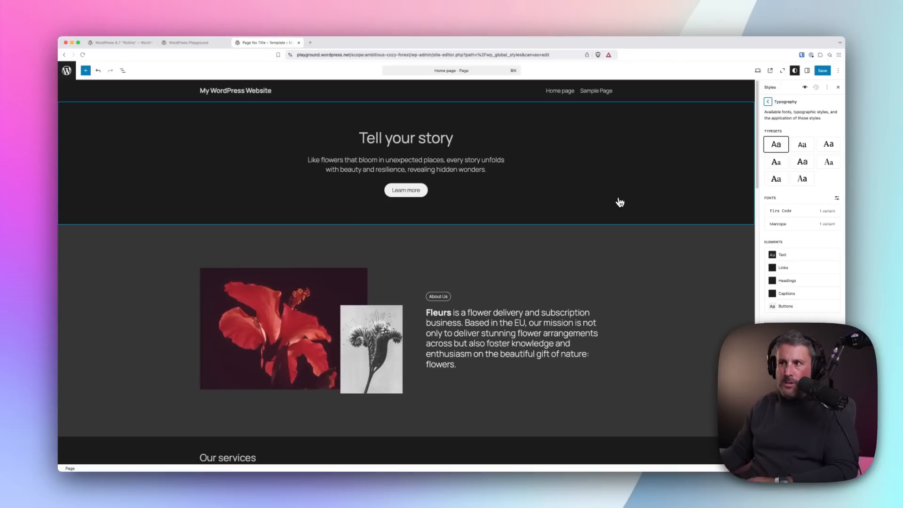
pyautogui.moveTo(592, 185)
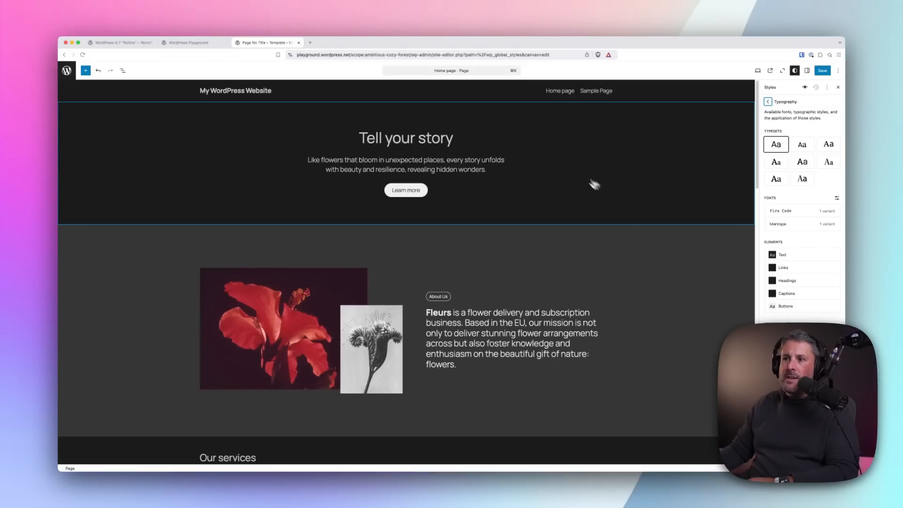
pyautogui.moveTo(226, 146)
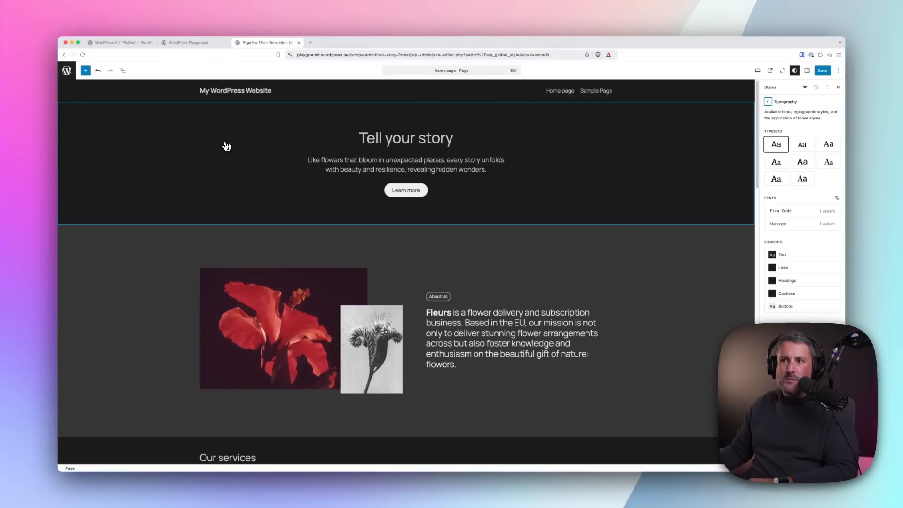
pyautogui.moveTo(218, 183)
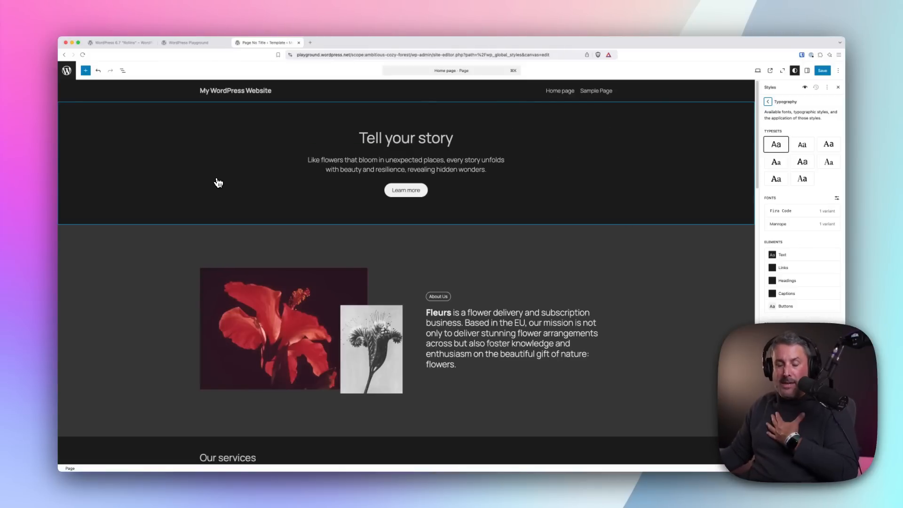
pyautogui.moveTo(66, 70)
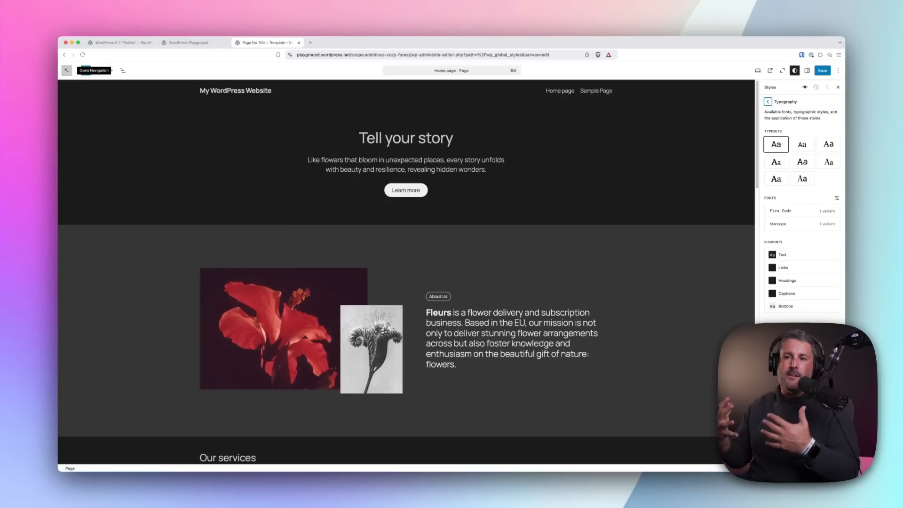
pyautogui.click(67, 70)
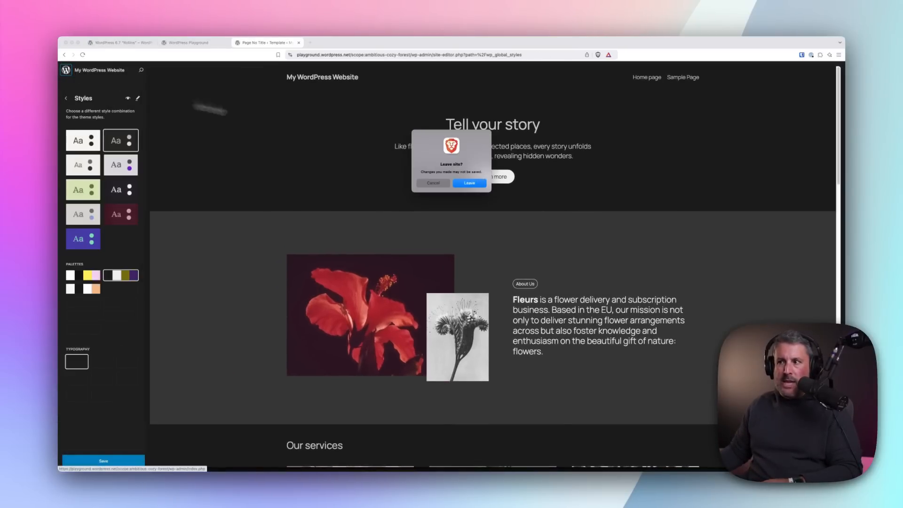
pyautogui.click(469, 183)
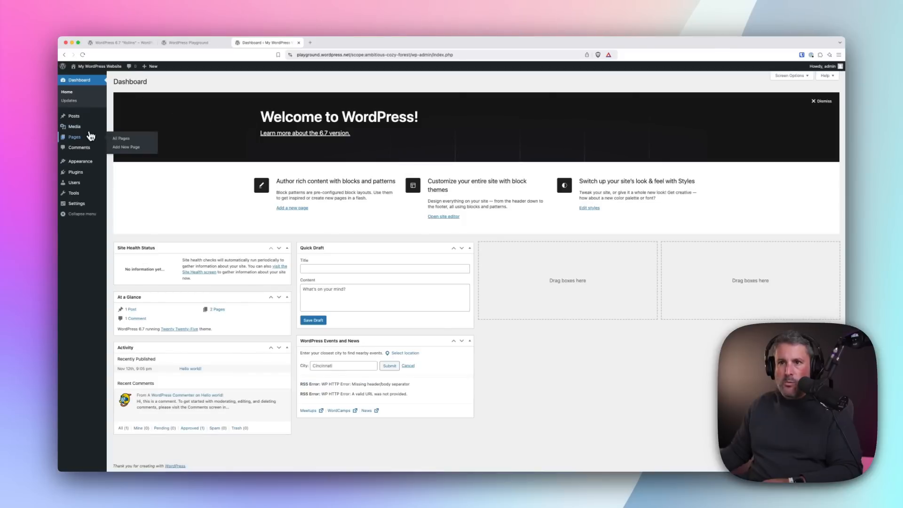
# - Add a new page using the 'Landing page for podcast' pattern
pyautogui.click(121, 138)
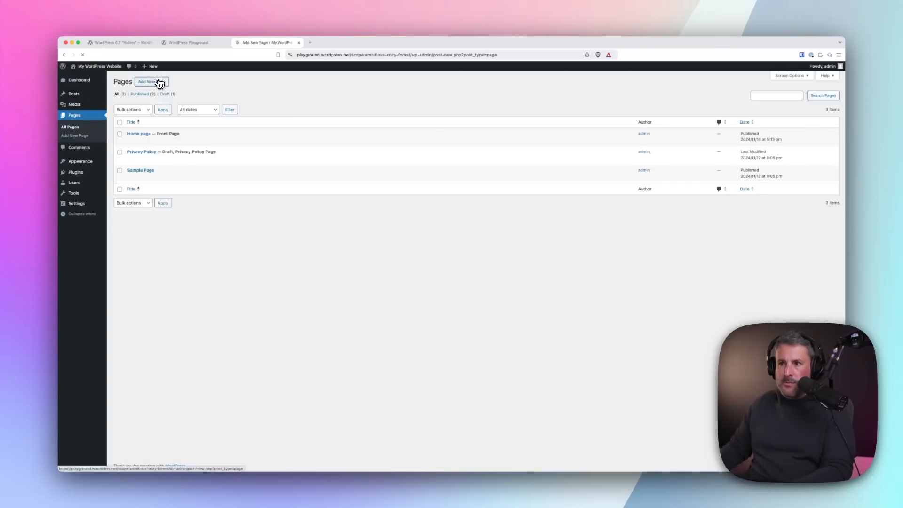
pyautogui.click(149, 81)
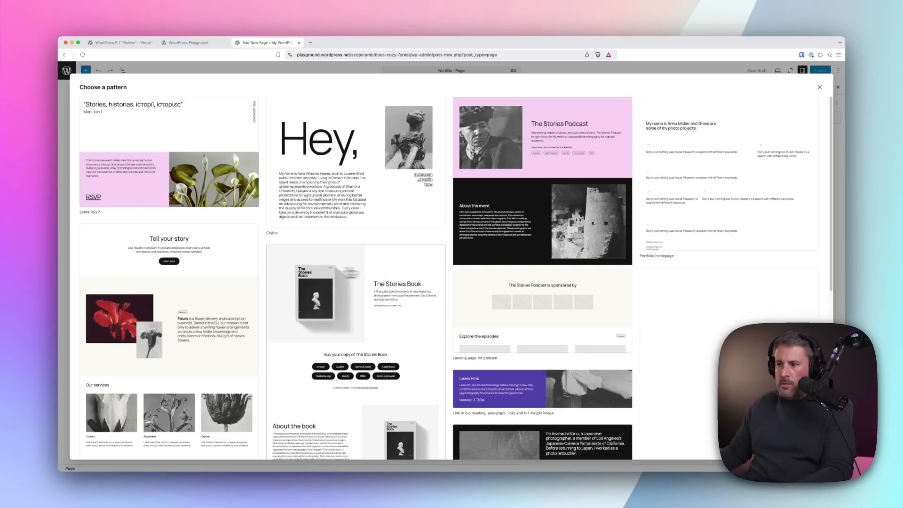
pyautogui.scroll(-3)
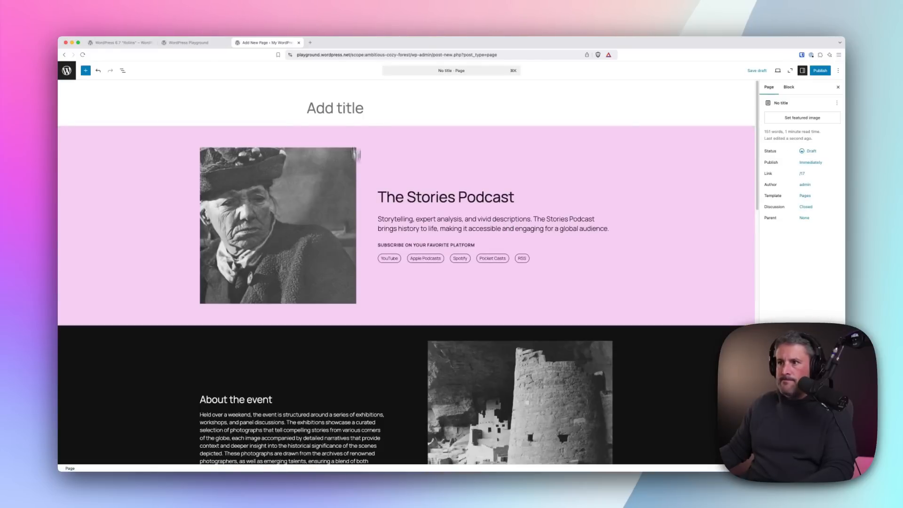
# - Title the page 'Podcasts page' and inspect the RSS, Spotify and YouTube button links
pyautogui.write('Podcasts page')
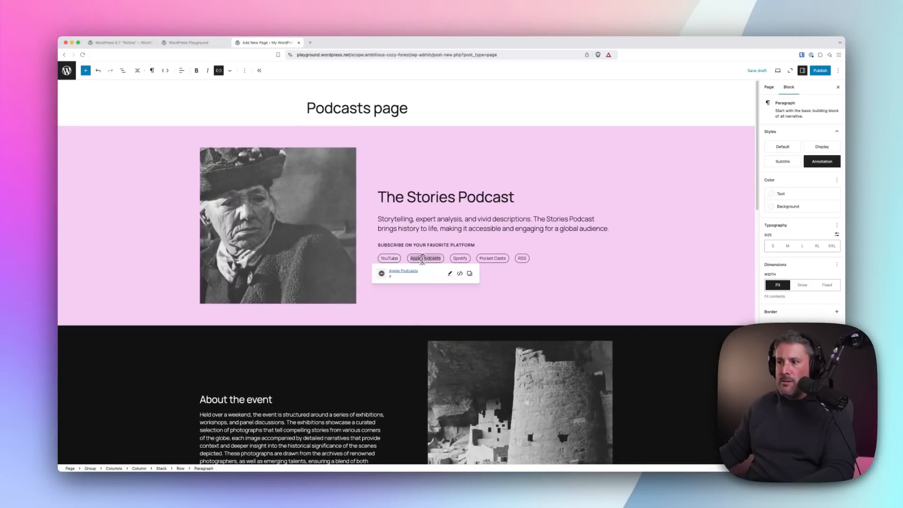
pyautogui.click(521, 258)
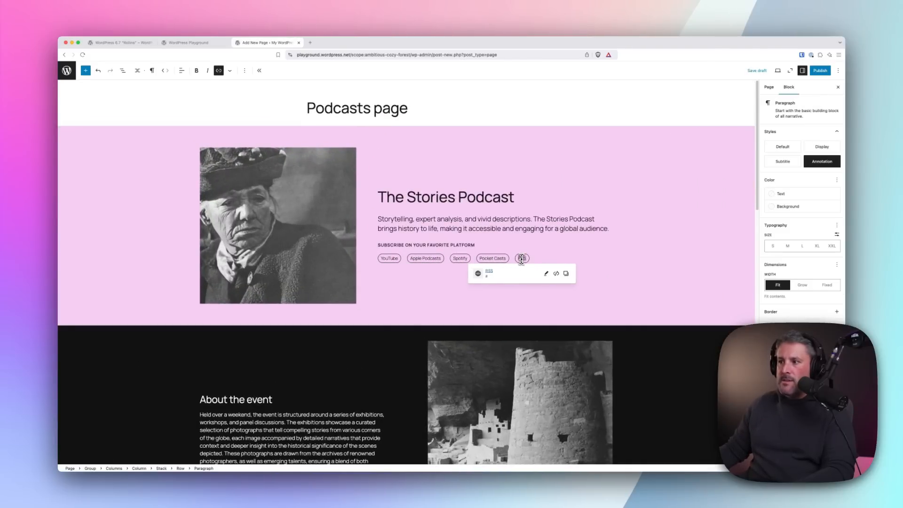
pyautogui.click(459, 257)
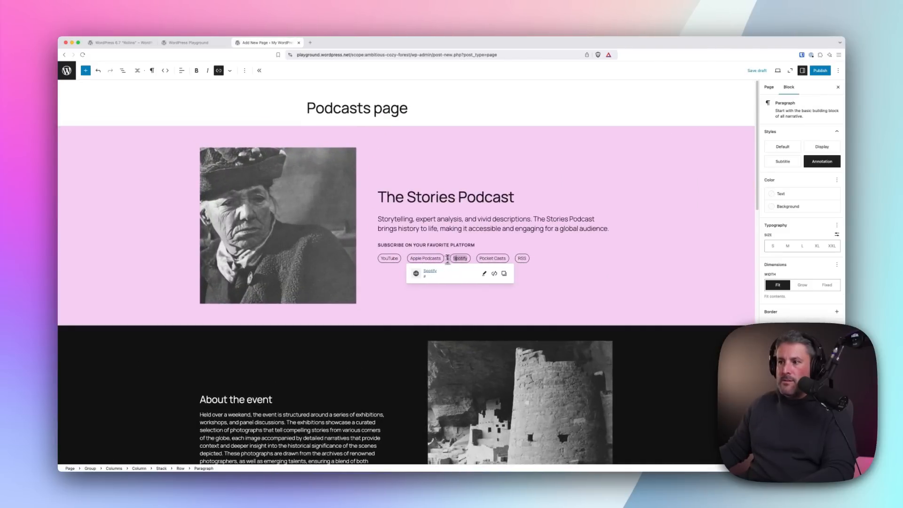
pyautogui.click(389, 258)
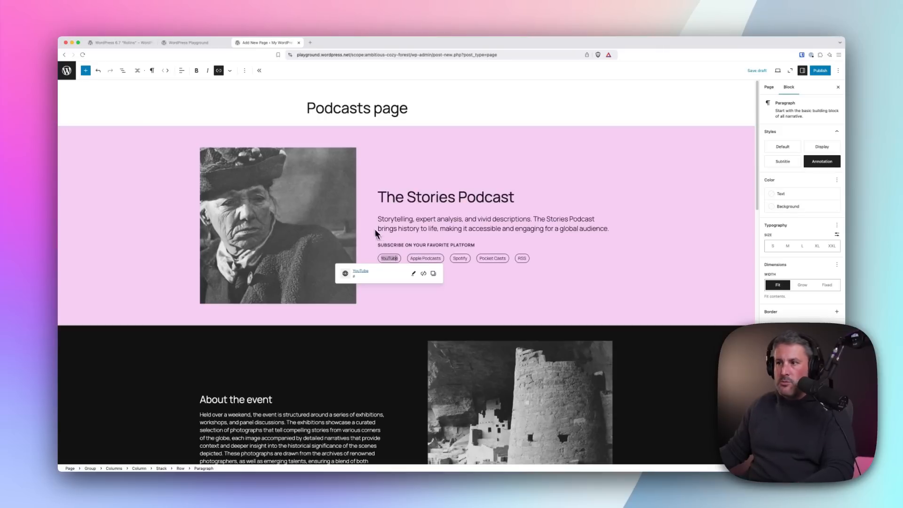
pyautogui.click(276, 225)
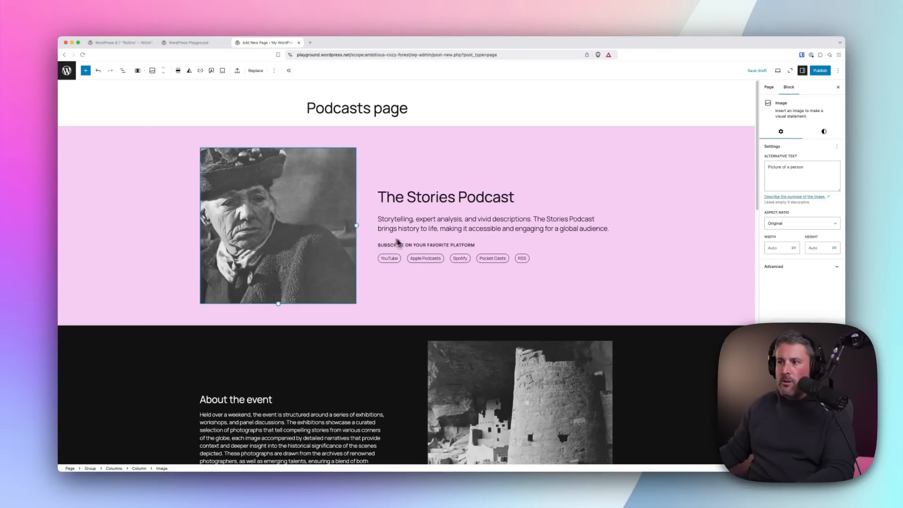
# - Scroll down past the event section to the sponsors area and episode grid placeholders
pyautogui.scroll(-3)
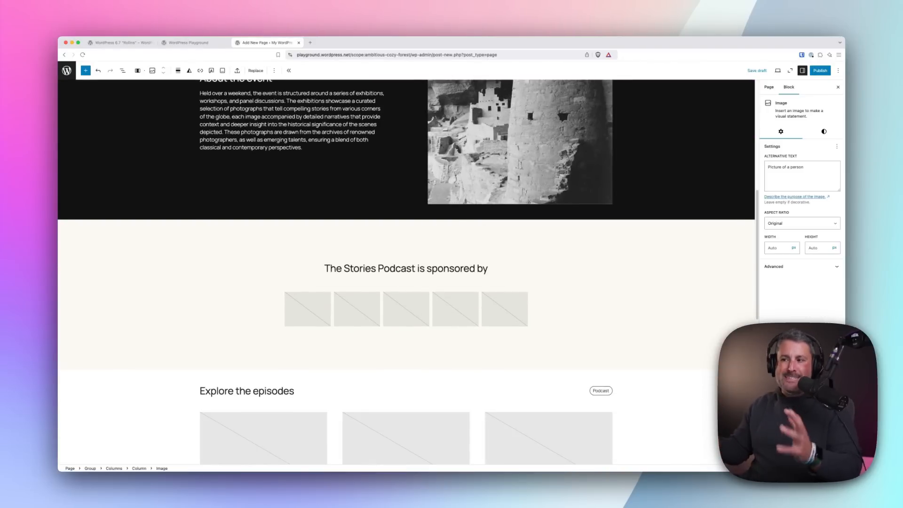
pyautogui.scroll(-3)
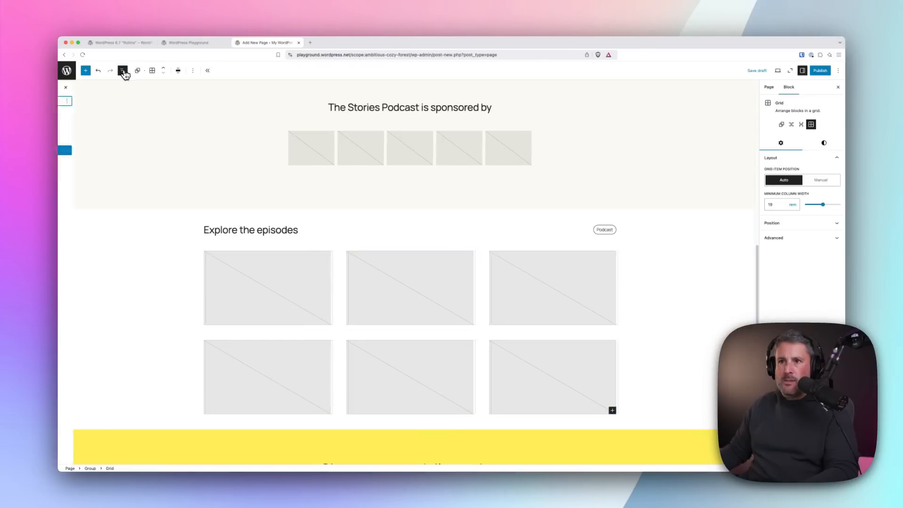
# - In List View, expand the episodes Group, inspect its Video blocks, then select the Group
pyautogui.click(122, 70)
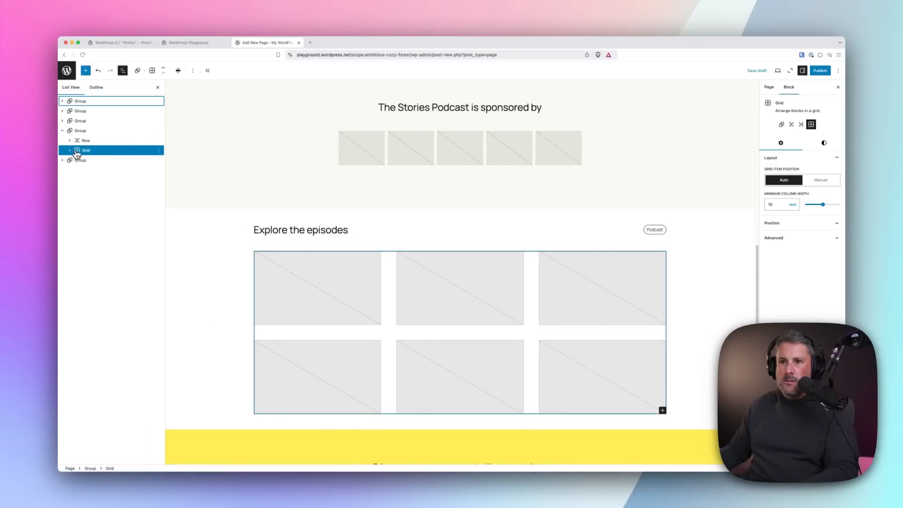
pyautogui.click(79, 130)
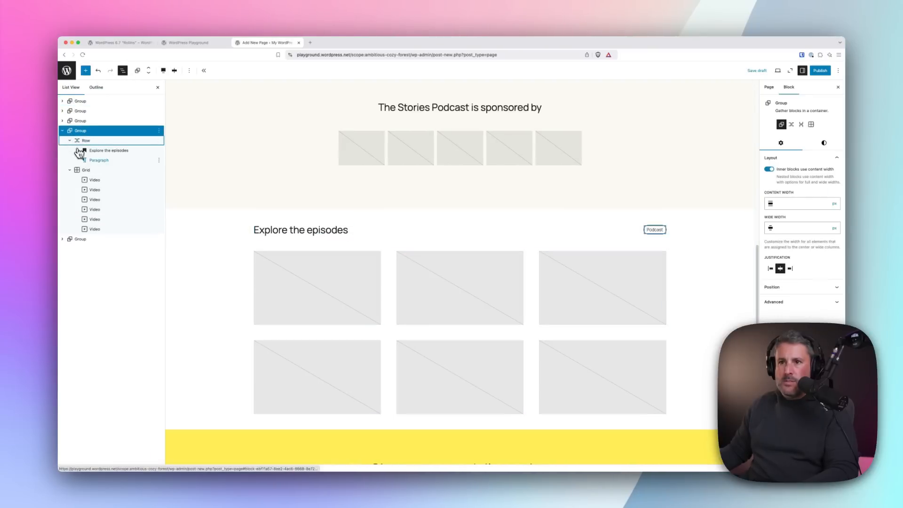
pyautogui.click(94, 190)
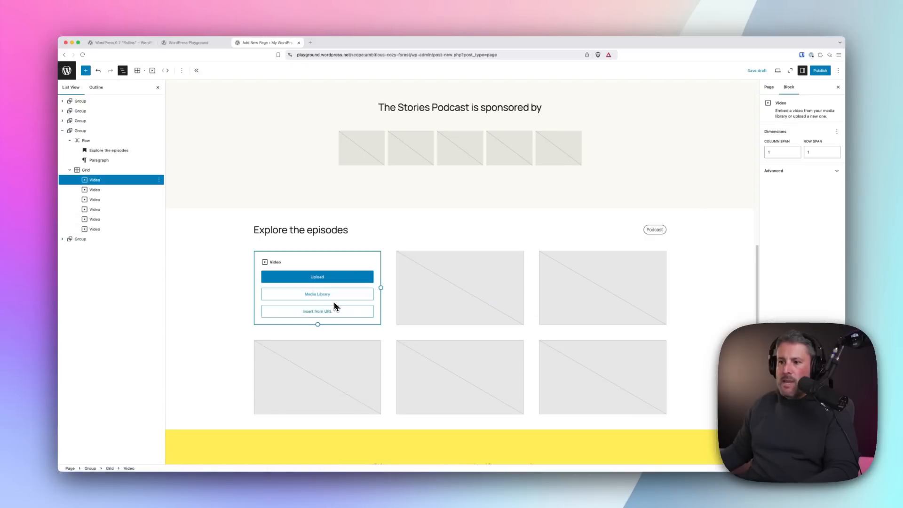
pyautogui.click(94, 200)
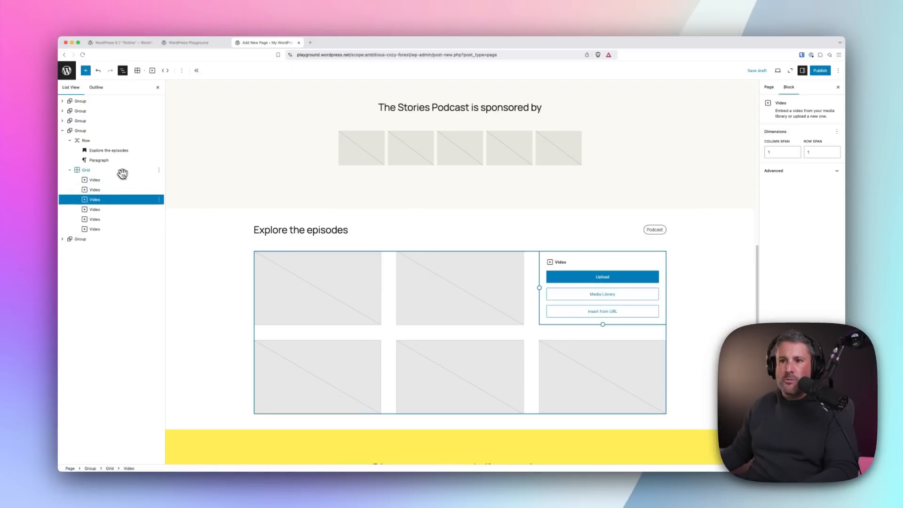
pyautogui.moveTo(94, 179)
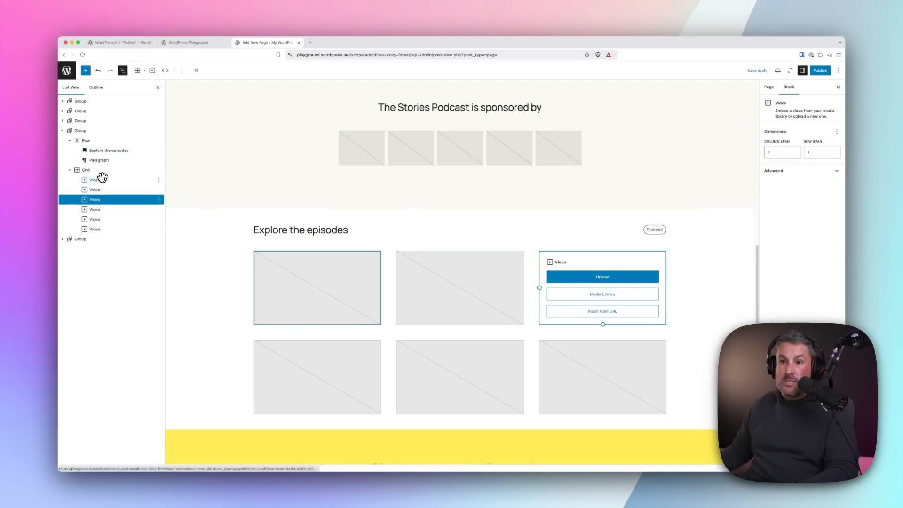
pyautogui.click(94, 180)
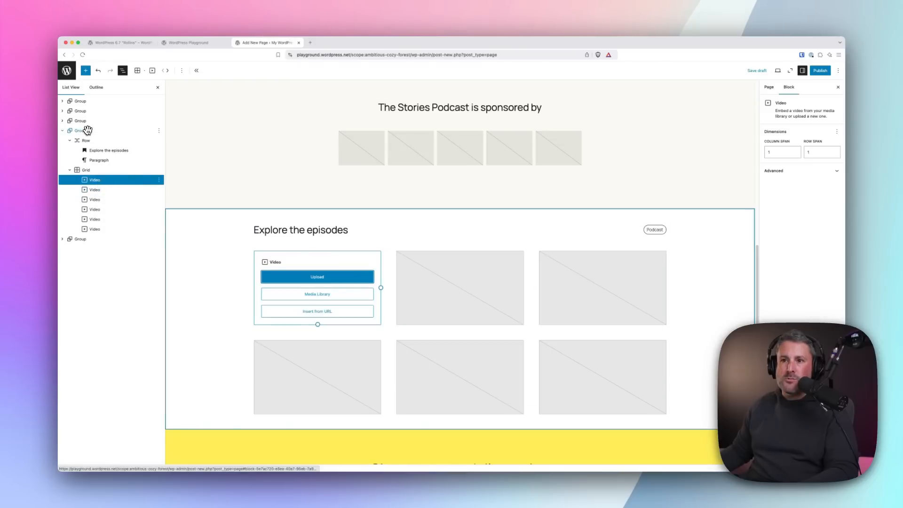
pyautogui.click(80, 130)
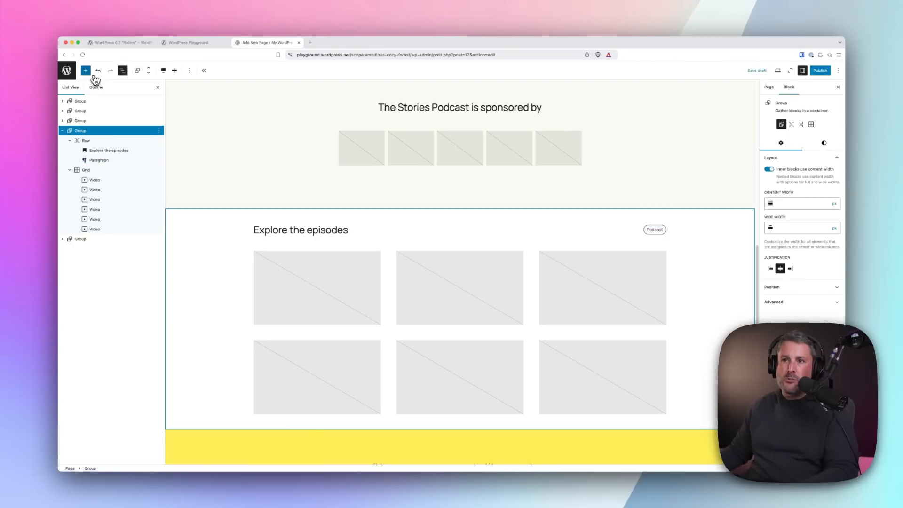
# - Search the inserter for 'quer' and add a Query Loop block below the episode grid
pyautogui.click(85, 70)
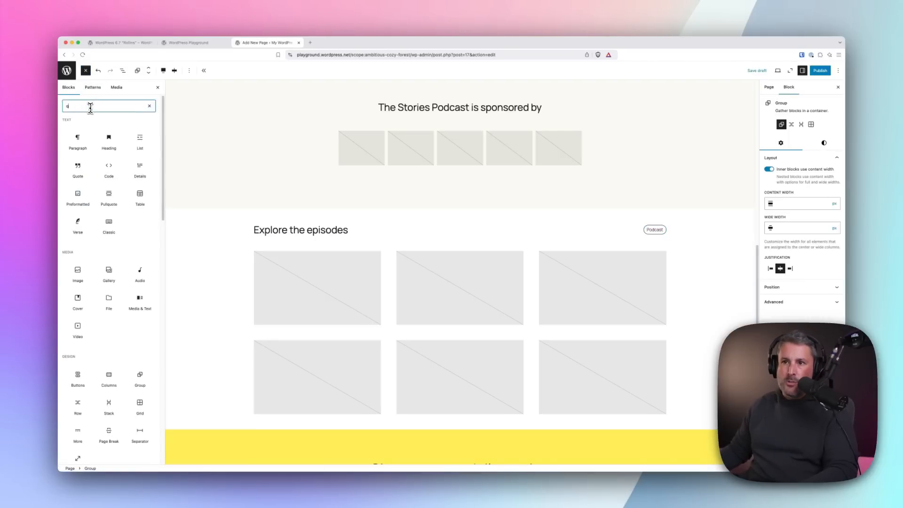
pyautogui.write('quer')
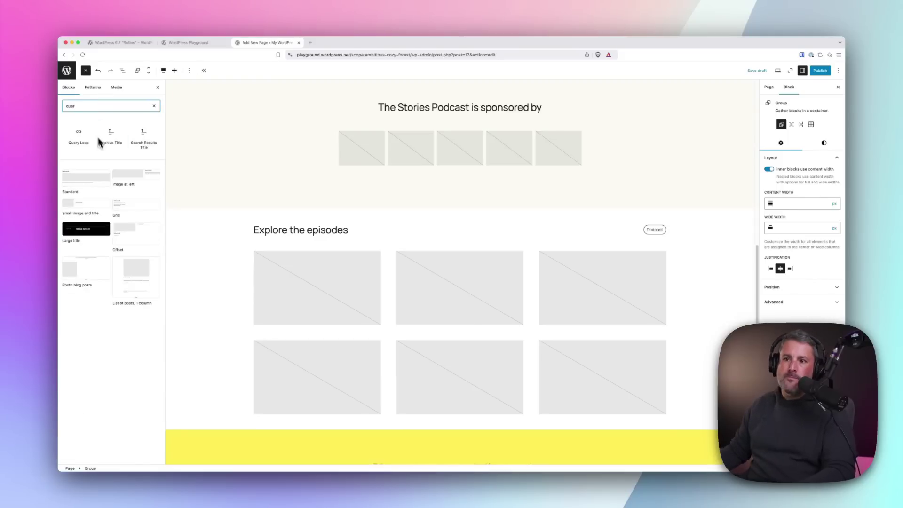
pyautogui.click(78, 132)
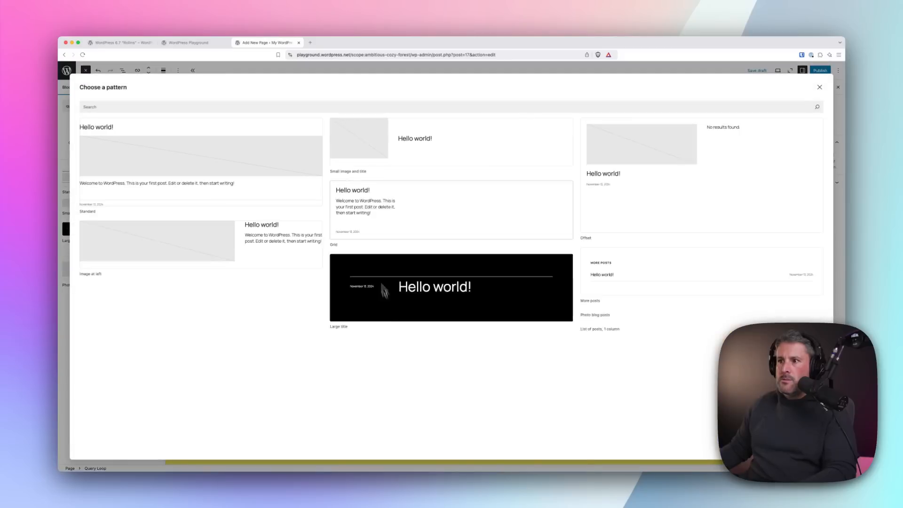
pyautogui.scroll(-3)
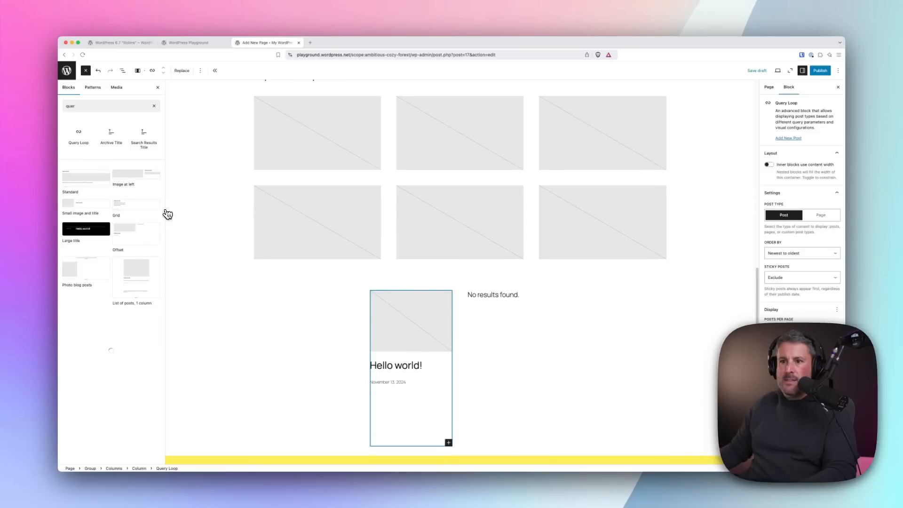
pyautogui.click(153, 105)
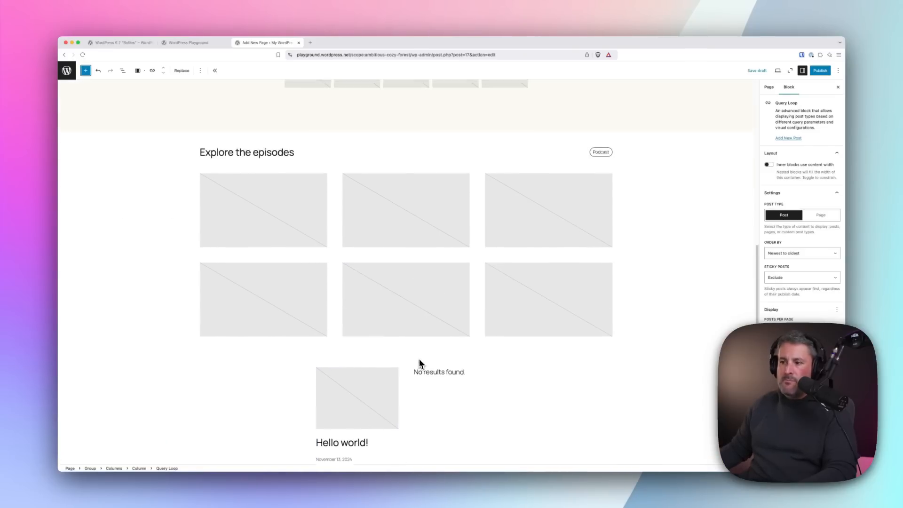
pyautogui.scroll(3)
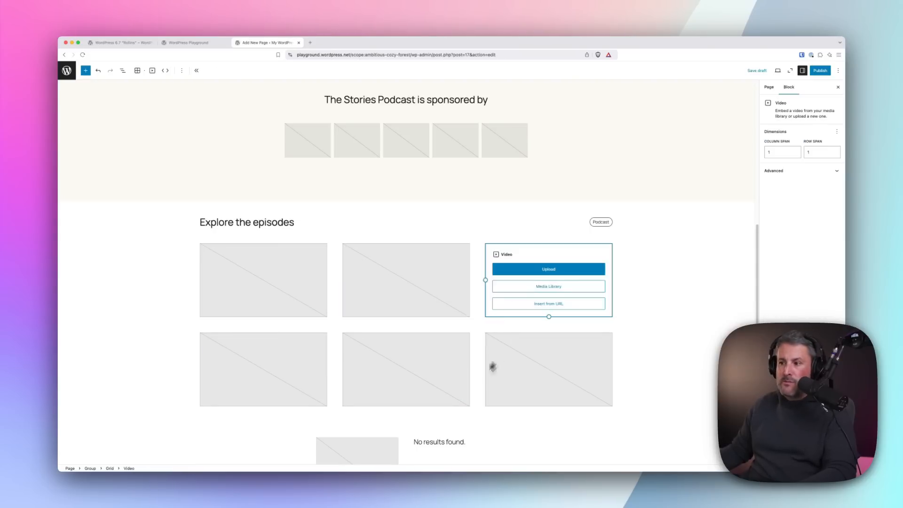
# - Scroll to the top of the Podcasts page and show its Page settings with Draft status
pyautogui.scroll(3)
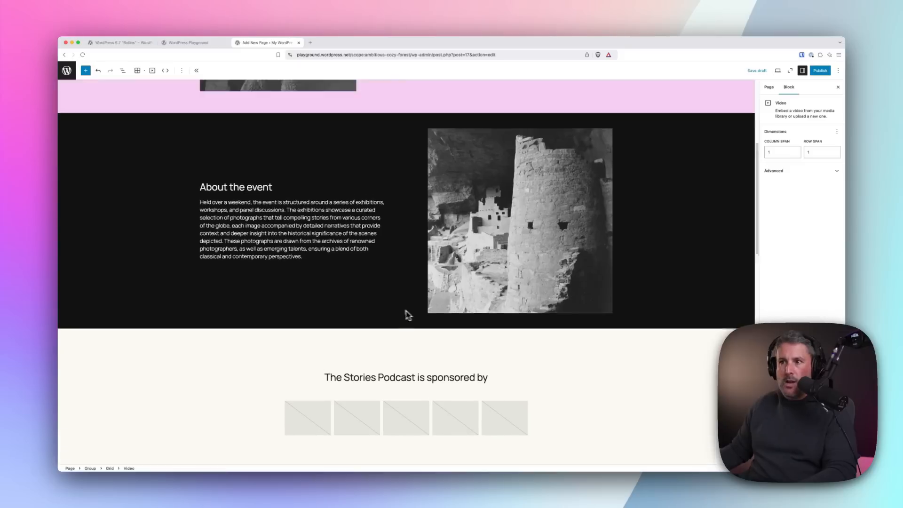
pyautogui.scroll(3)
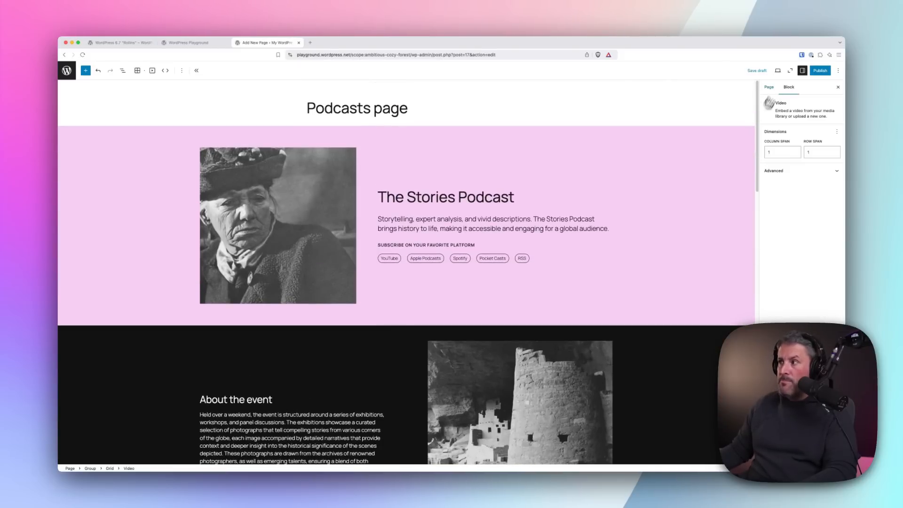
pyautogui.click(768, 86)
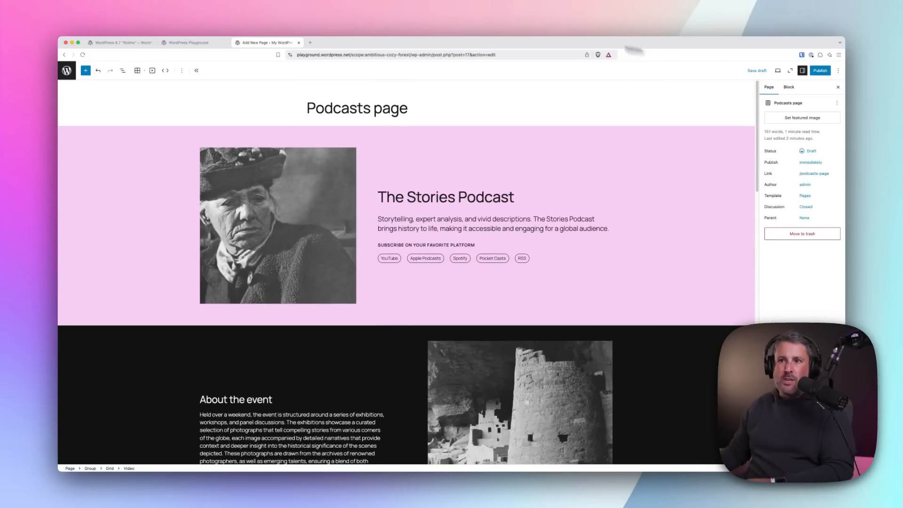
pyautogui.moveTo(319, 131)
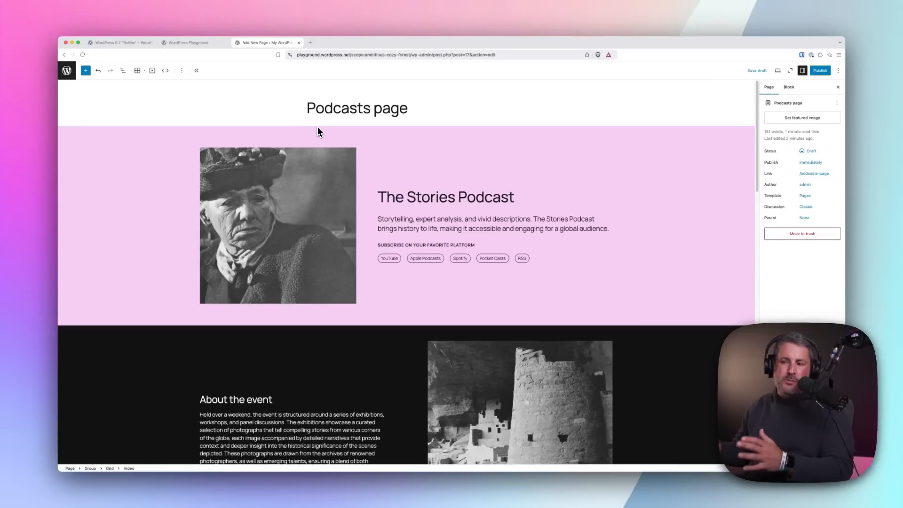
pyautogui.moveTo(312, 130)
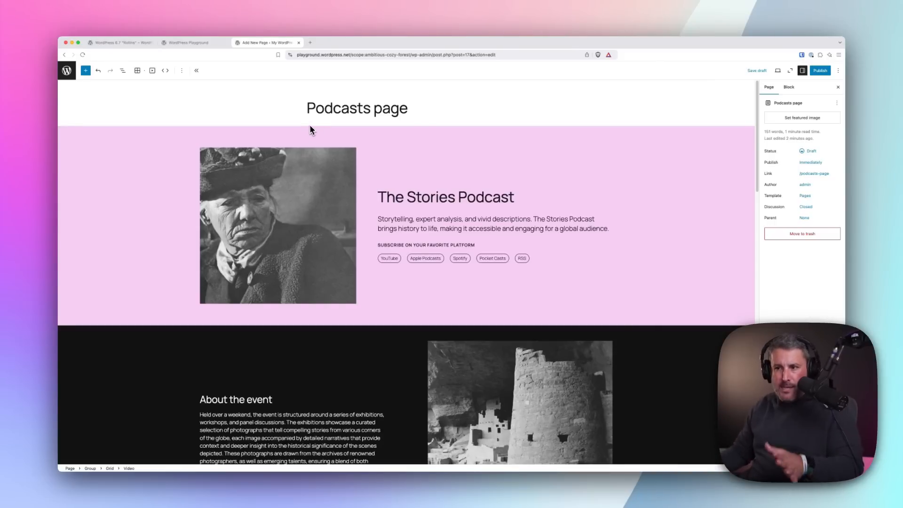
pyautogui.moveTo(291, 123)
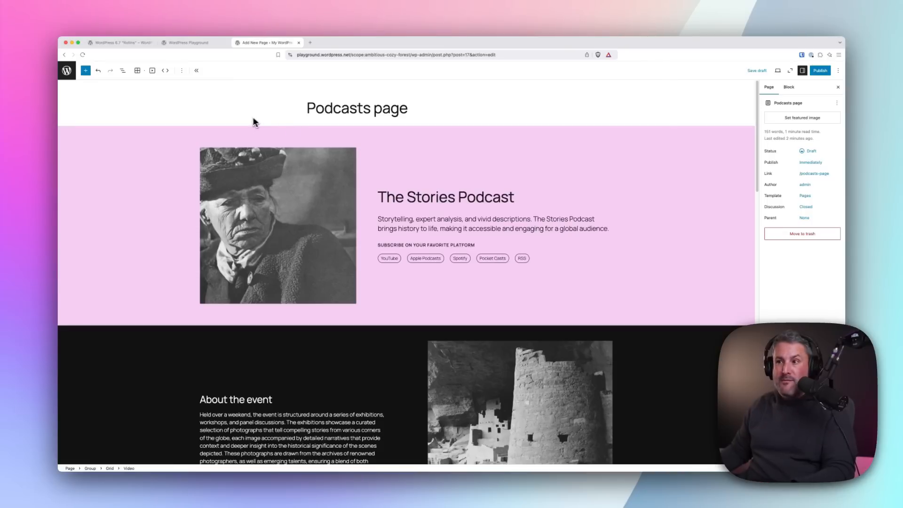
pyautogui.moveTo(207, 59)
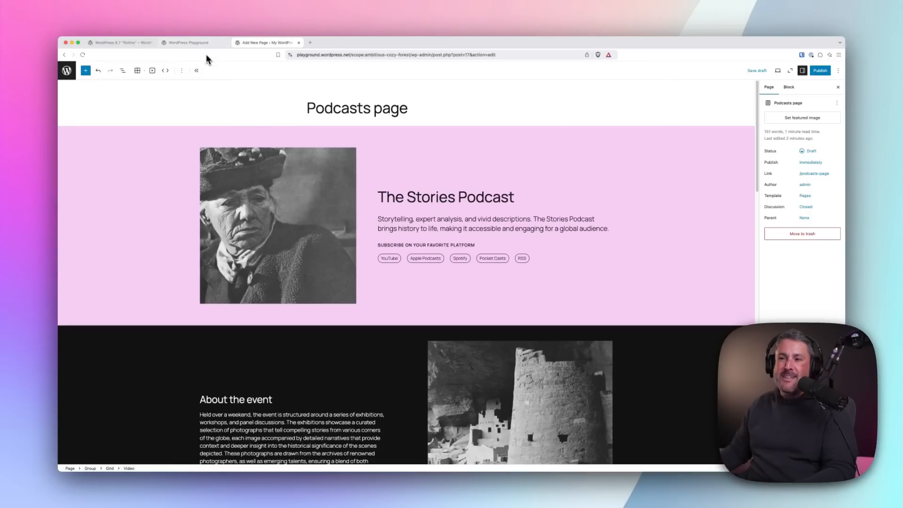
pyautogui.moveTo(352, 60)
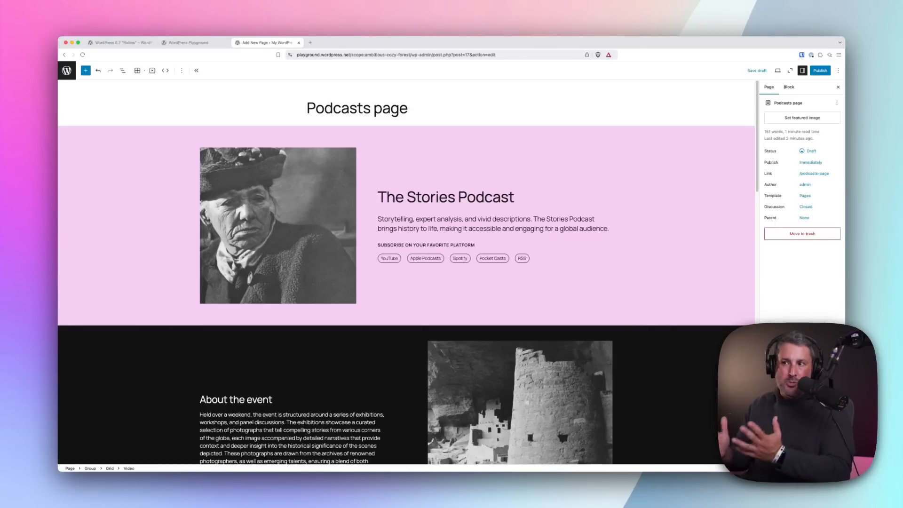
pyautogui.moveTo(310, 38)
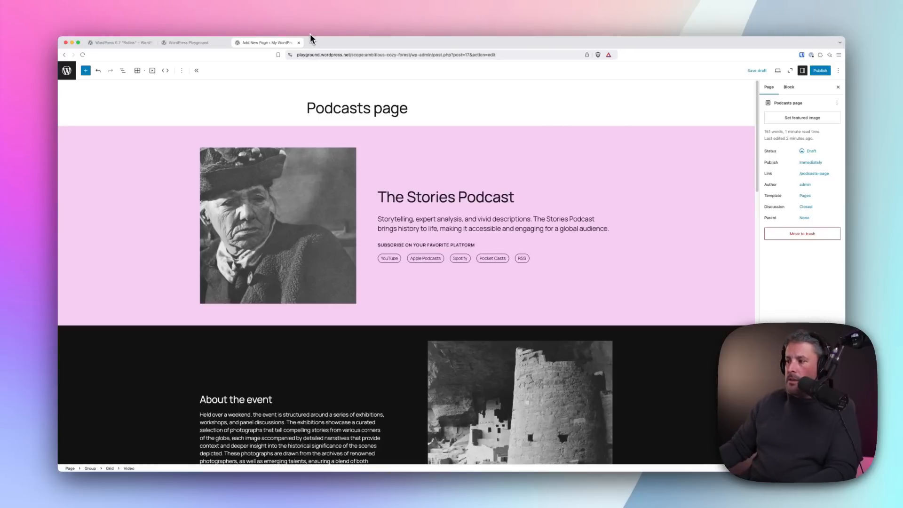
pyautogui.moveTo(88, 114)
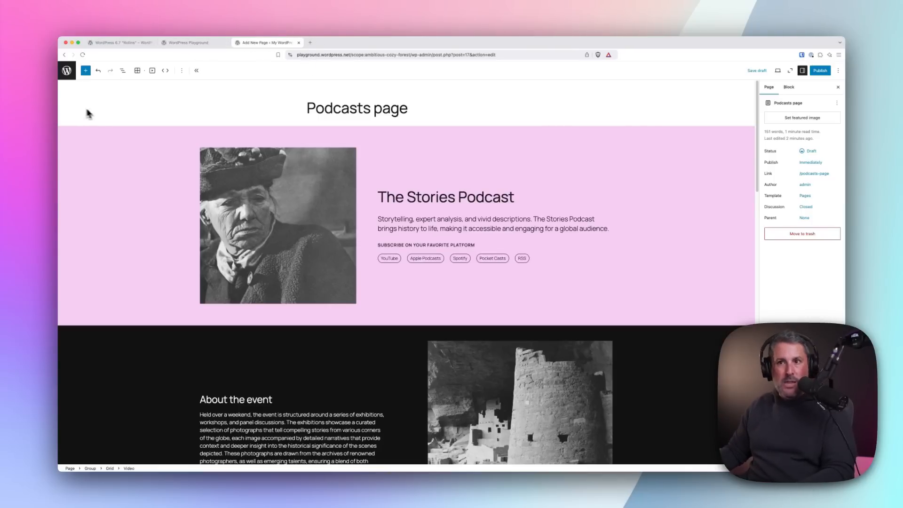
pyautogui.moveTo(183, 72)
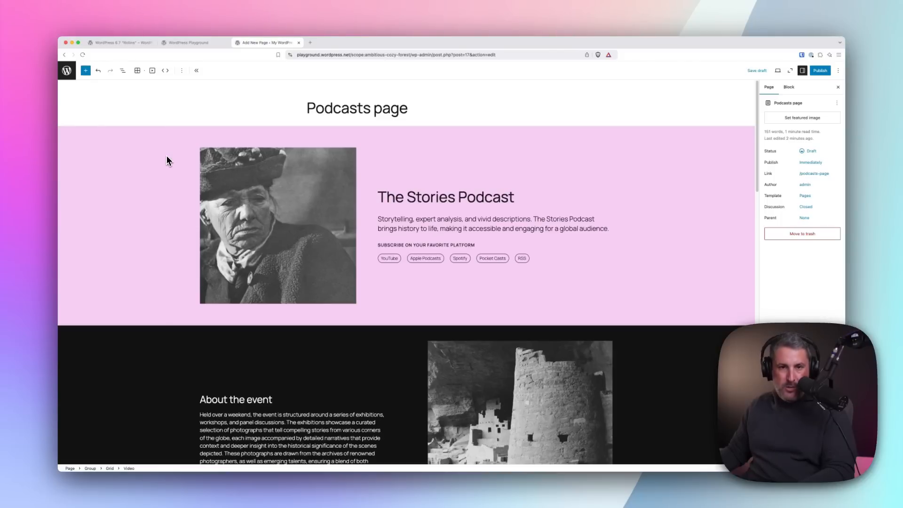
pyautogui.moveTo(130, 163)
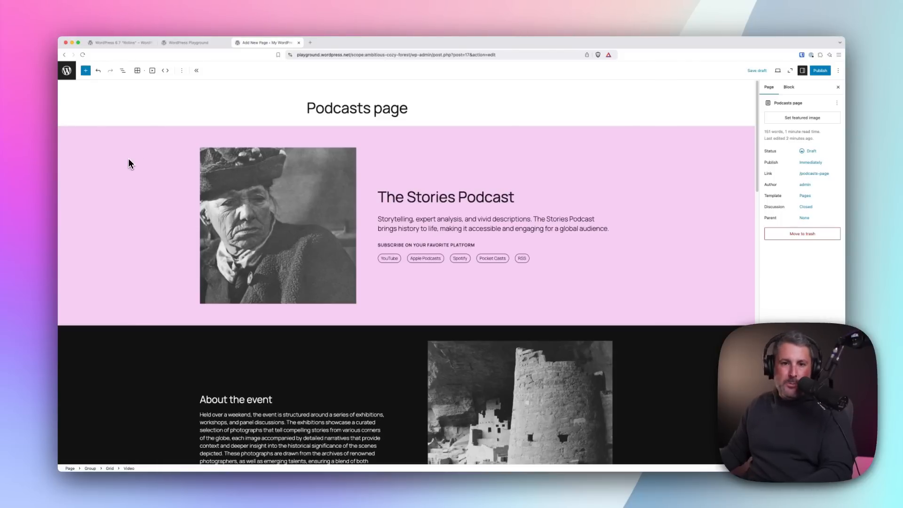
pyautogui.moveTo(160, 127)
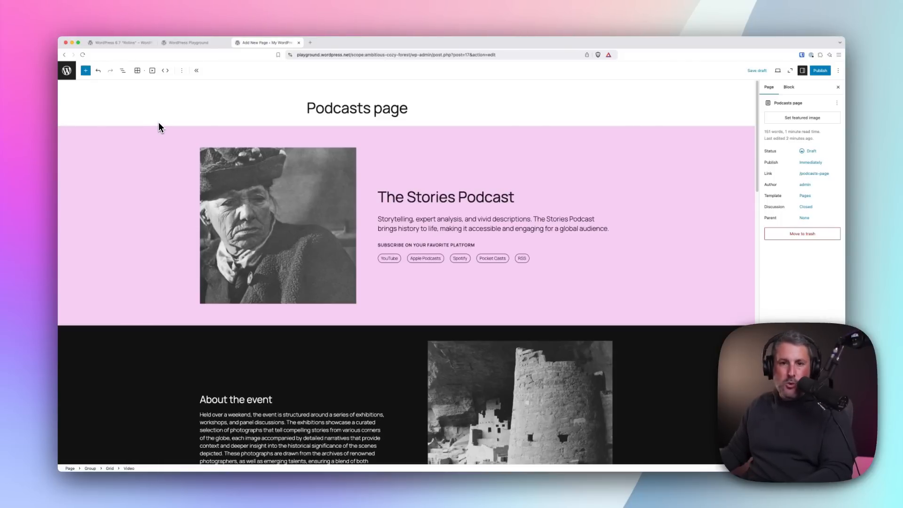
pyautogui.moveTo(162, 117)
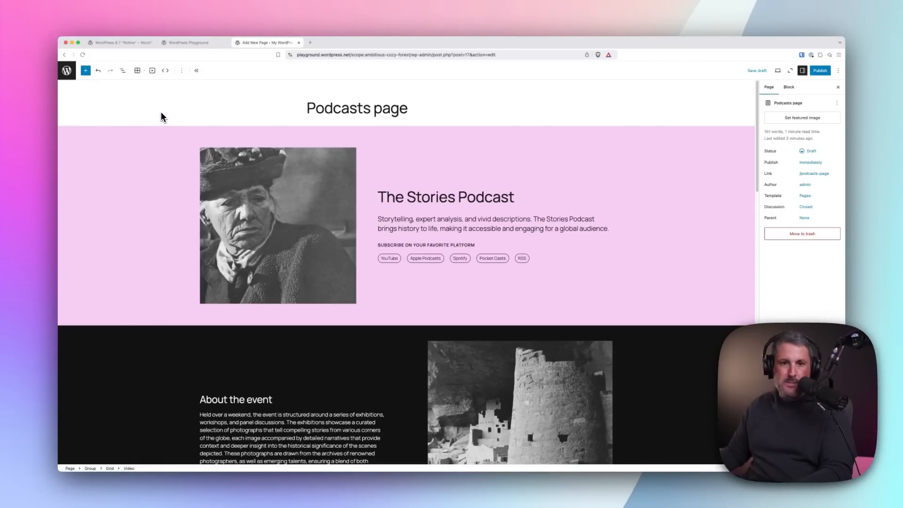
pyautogui.moveTo(177, 103)
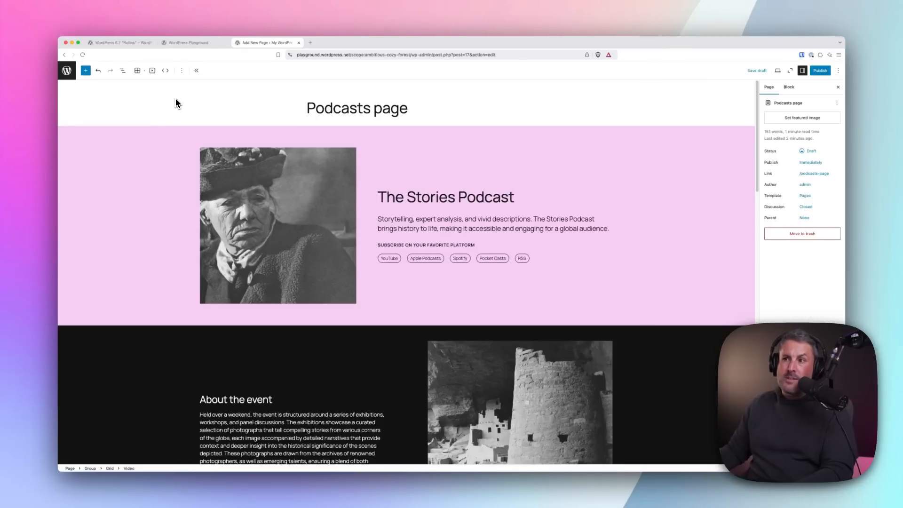
pyautogui.moveTo(288, 137)
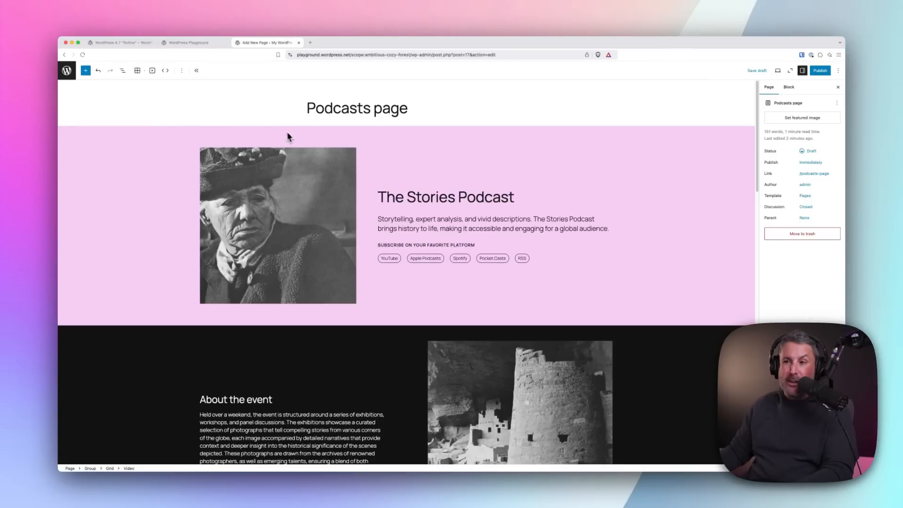
pyautogui.moveTo(275, 184)
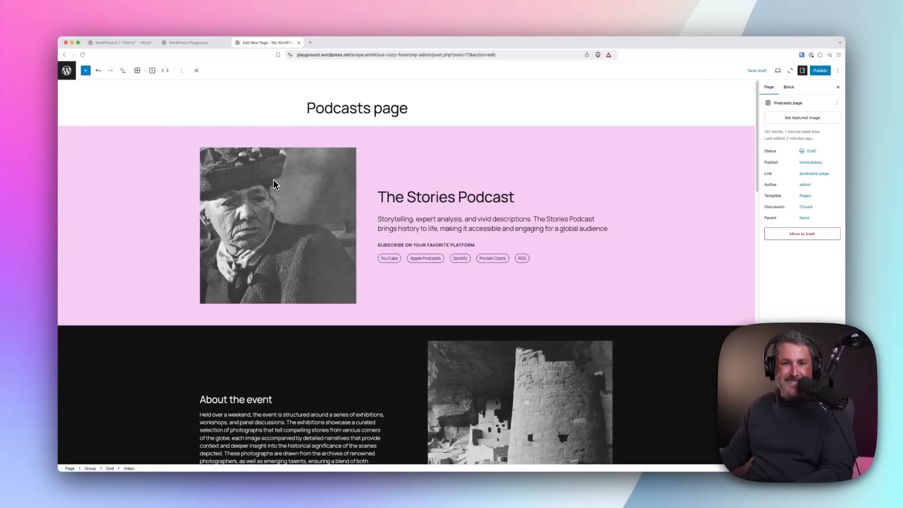